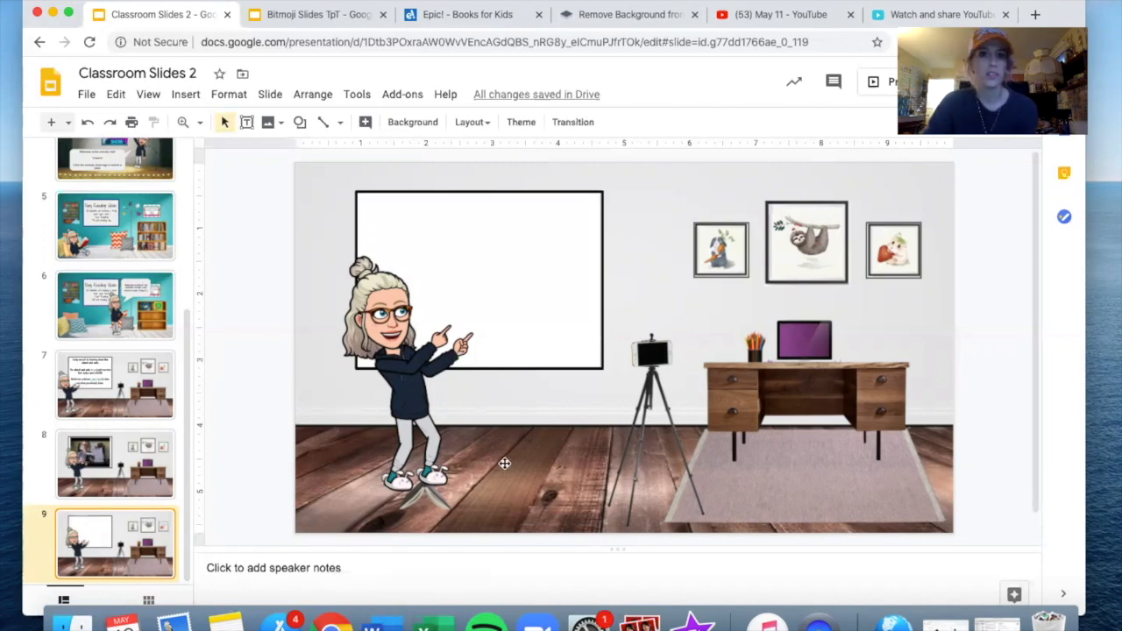
mouse_move(610, 450)
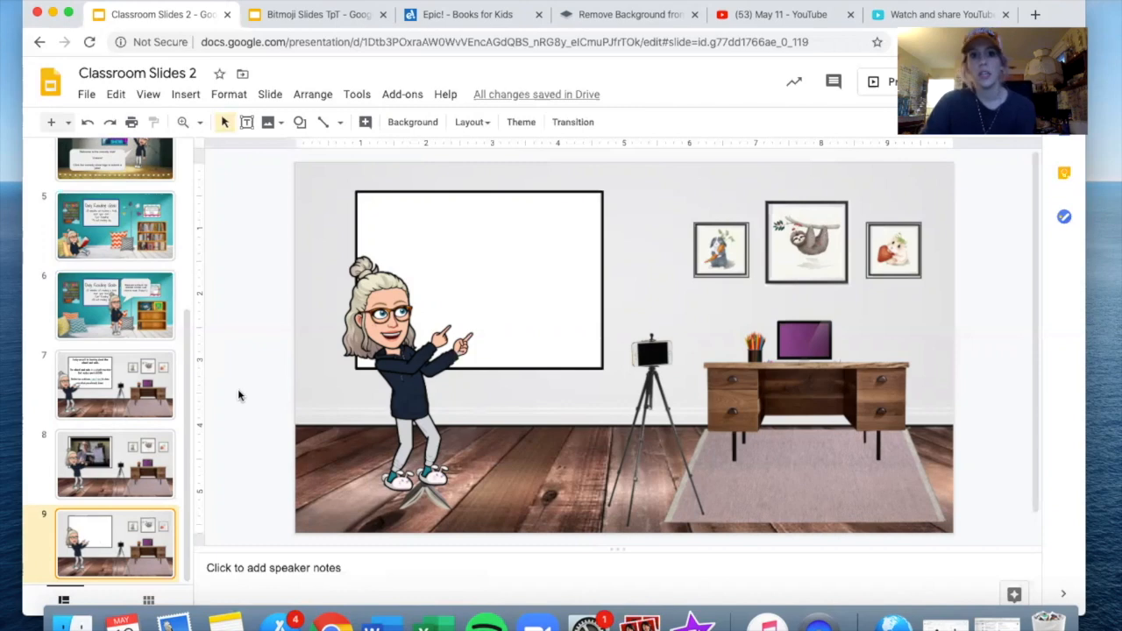
mouse_move(432, 369)
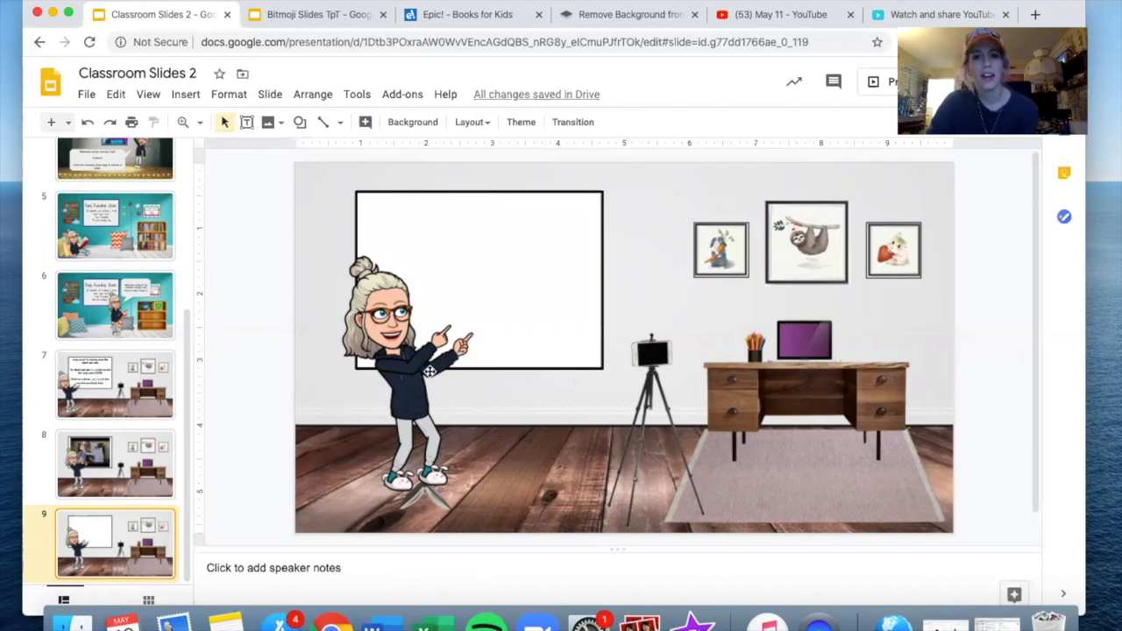
Inspect the whiteboard and framed picture on the current slide, then clear the selection.
left_click(478, 280)
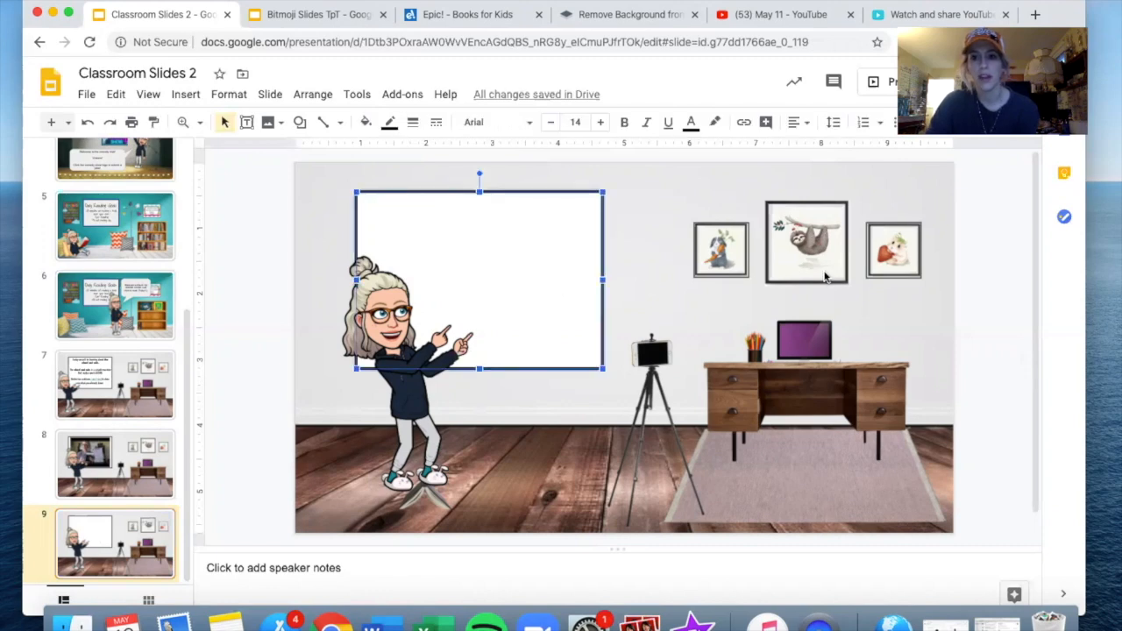
left_click(720, 249)
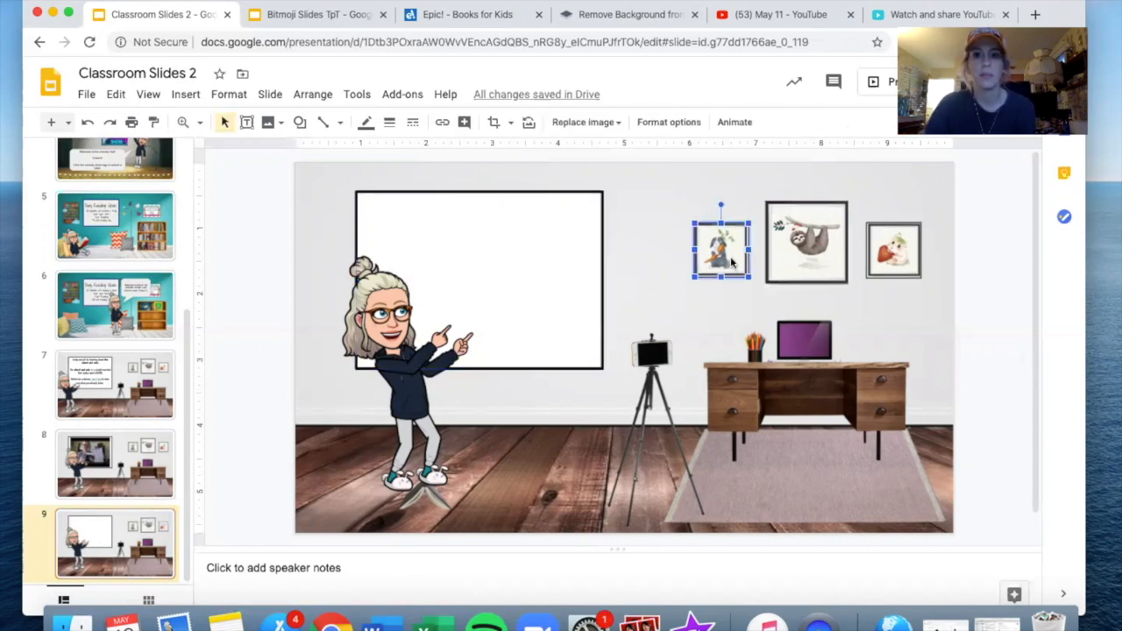
left_click(495, 222)
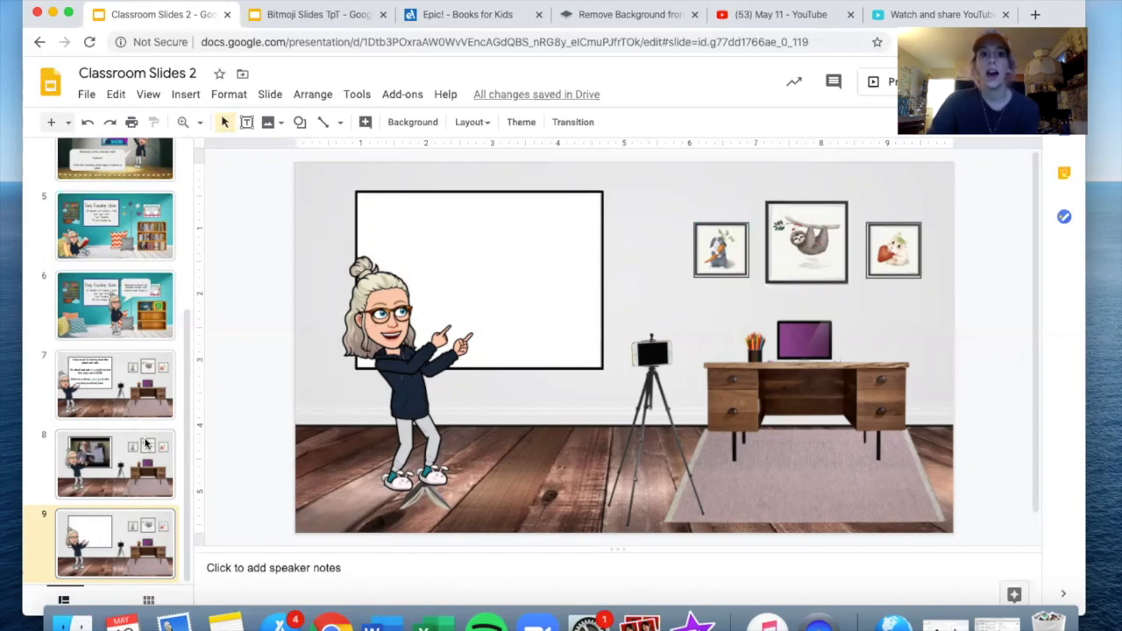
Insert the May 11 YouTube video onto slide 8.
left_click(115, 463)
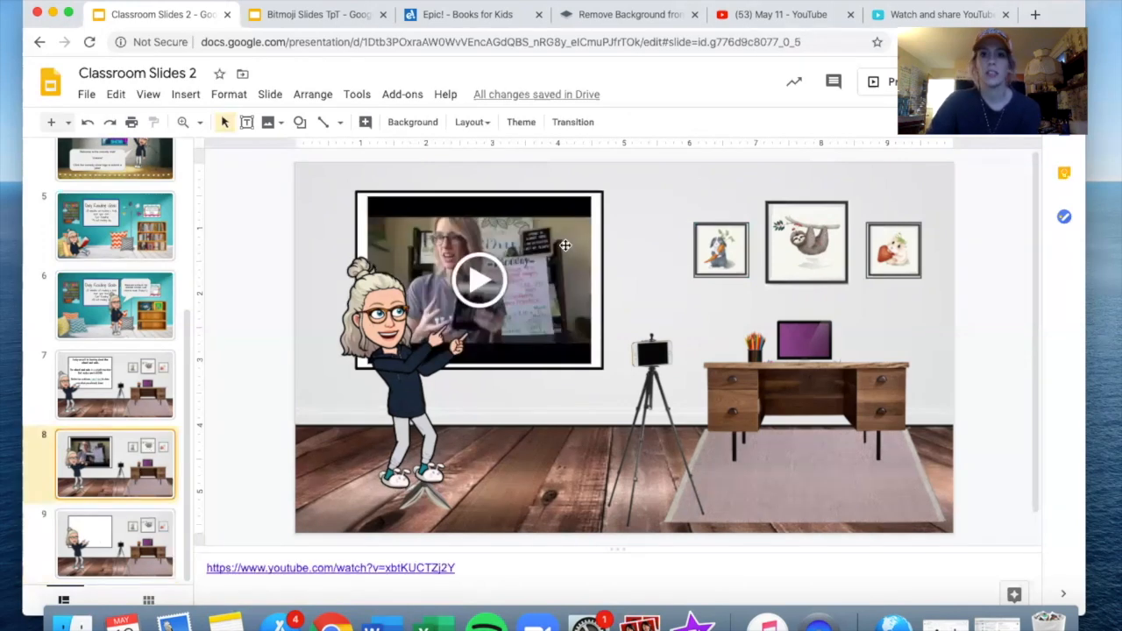
mouse_move(848, 174)
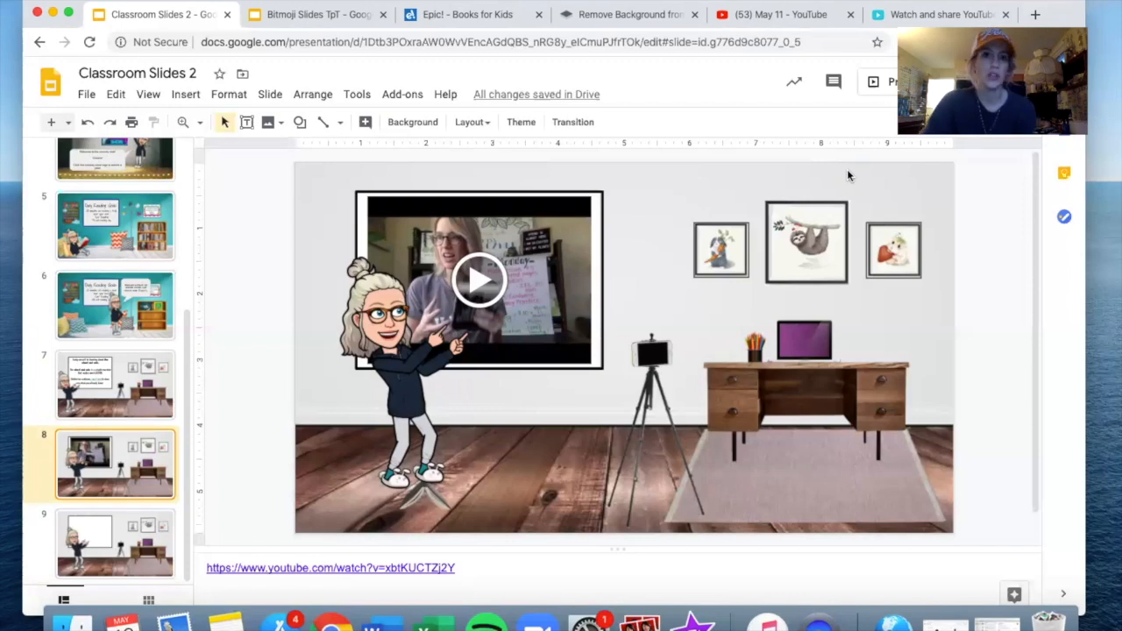
mouse_move(292, 292)
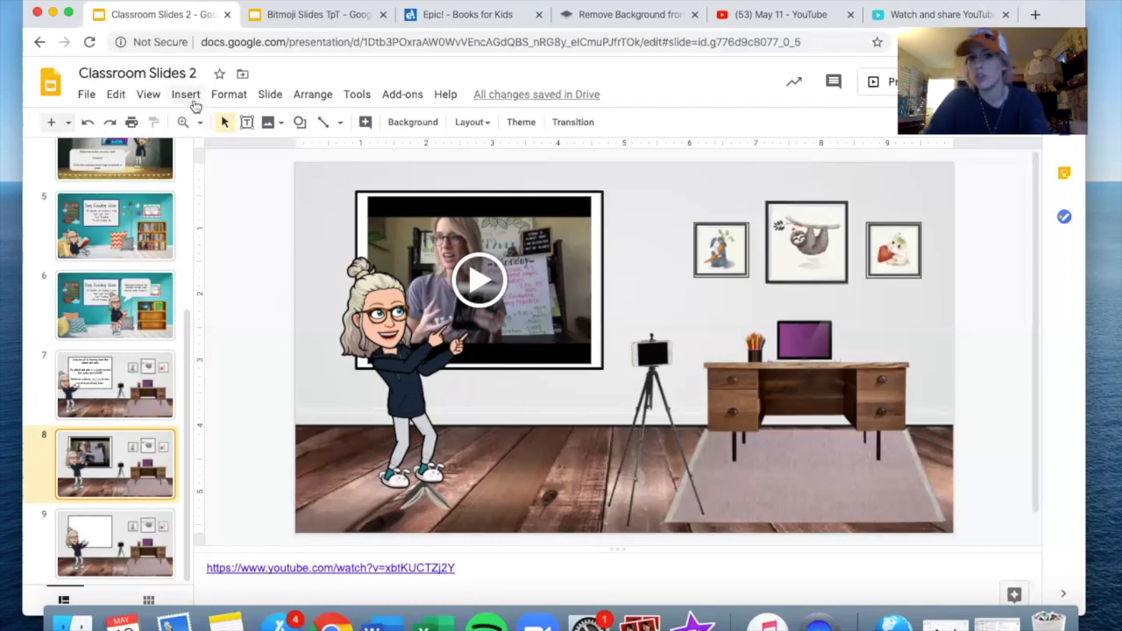
left_click(185, 93)
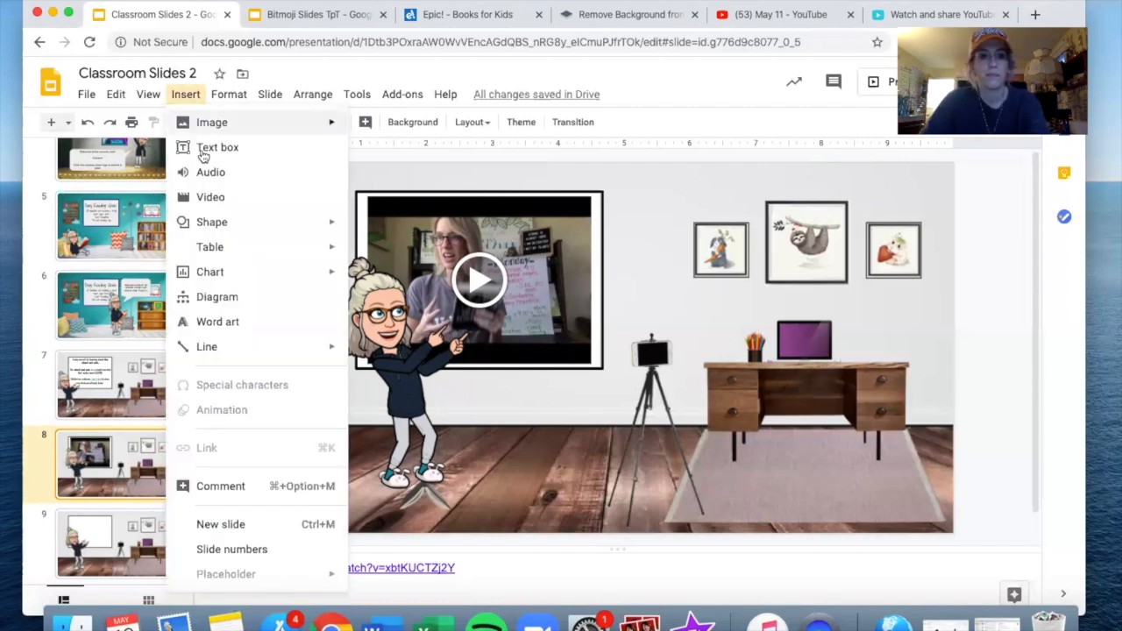
left_click(210, 196)
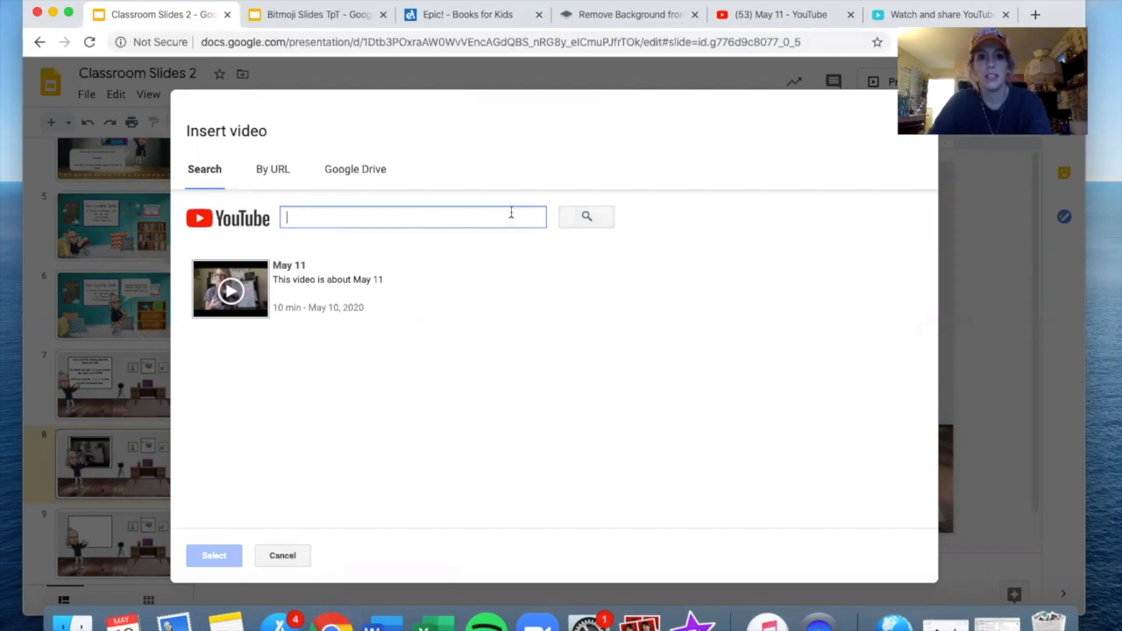
mouse_move(337, 160)
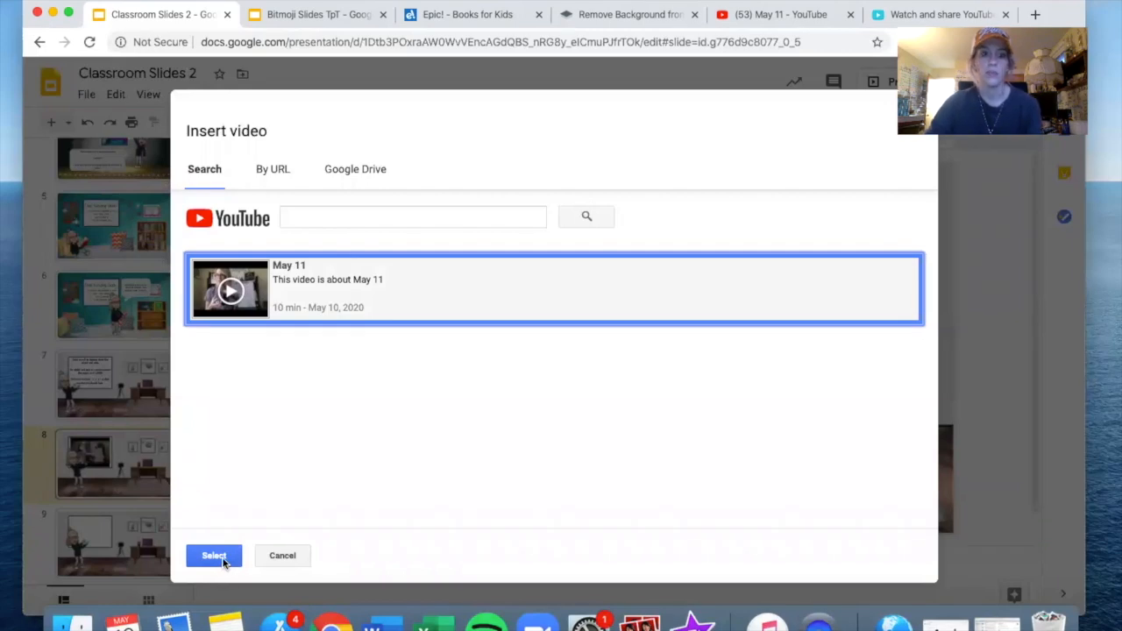
left_click(214, 554)
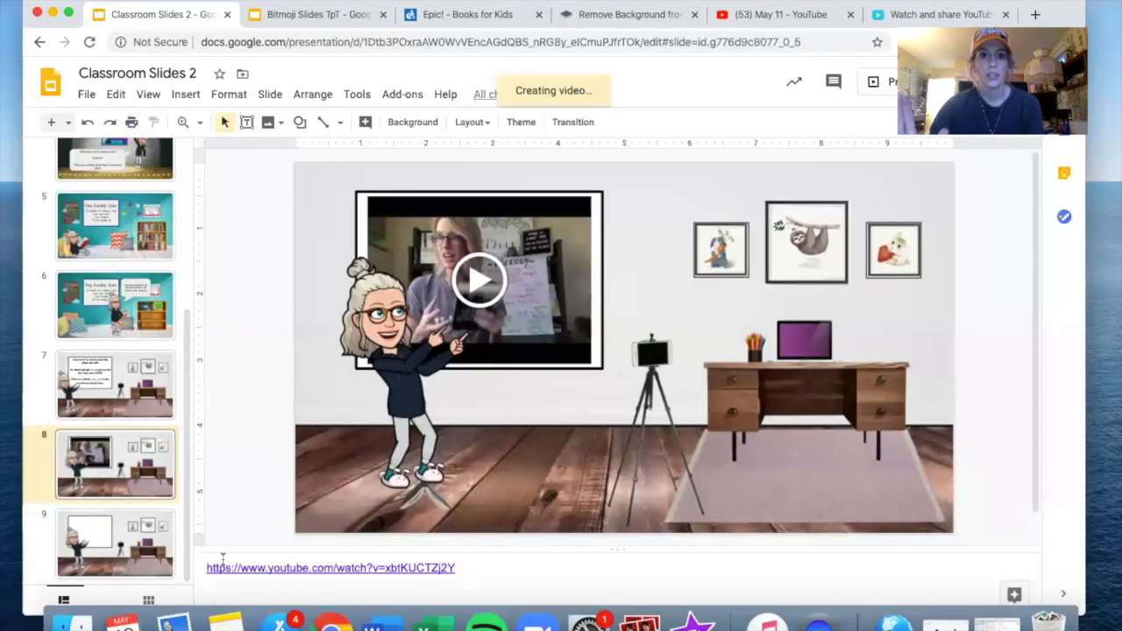
Send the May 11 video backward so it sits behind the pointing Bitmoji.
left_click(479, 280)
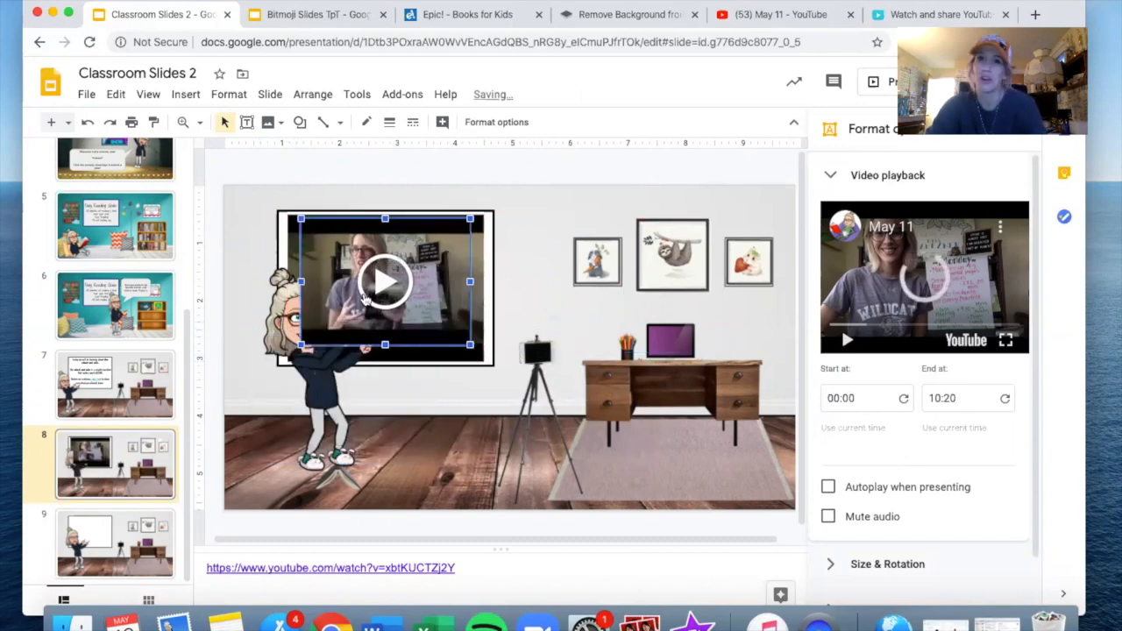
right_click(383, 281)
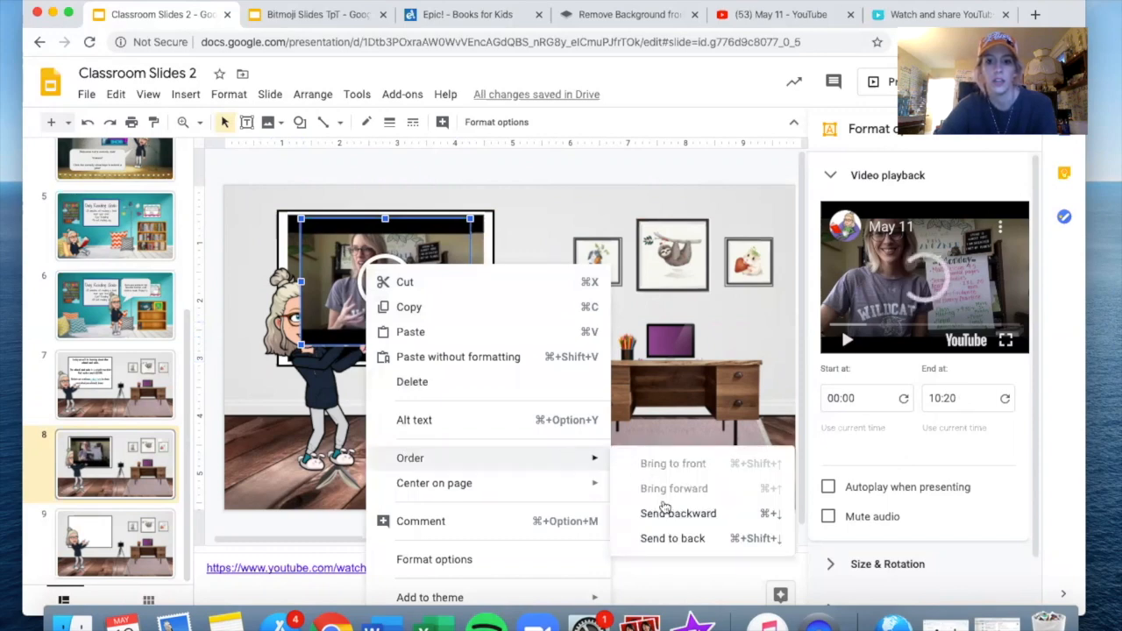
left_click(679, 513)
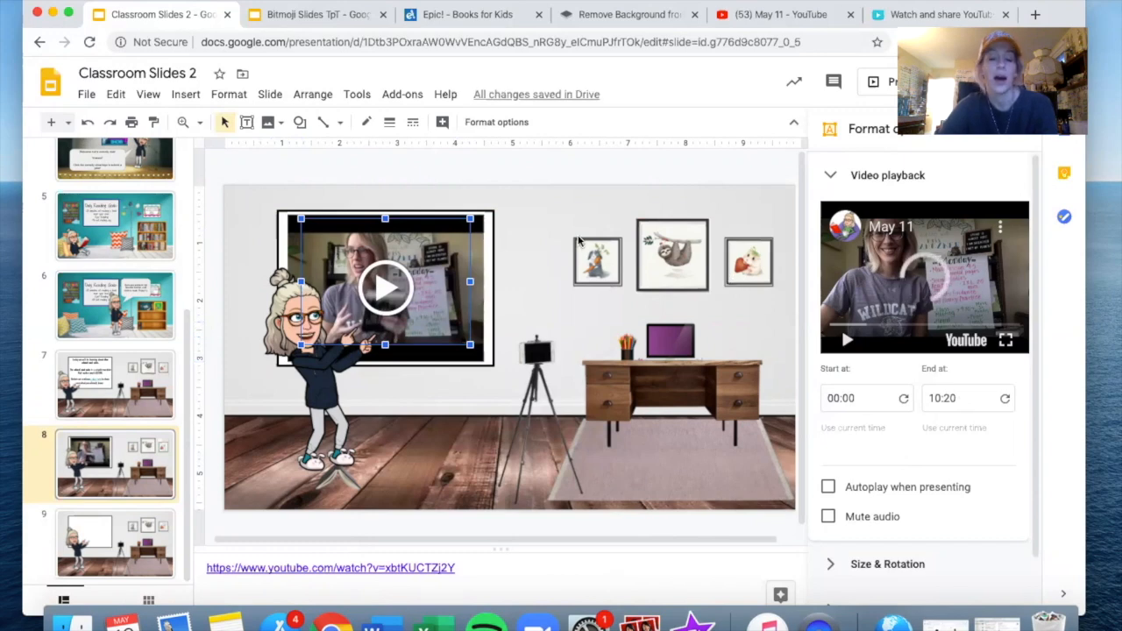
left_click(555, 216)
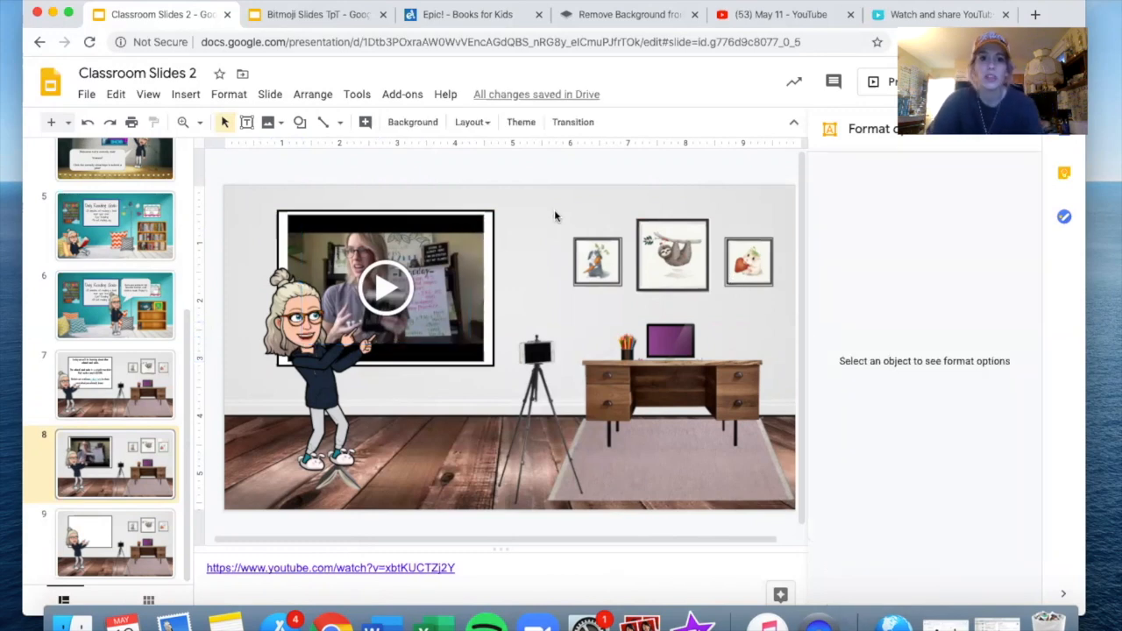
mouse_move(385, 288)
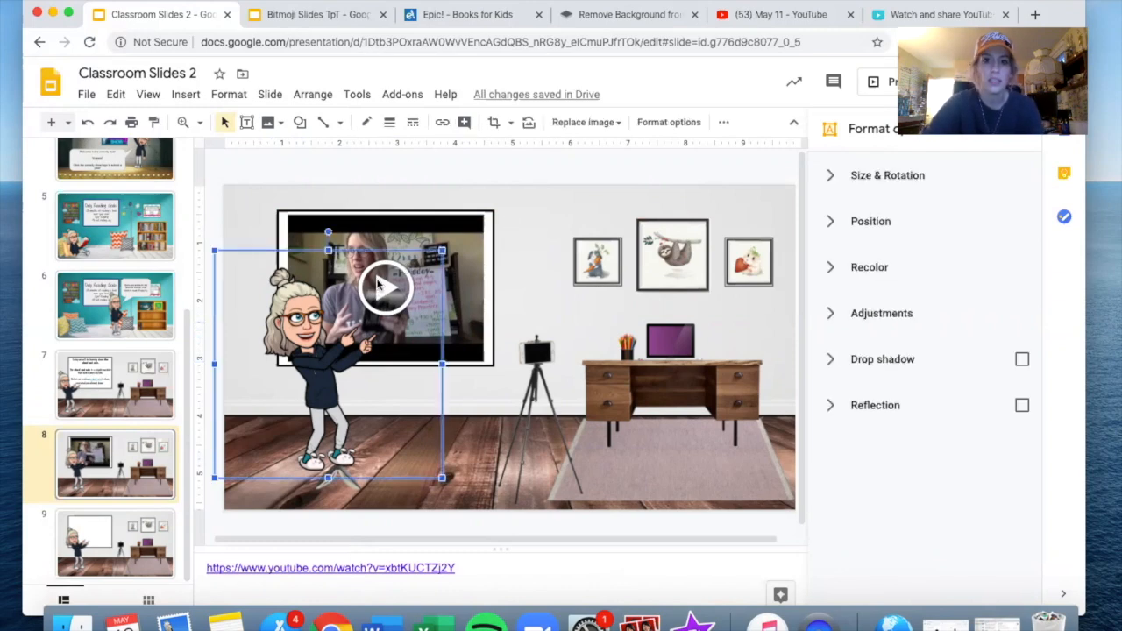
left_click(561, 224)
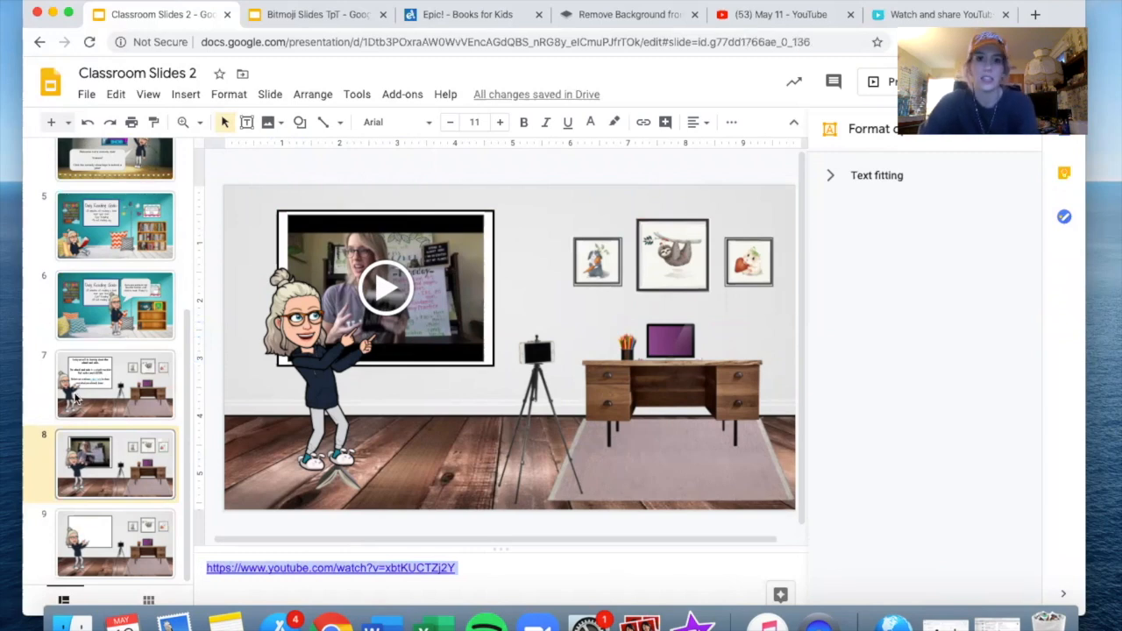
Open slide 7 with the wheel and axle text and show more formatting options.
left_click(114, 384)
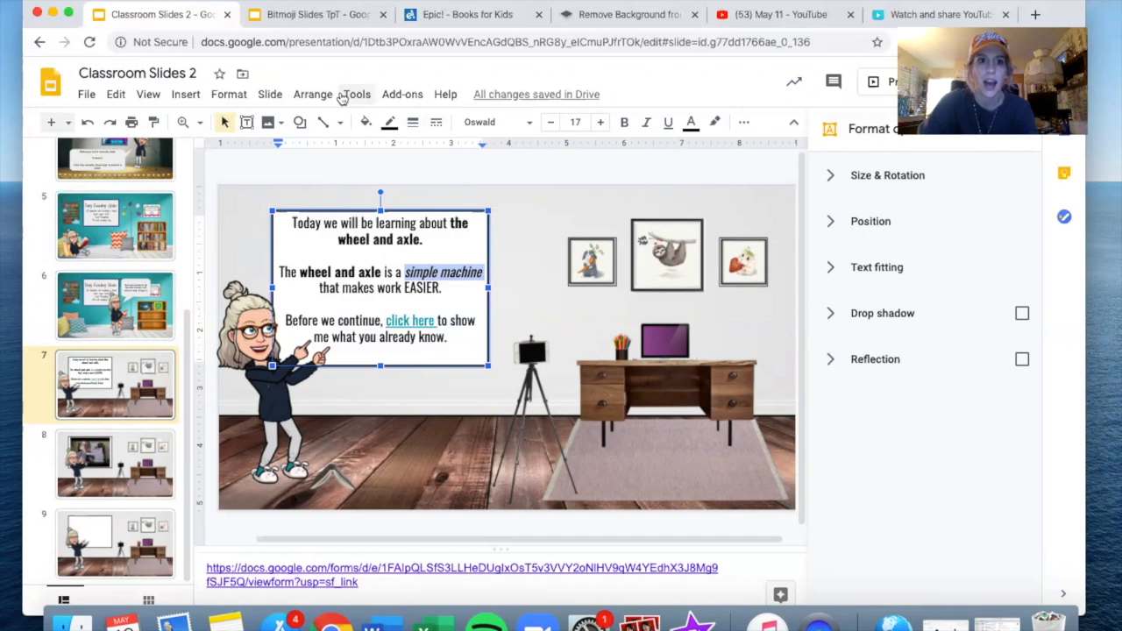
mouse_move(592, 159)
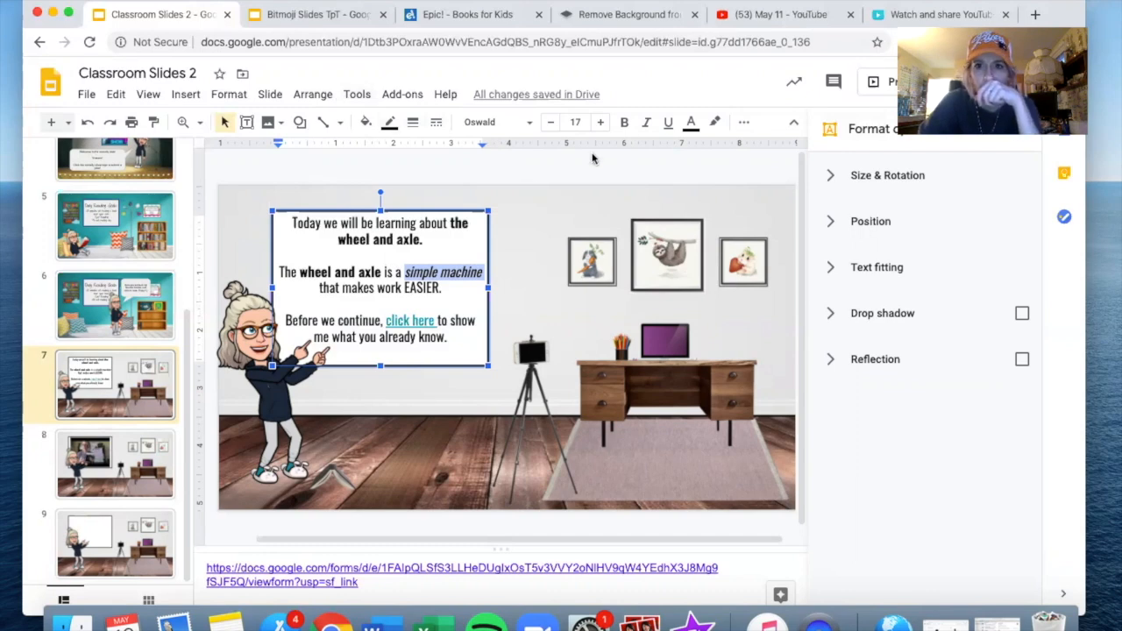
left_click(744, 122)
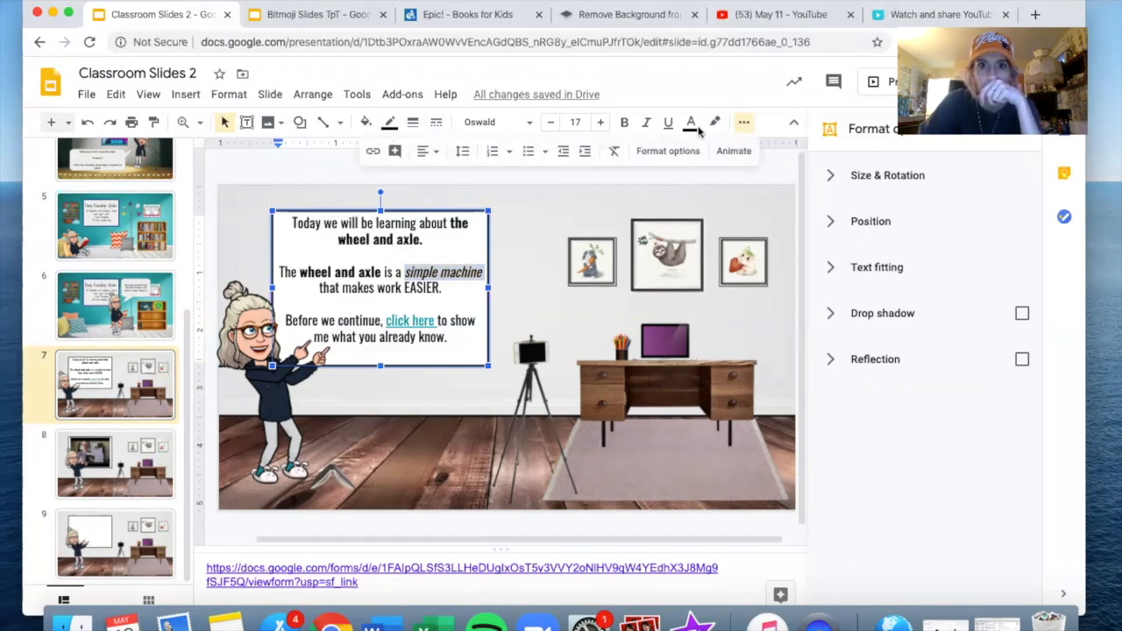
mouse_move(394, 149)
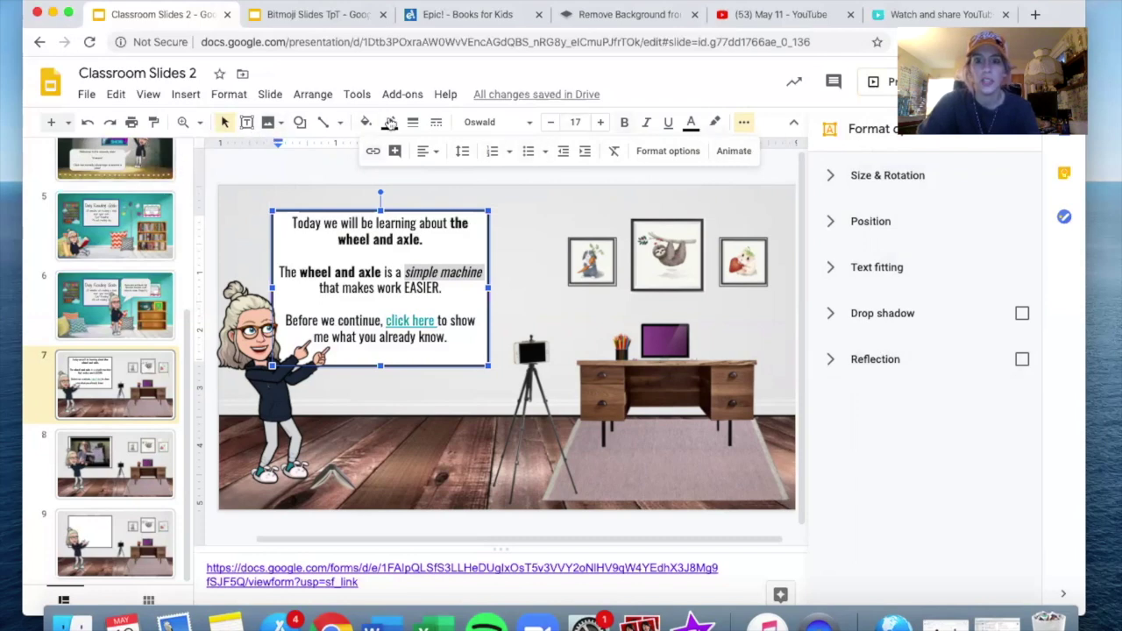
mouse_move(743, 122)
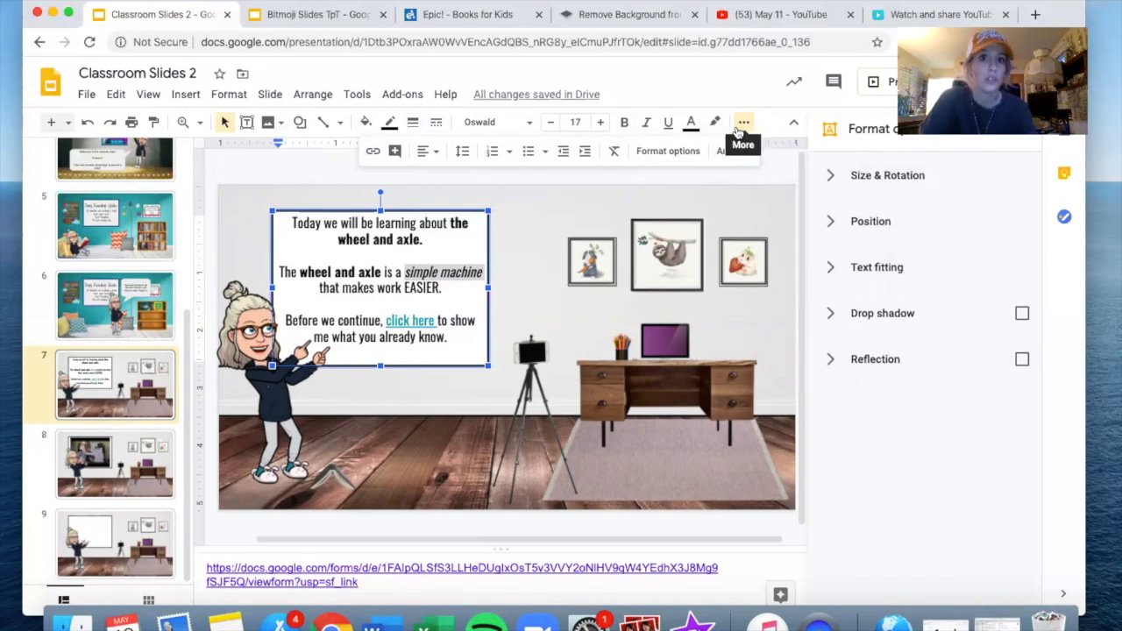
mouse_move(373, 151)
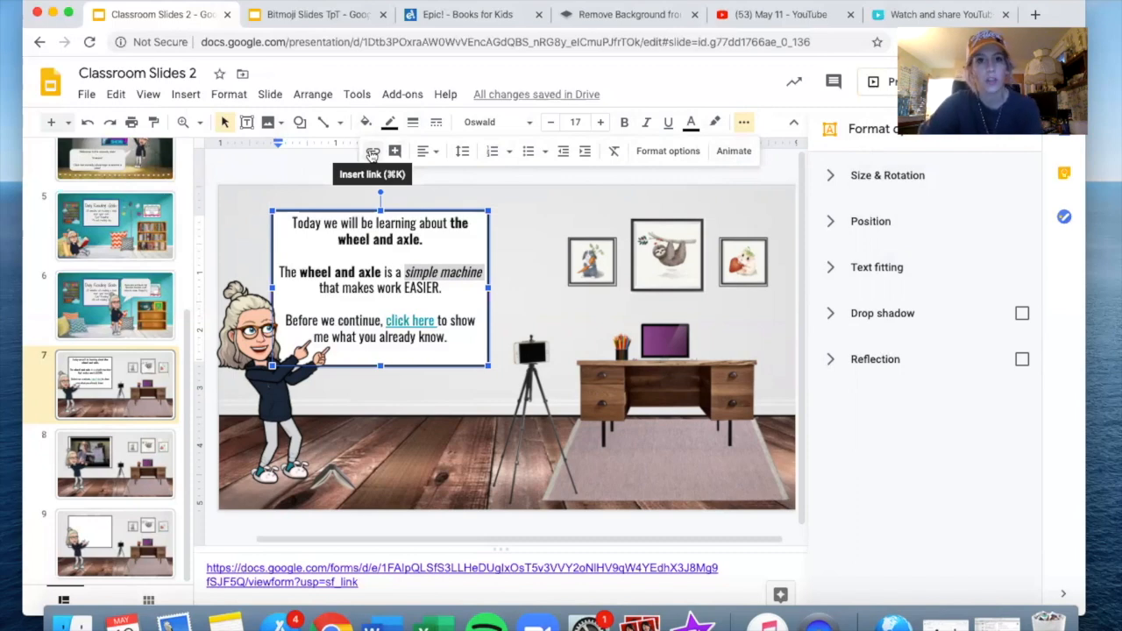
Link 'simple machine' to the Wheel & Axle Pre Google Form URL and return to the slides.
left_click(373, 150)
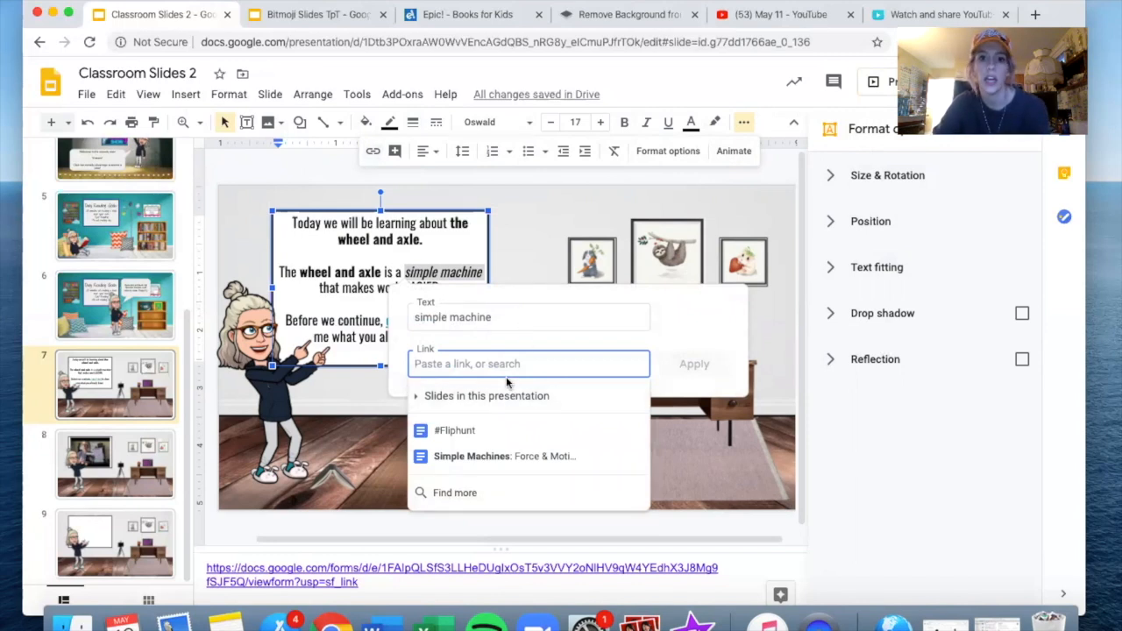
type("4YEdhX3J8Mg9fSJF5Q/viewform?usp=sf_link")
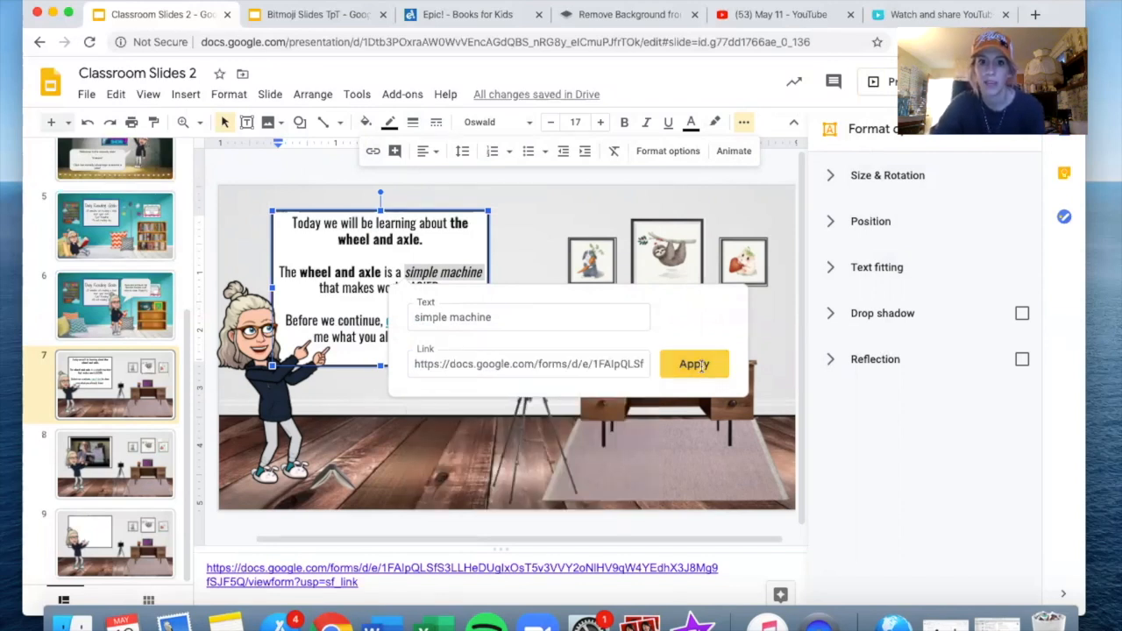
left_click(693, 363)
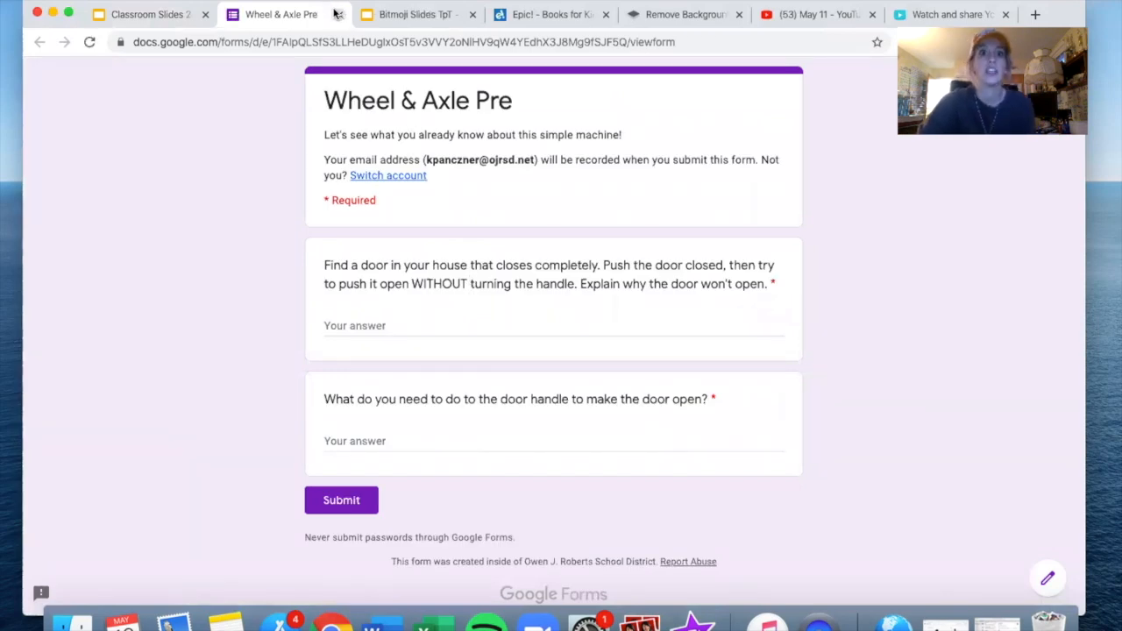
left_click(140, 14)
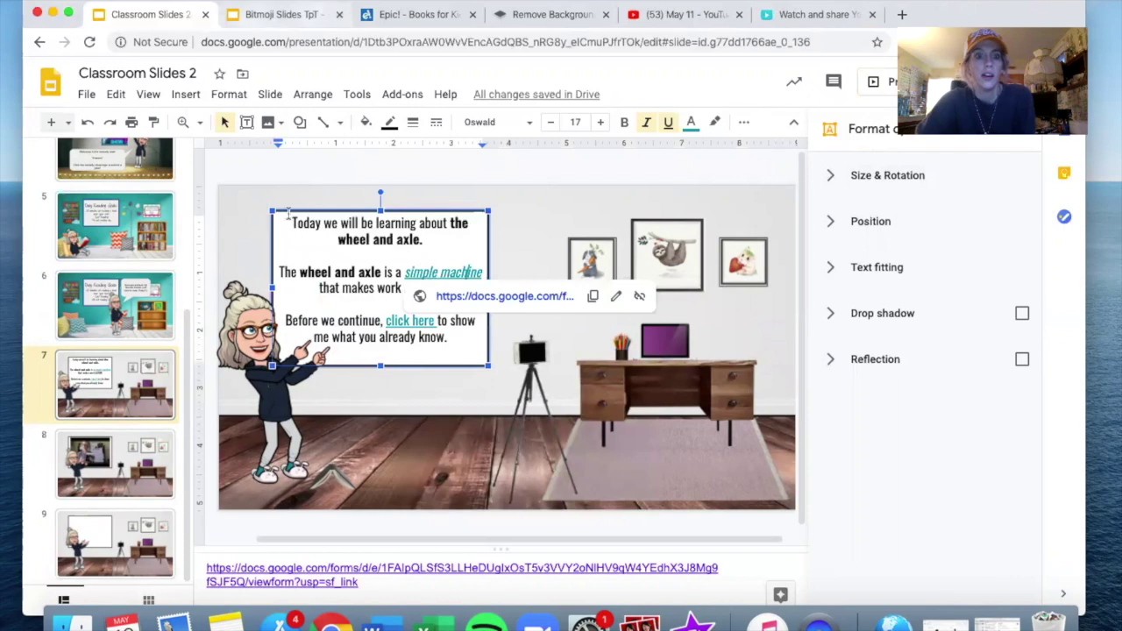
Link 'wheel and axle' on slide 7 to the same Wheel & Axle Pre form.
left_click(538, 231)
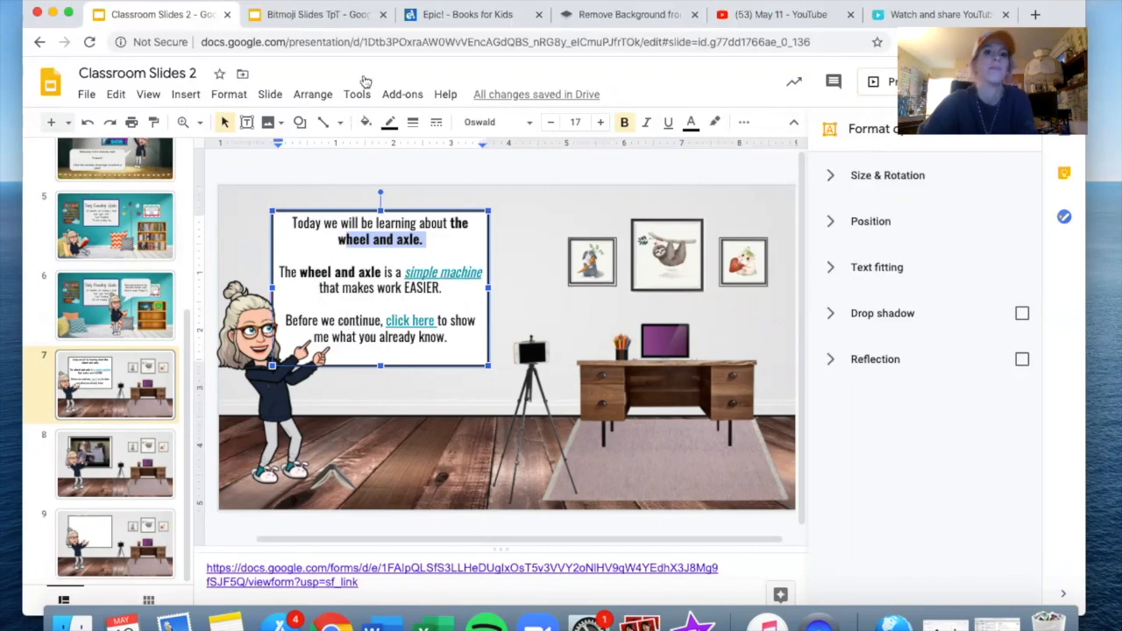
mouse_move(743, 122)
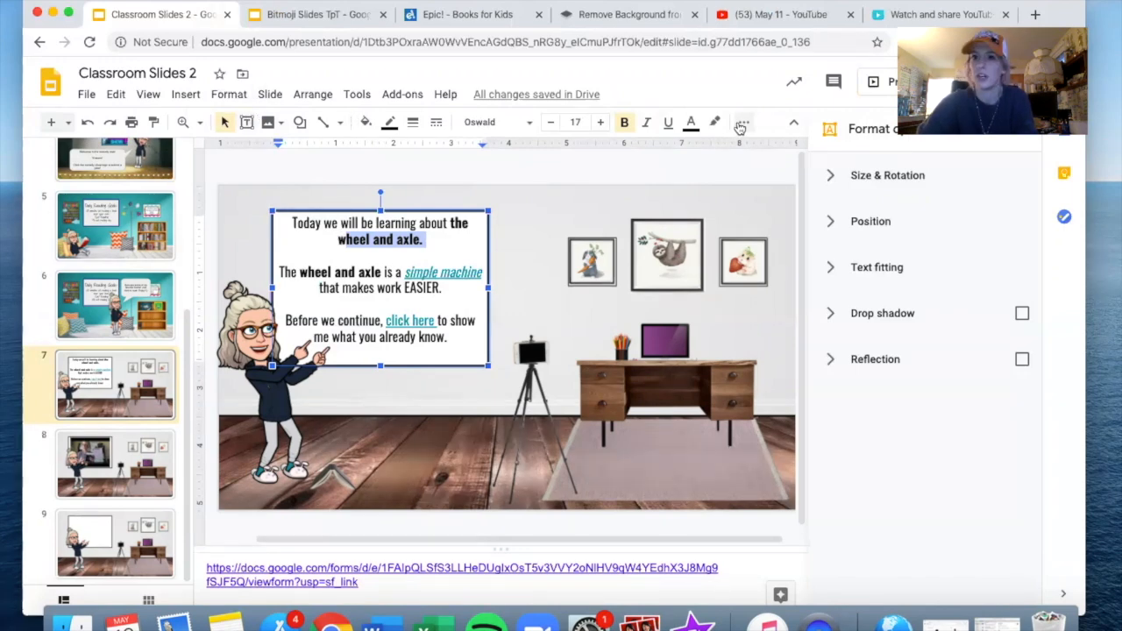
left_click(743, 121)
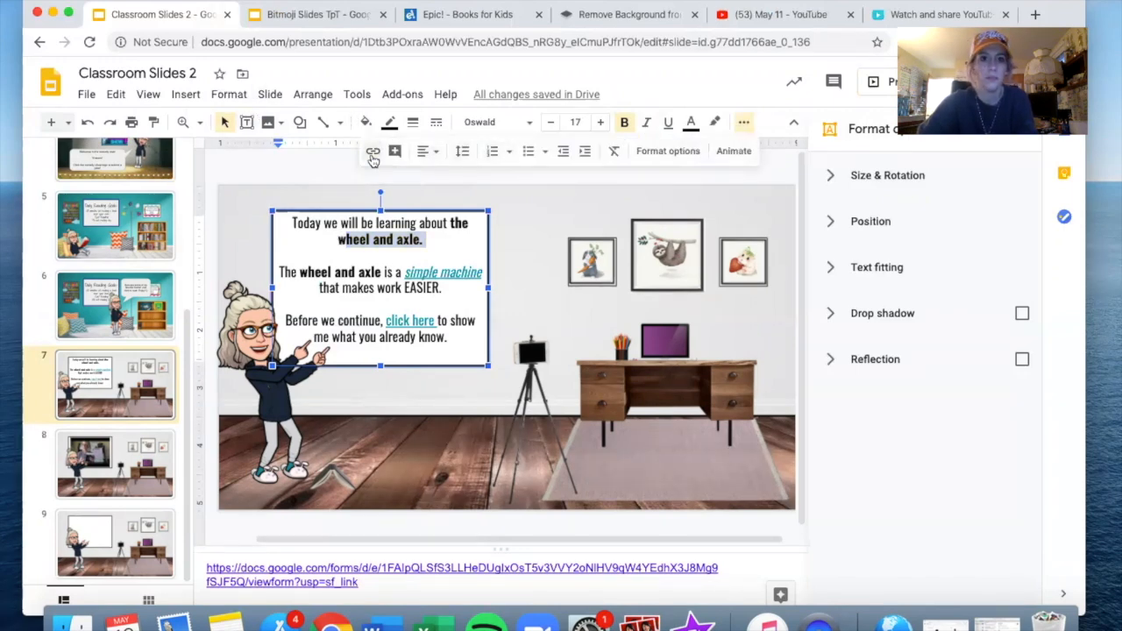
left_click(372, 150)
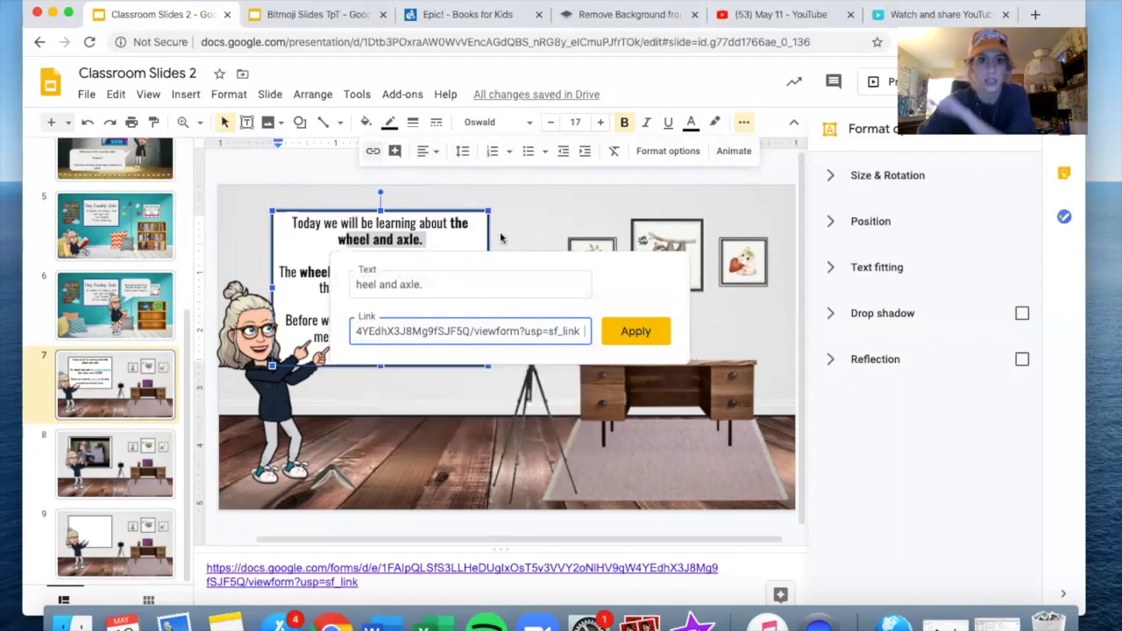
left_click(635, 331)
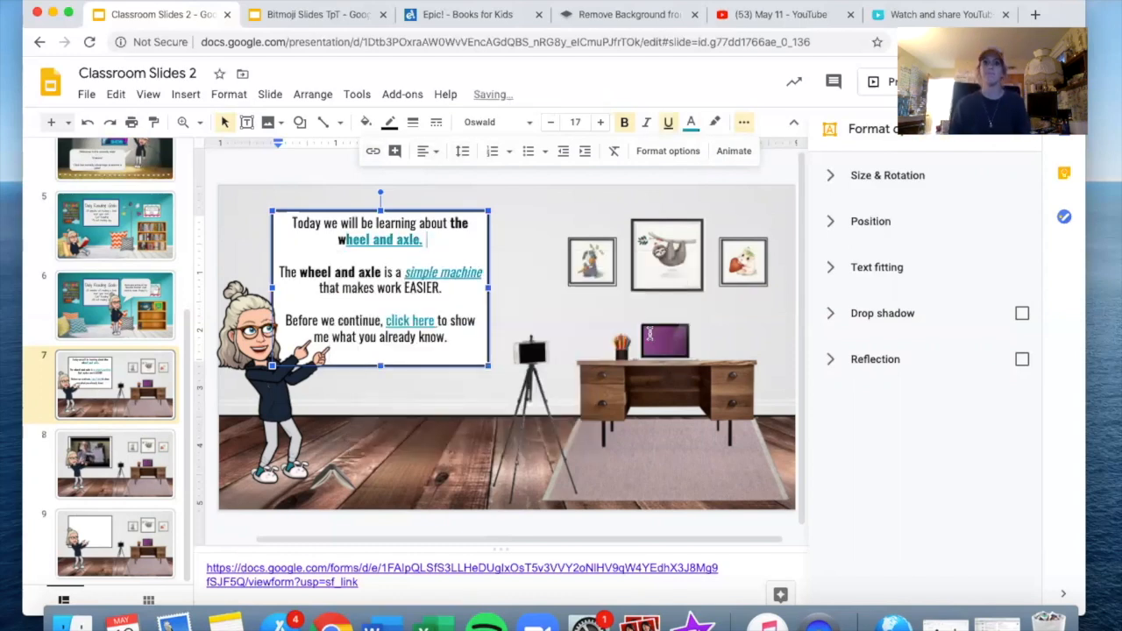
left_click(128, 306)
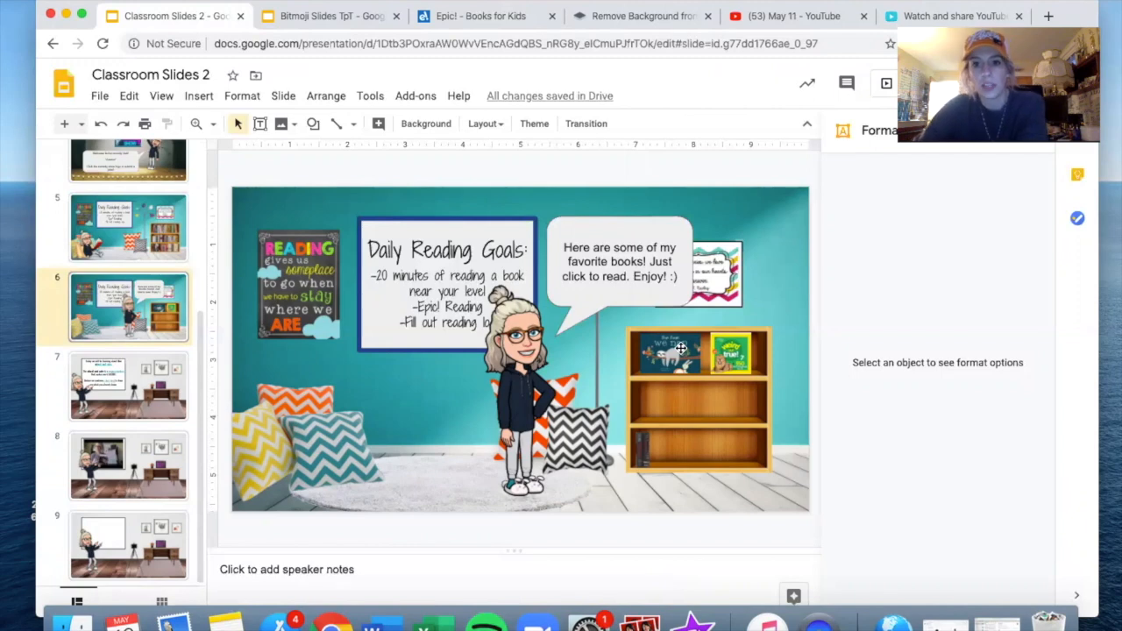
mouse_move(614, 477)
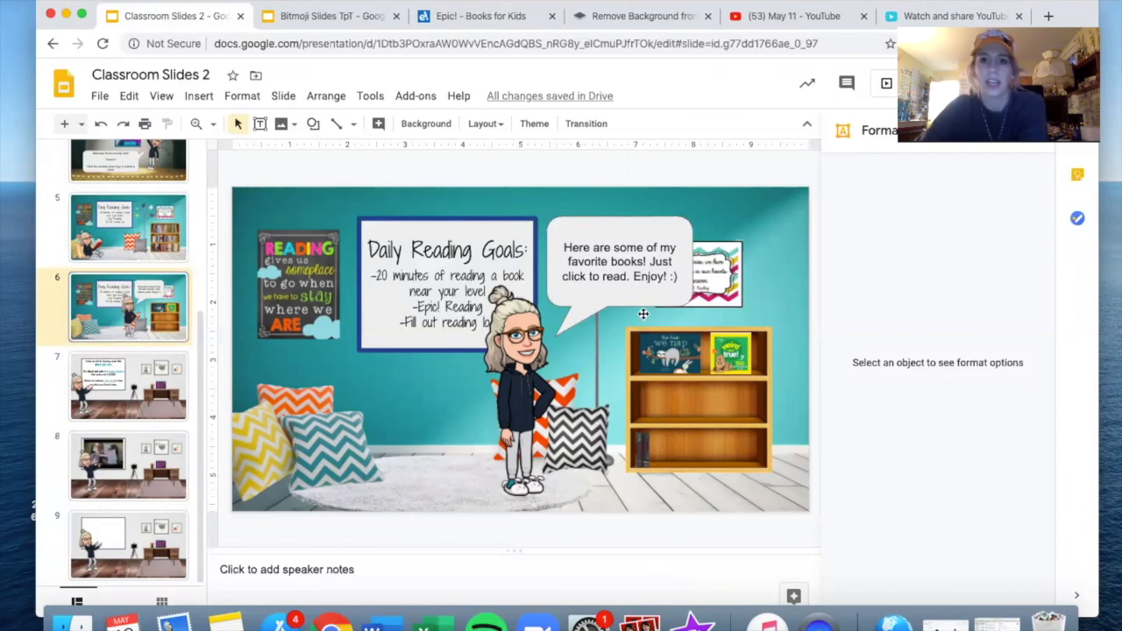
mouse_move(632, 220)
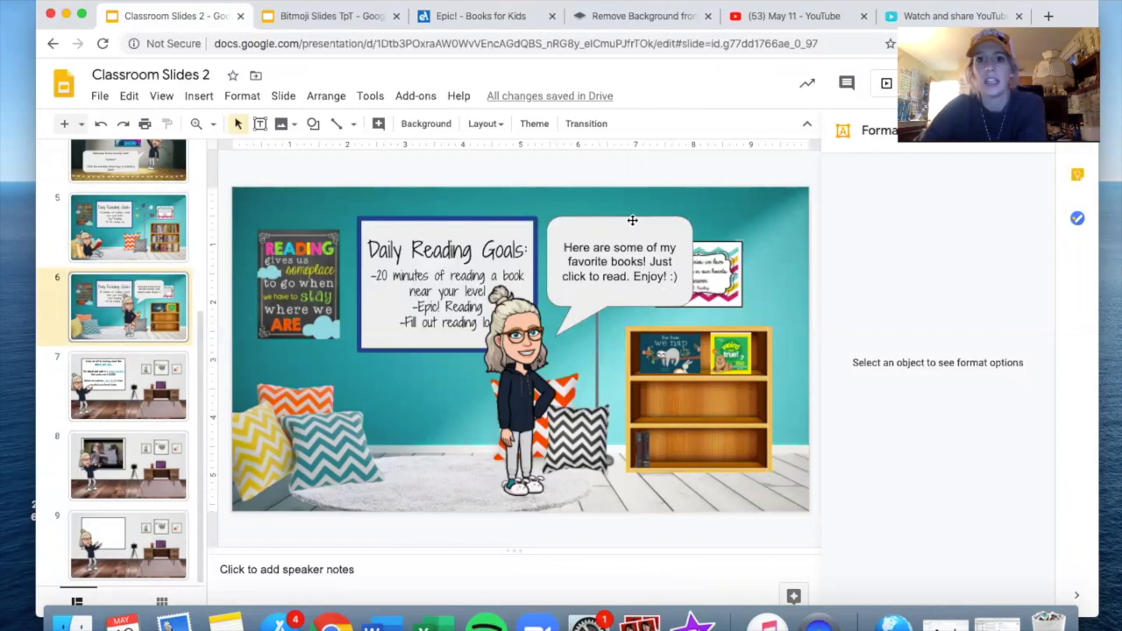
Check the favourite books speech bubble on the reading corner slide, then switch to Epic!
left_click(620, 261)
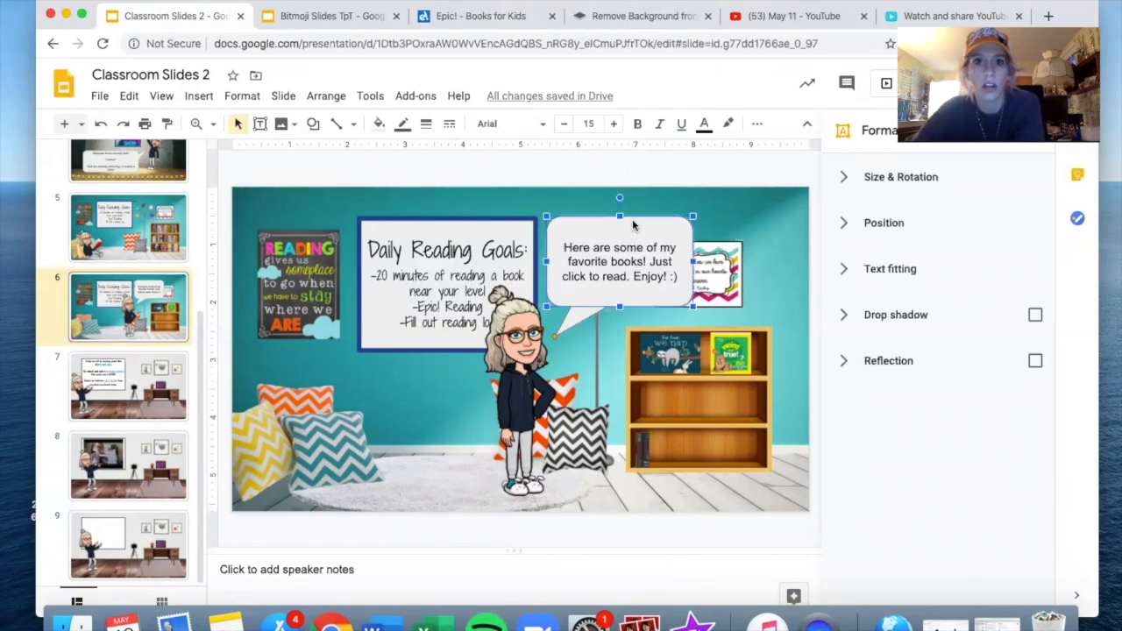
left_click(313, 123)
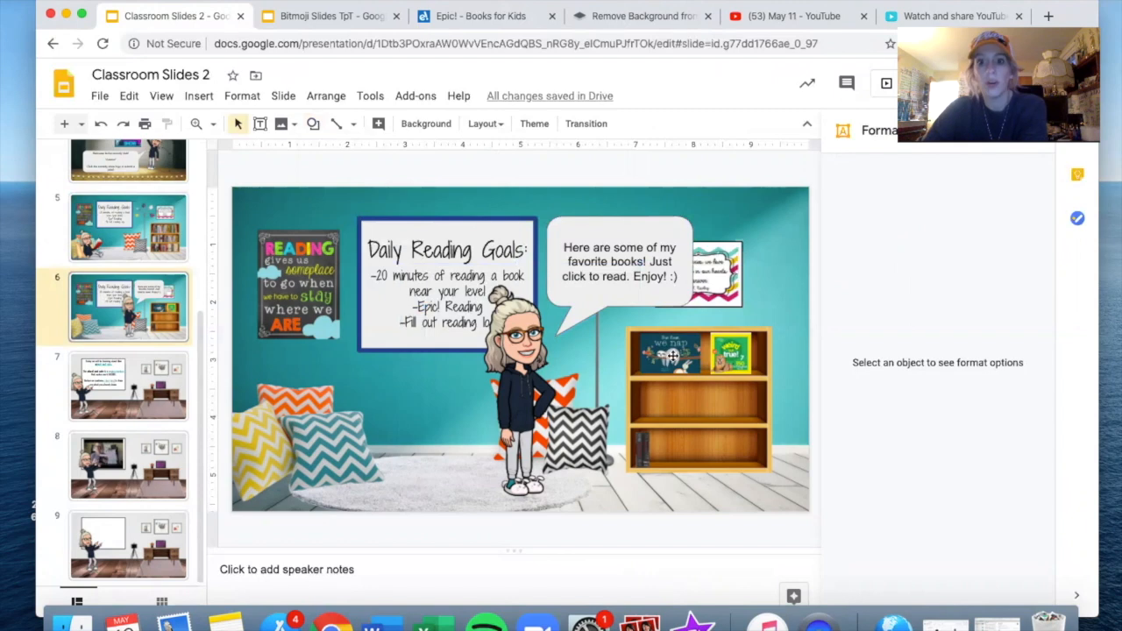
mouse_move(776, 166)
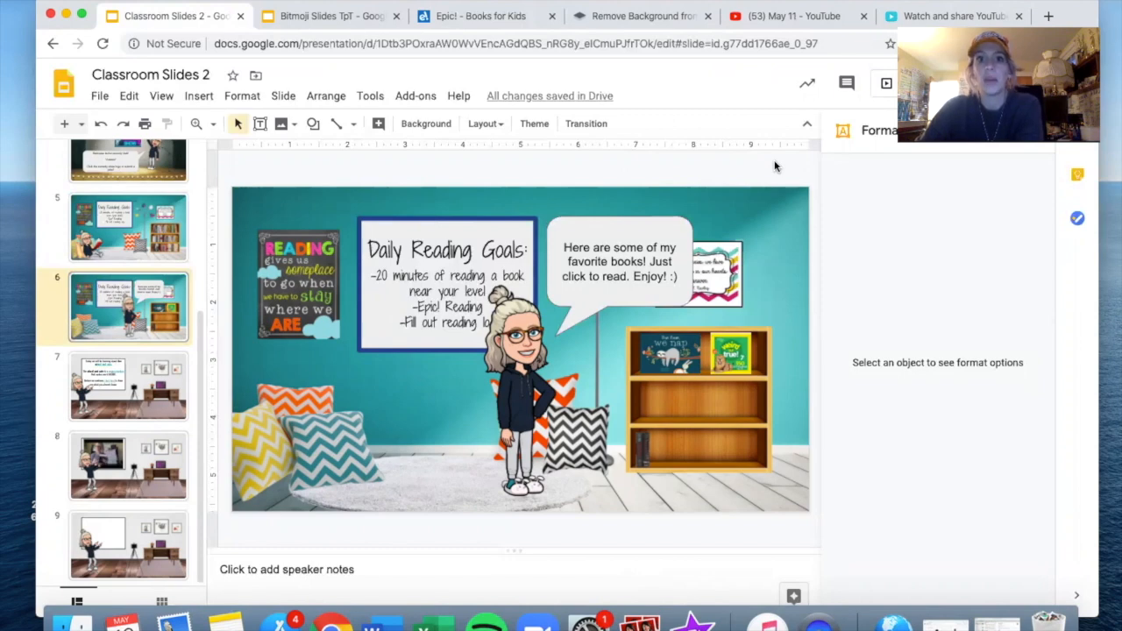
left_click(478, 16)
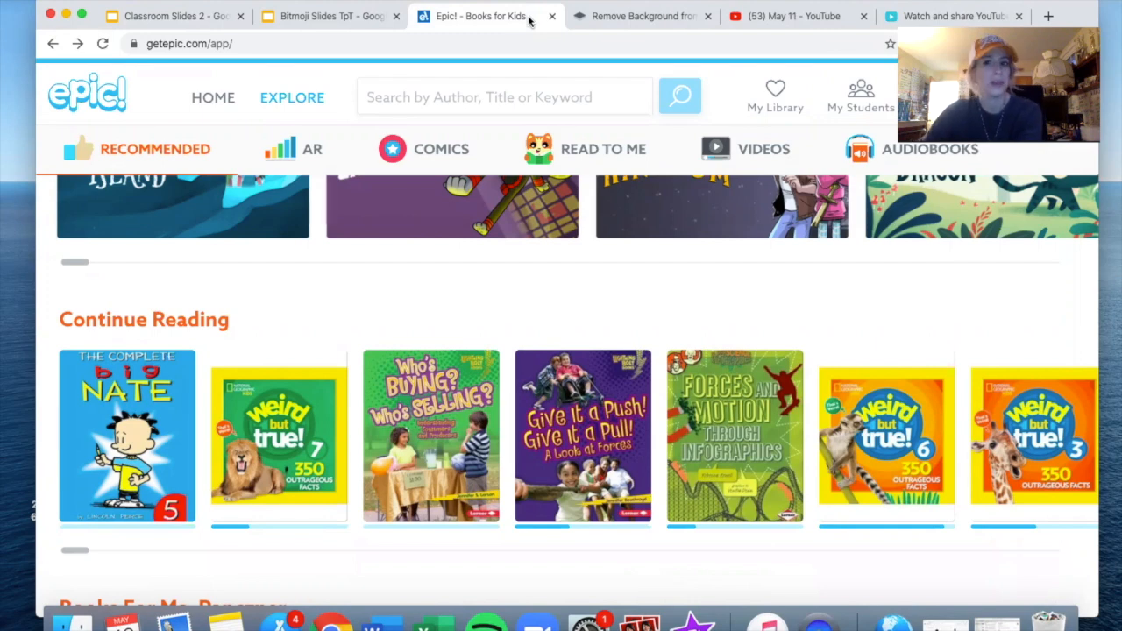
mouse_move(491, 298)
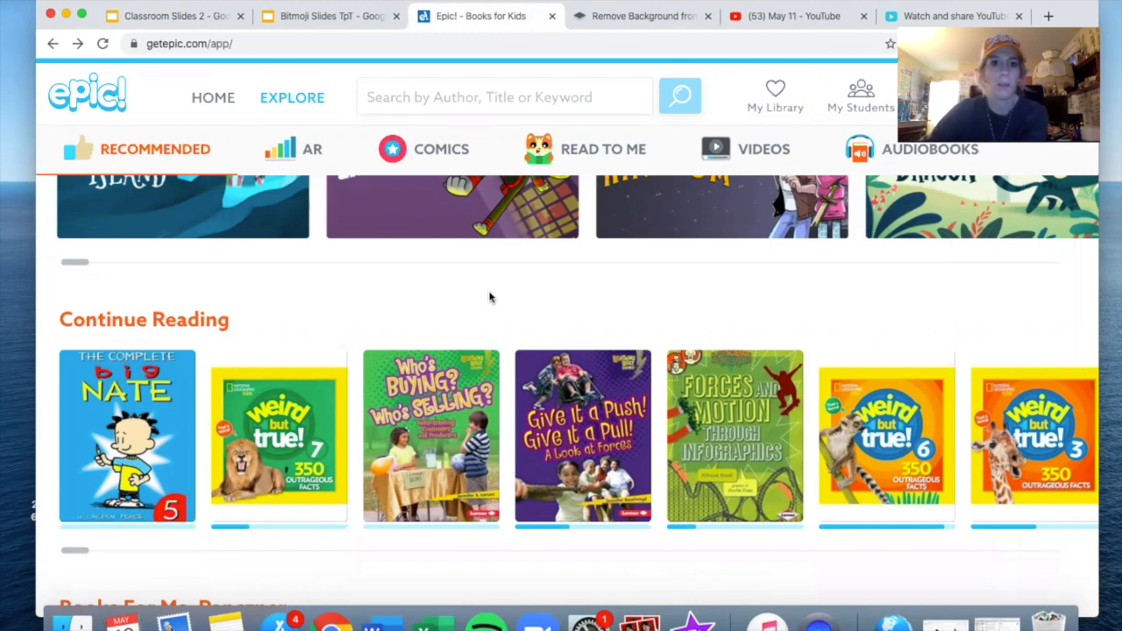
Scroll Epic! to the Continue Reading row showing The Complete Big Nate #5.
scroll("down", 3)
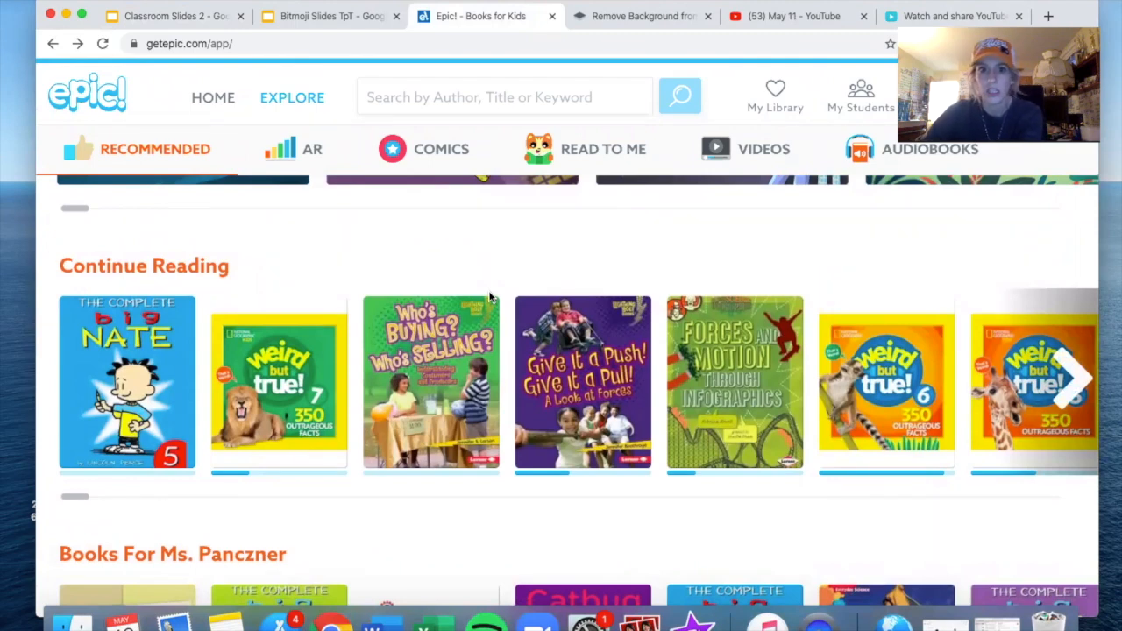
scroll("up", 3)
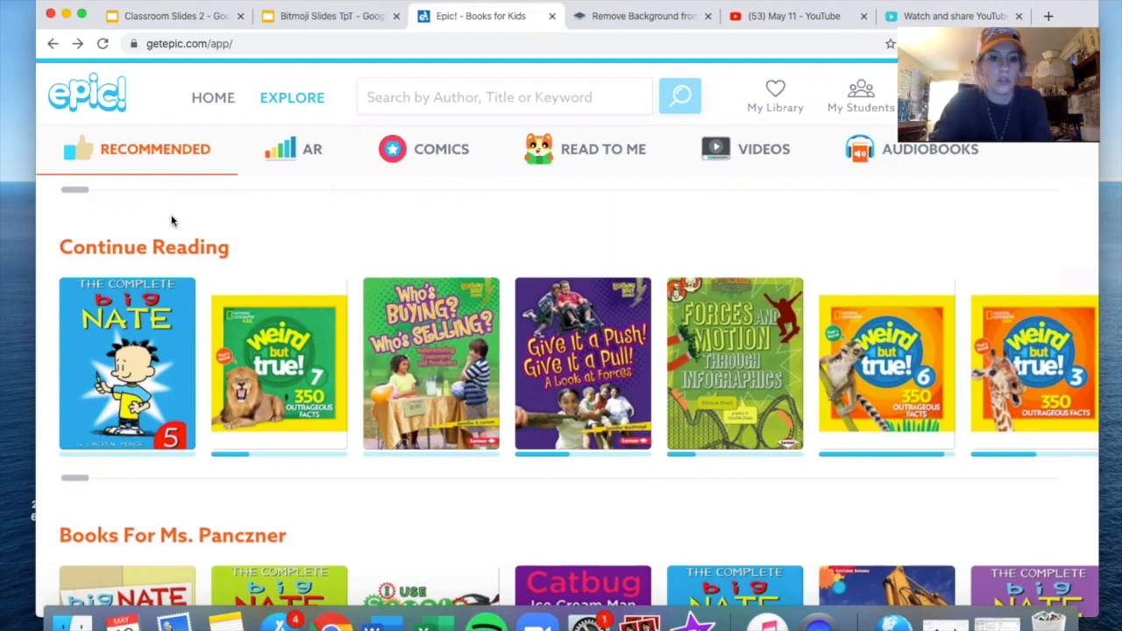
mouse_move(56, 276)
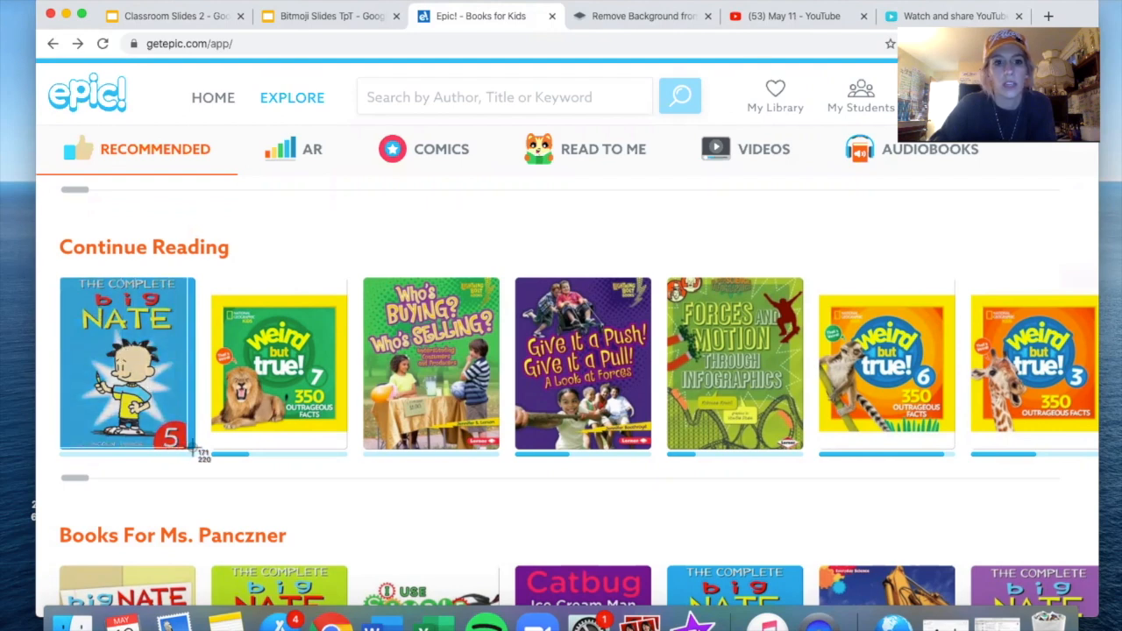
mouse_move(197, 456)
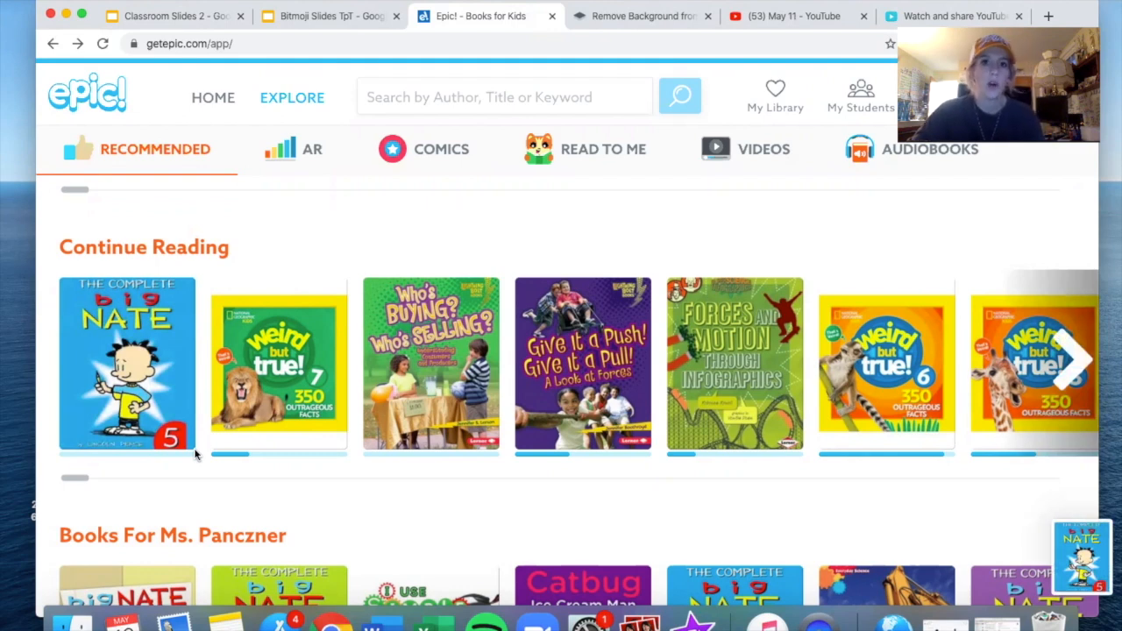
Open The Complete Big Nate #5 page in Epic! and select its web address.
left_click(127, 364)
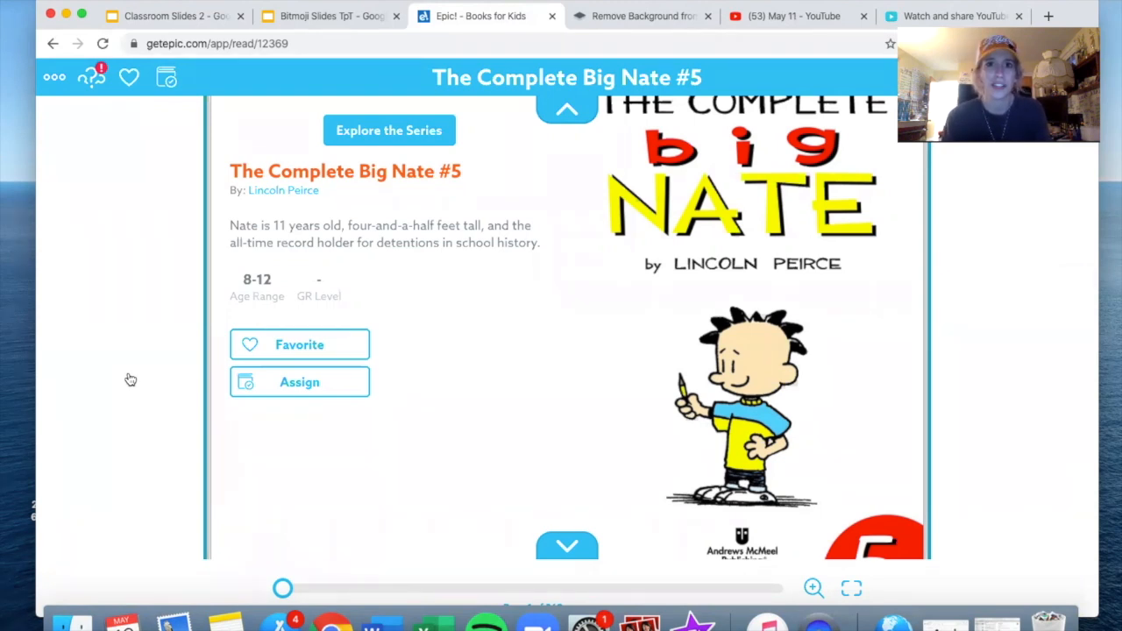
mouse_move(227, 198)
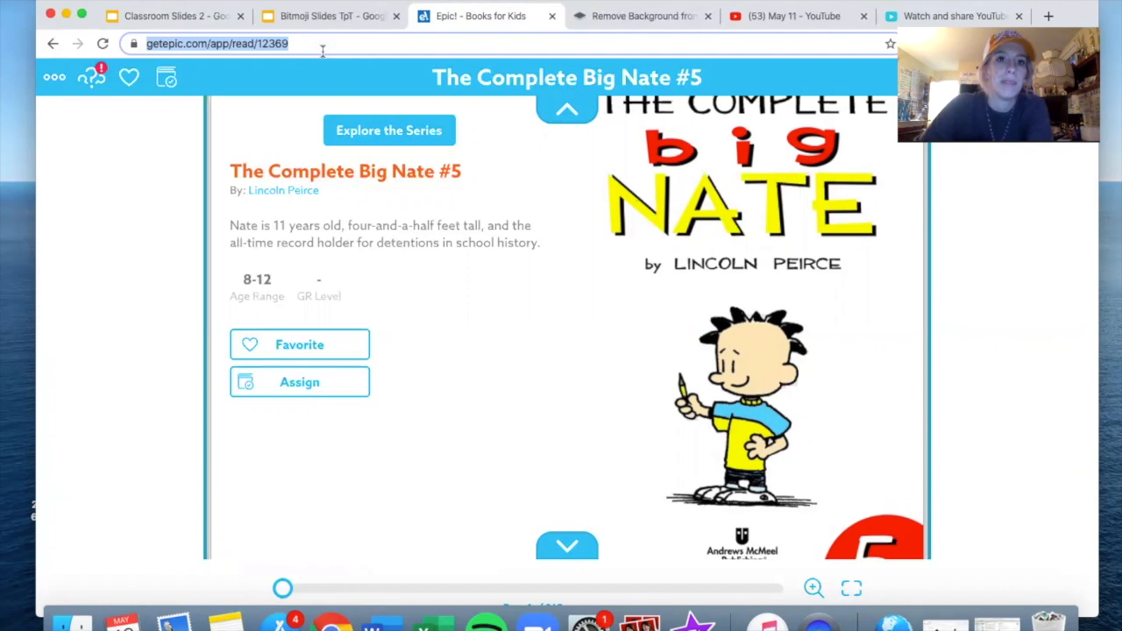
left_click(171, 15)
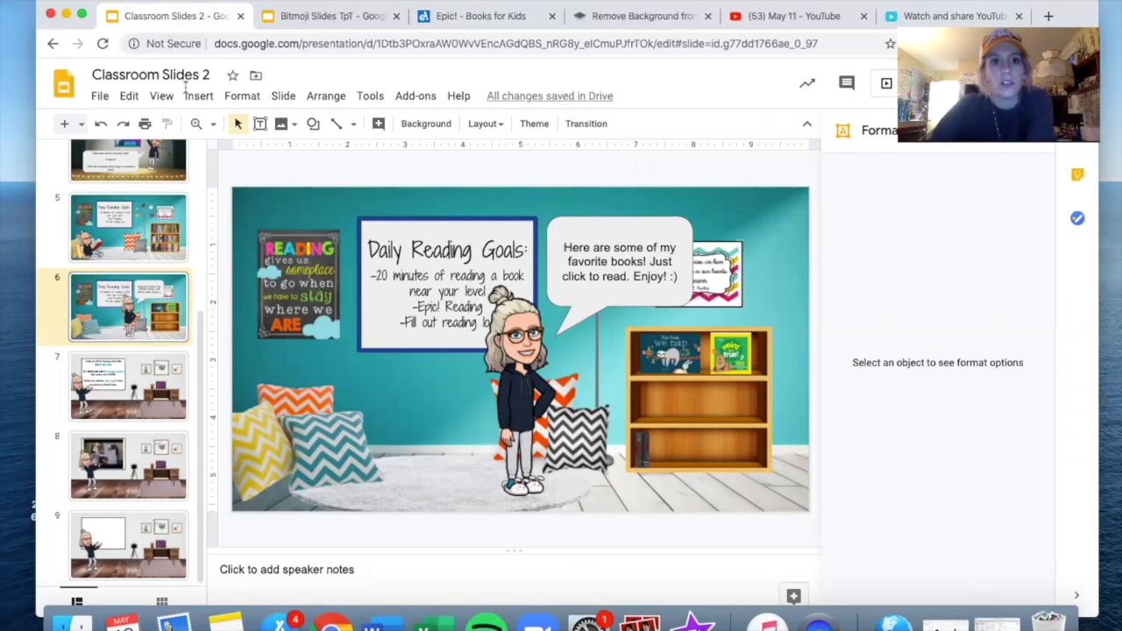
Upload the Big Nate #5 cover screenshot from the computer onto the reading corner slide.
left_click(198, 96)
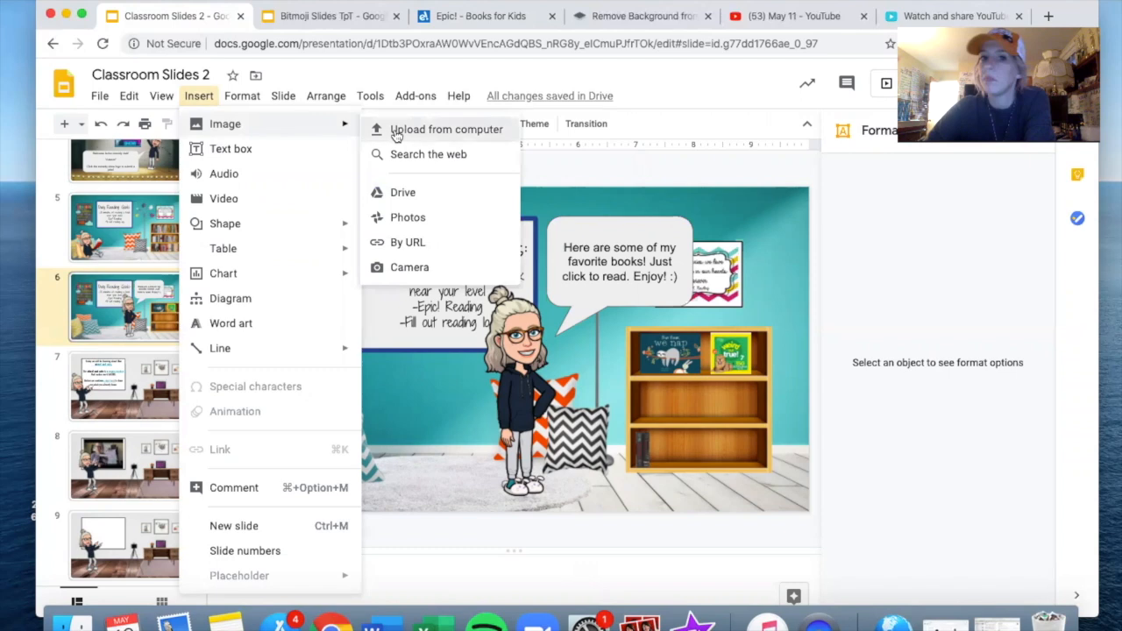
left_click(446, 128)
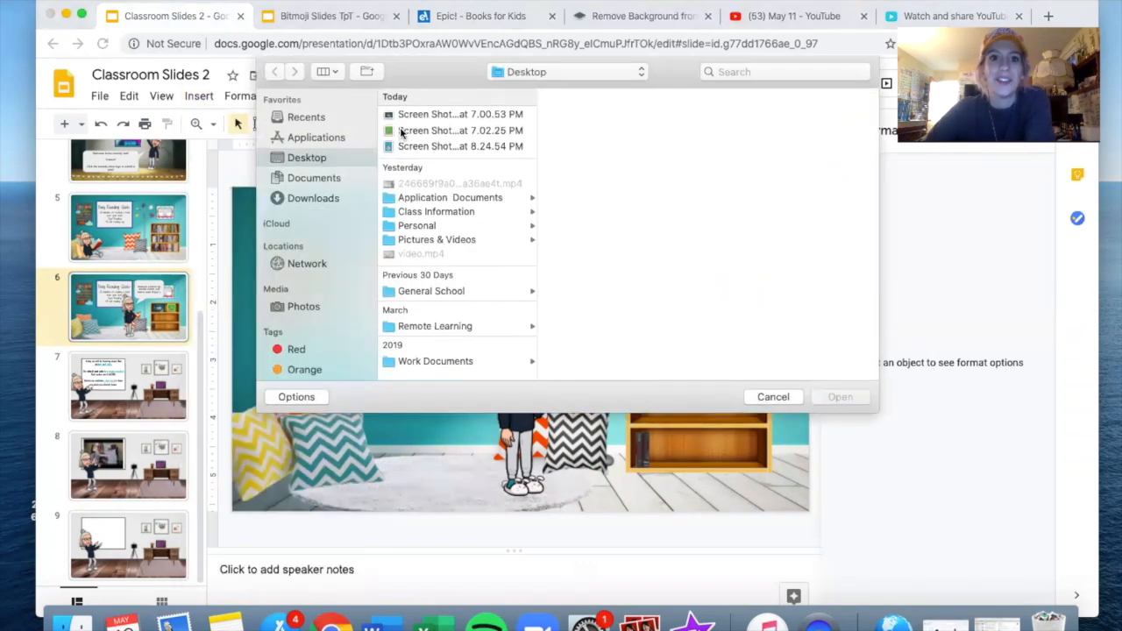
left_click(460, 114)
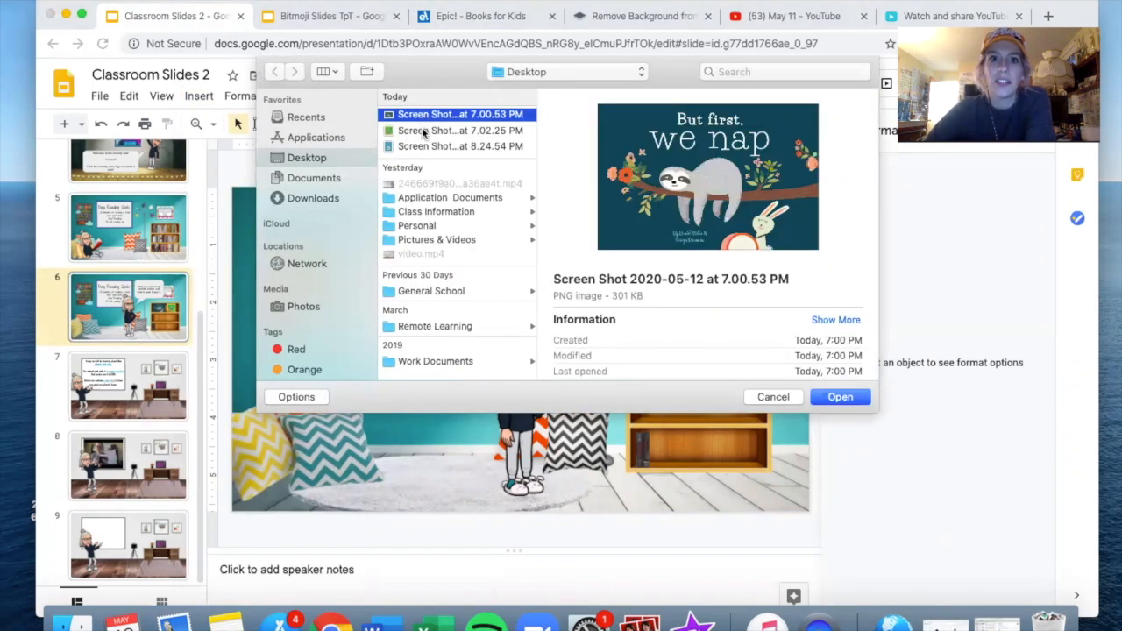
left_click(460, 146)
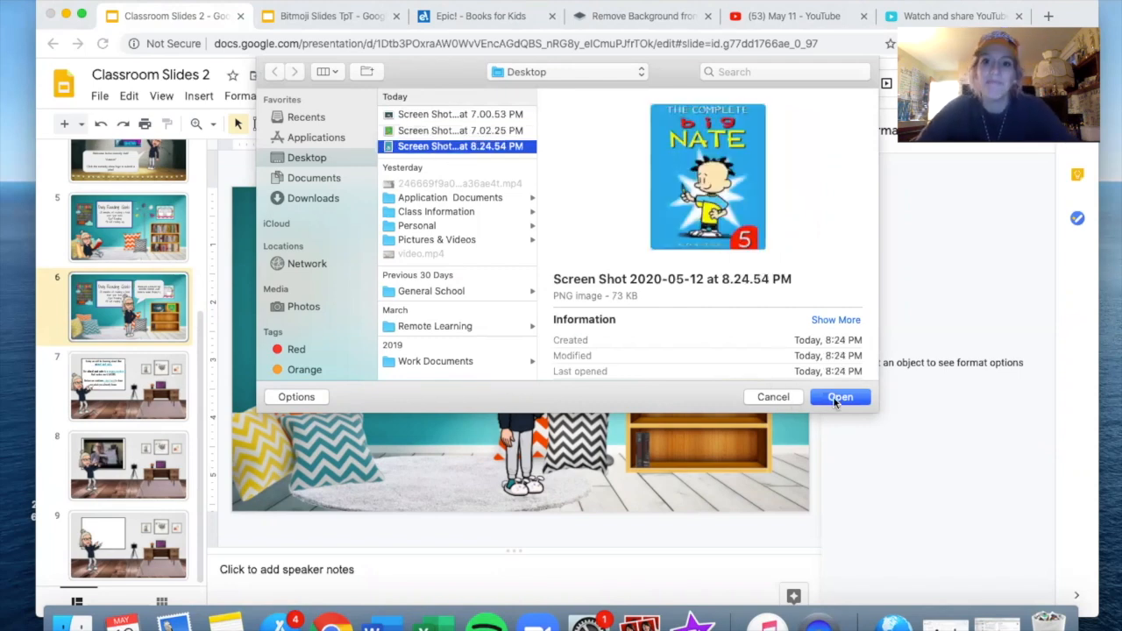
left_click(839, 397)
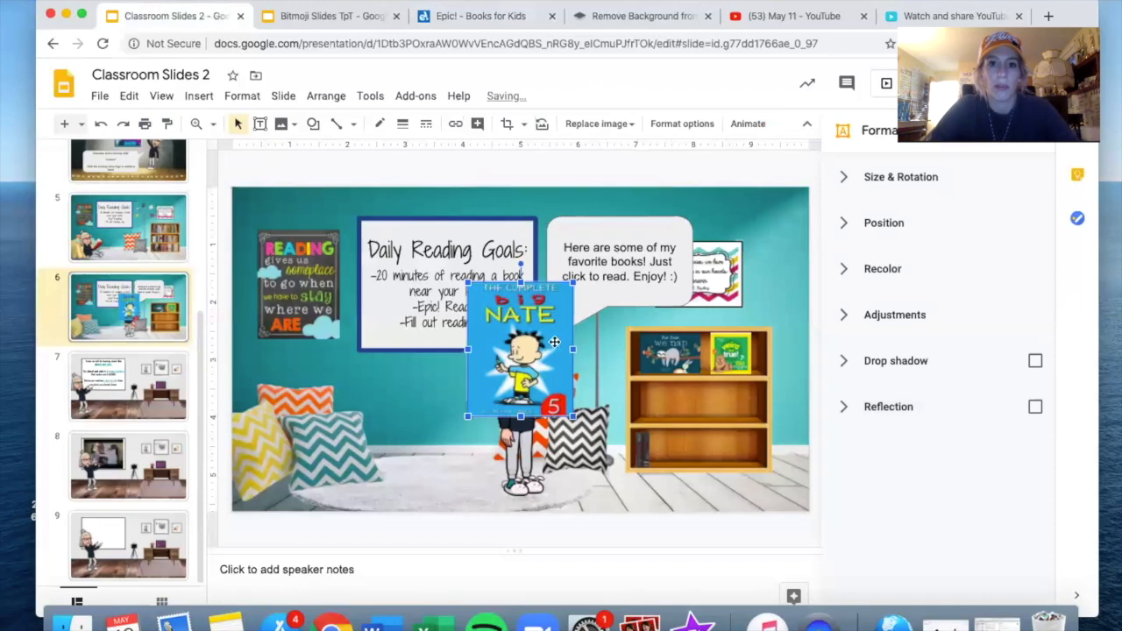
Shrink the Big Nate #5 cover onto the second shelf and check the neighbouring covers.
right_click(517, 337)
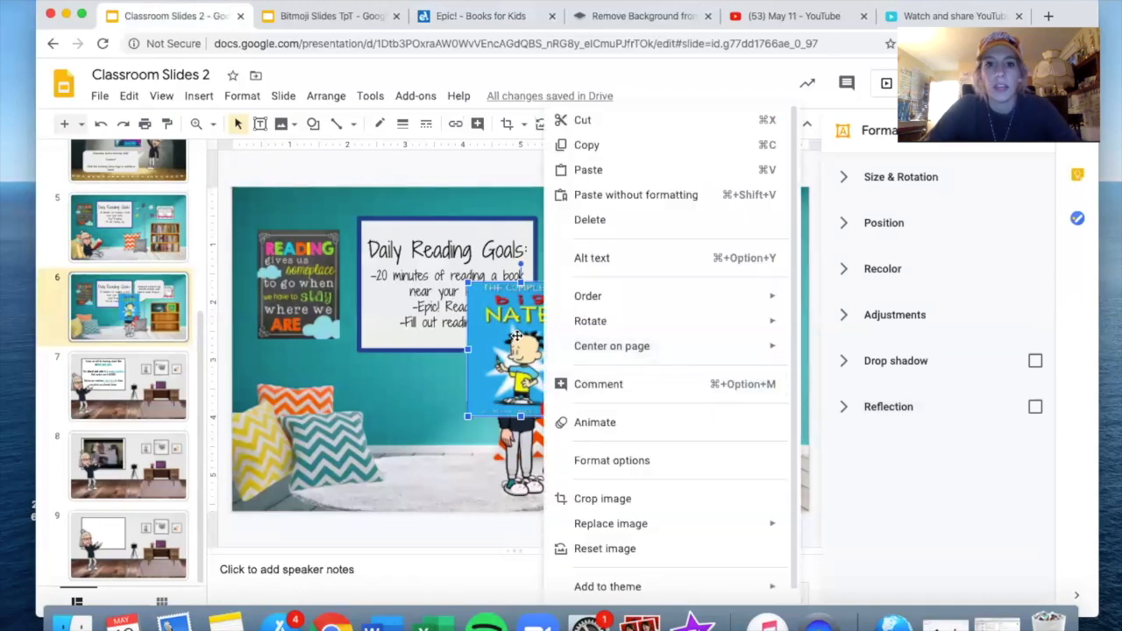
left_click(394, 395)
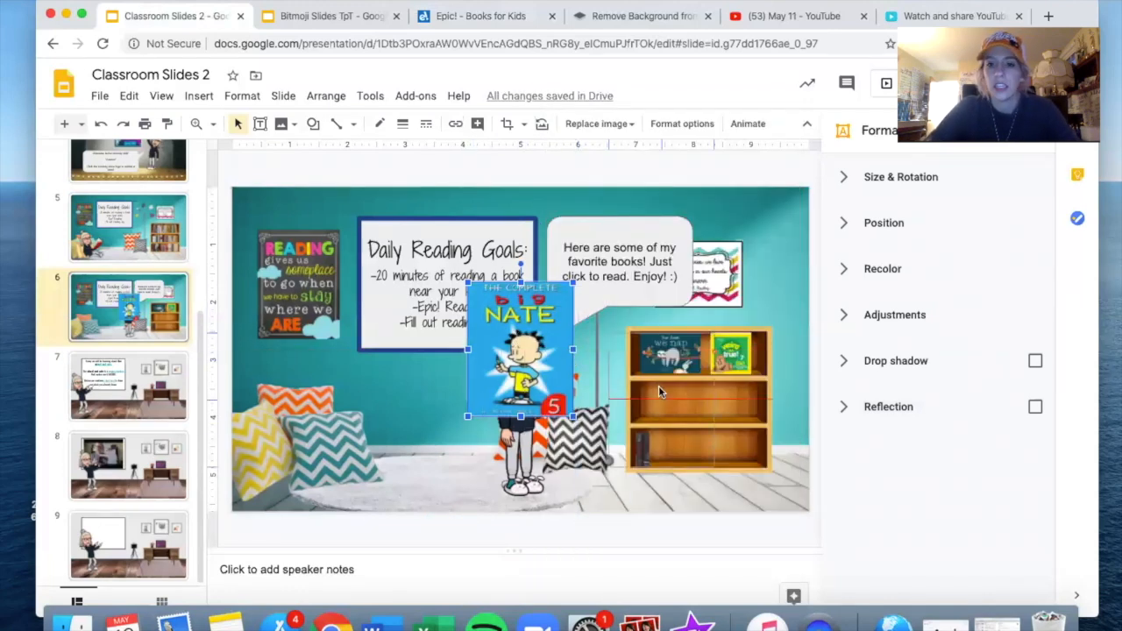
left_click_drag(520, 348, 664, 399)
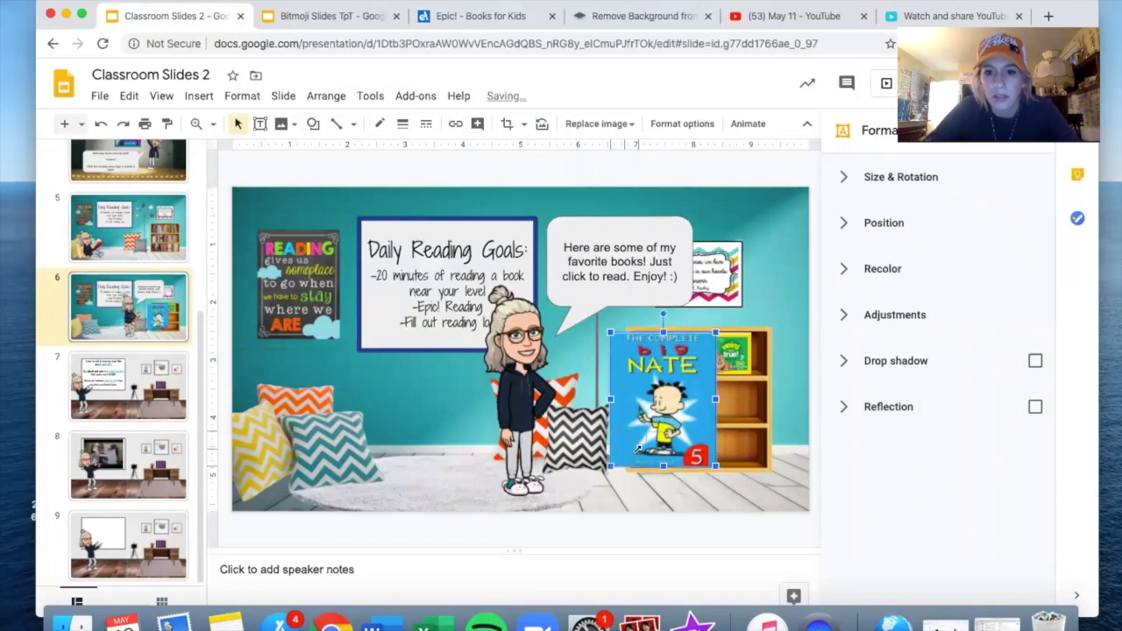
left_click_drag(662, 399, 626, 442)
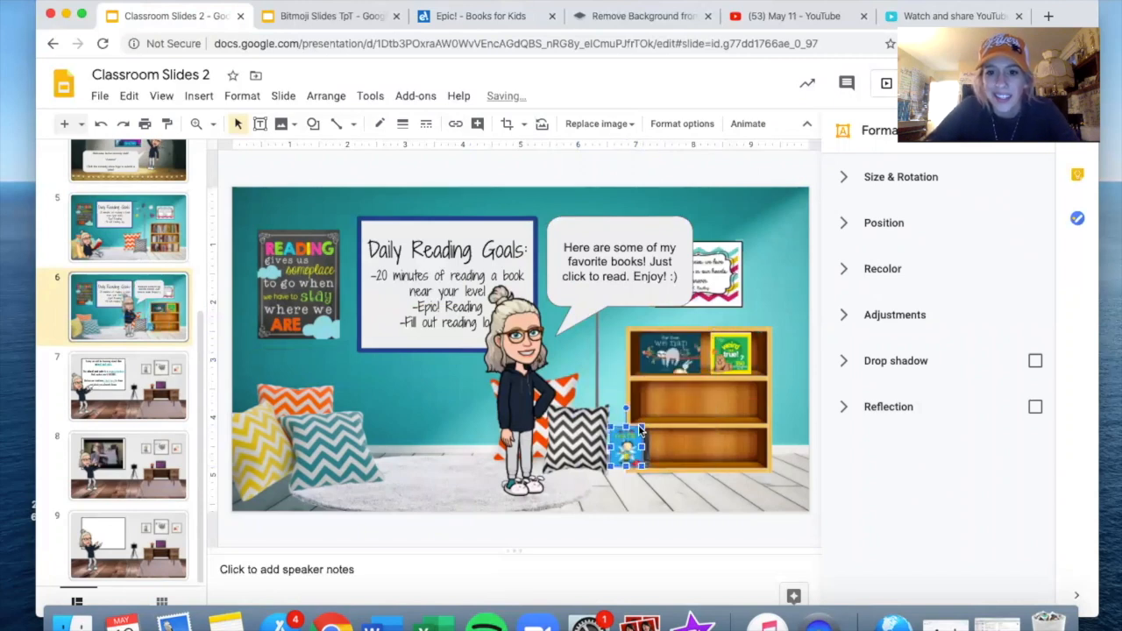
left_click_drag(626, 443, 649, 404)
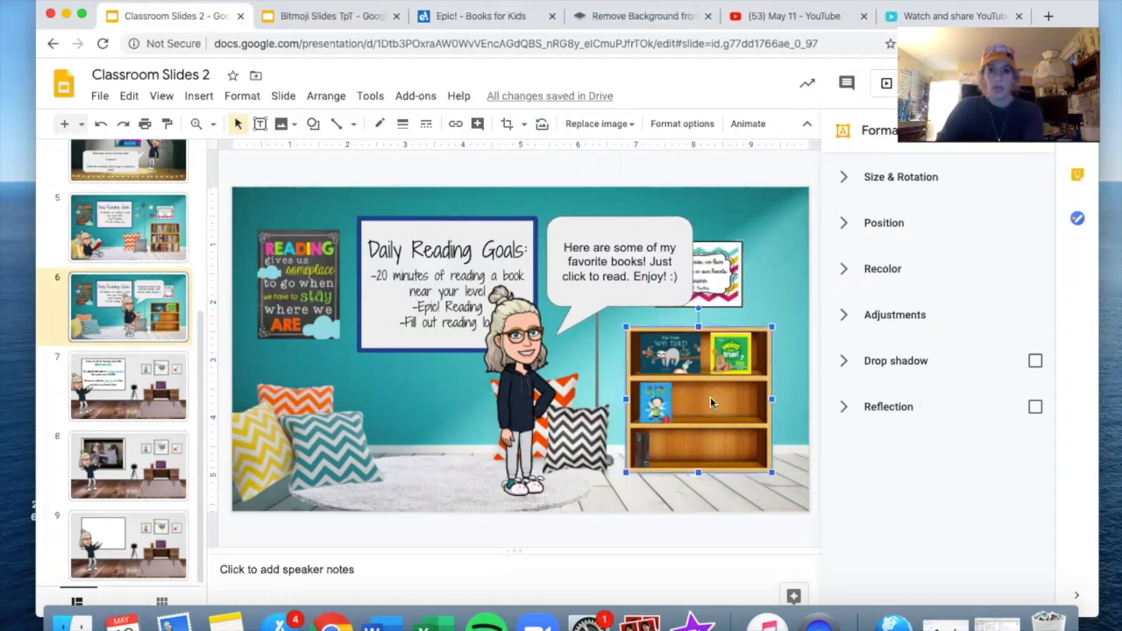
left_click(655, 404)
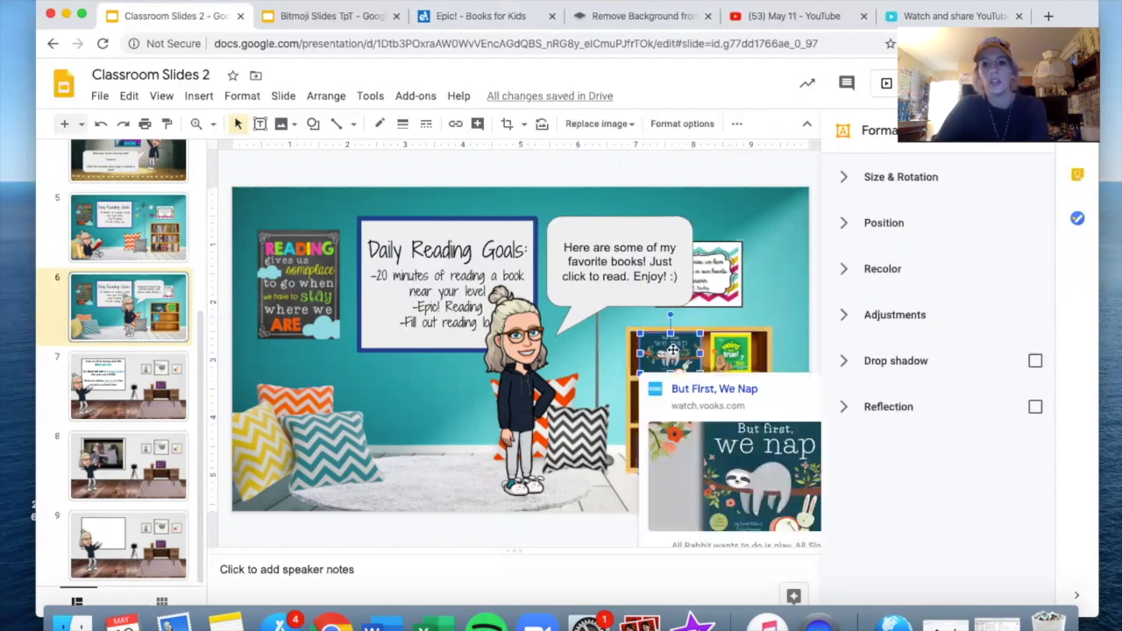
left_click(732, 351)
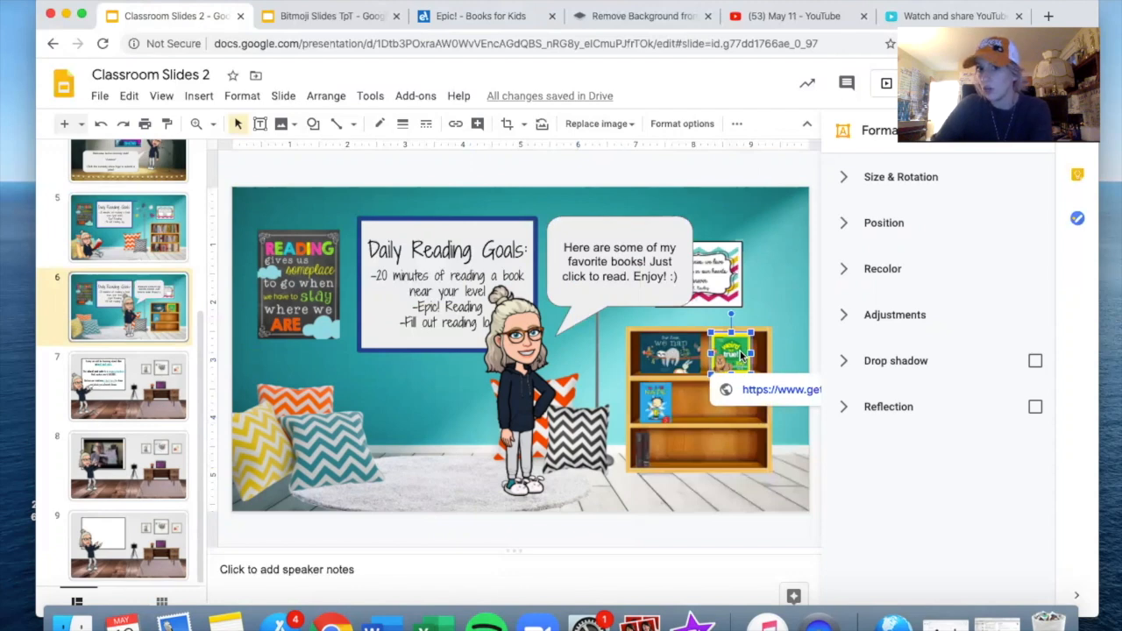
mouse_move(653, 416)
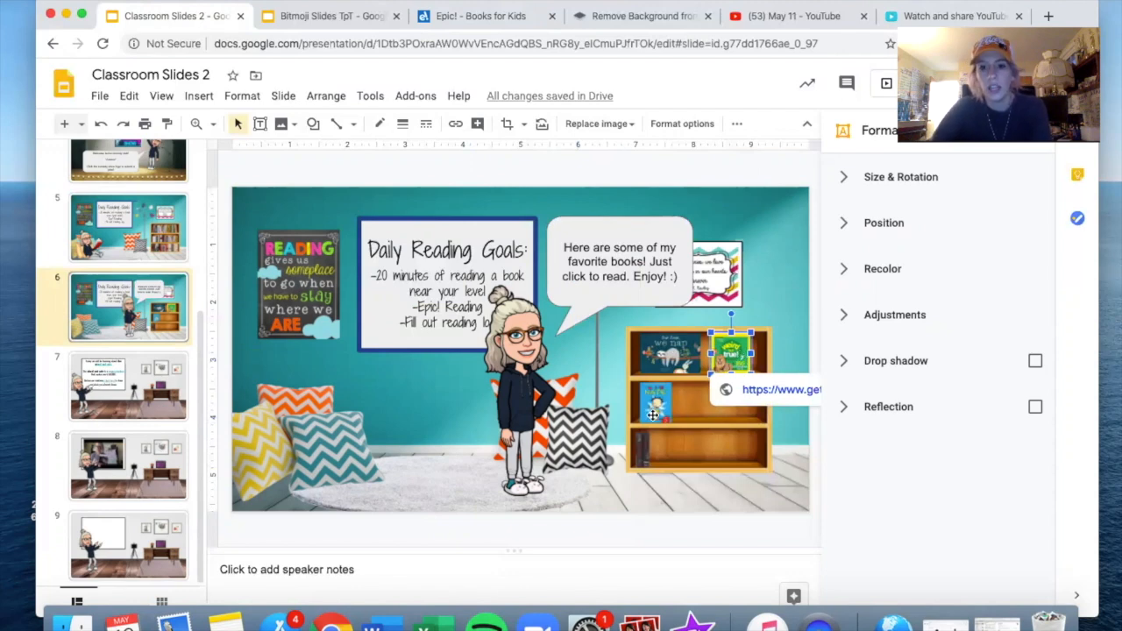
mouse_move(658, 403)
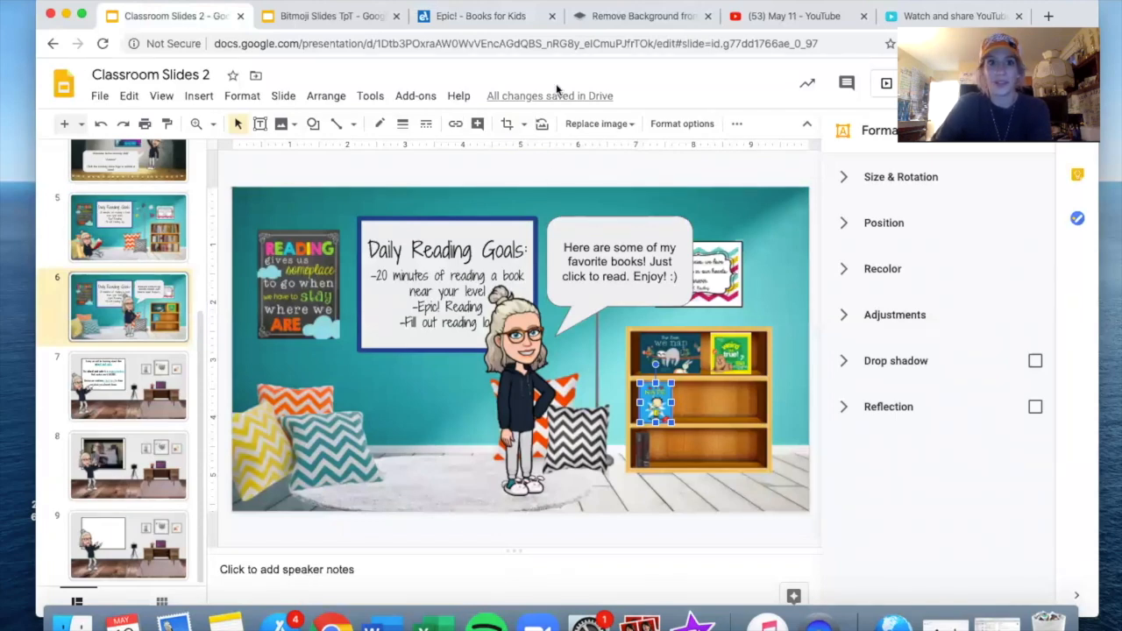
mouse_move(455, 123)
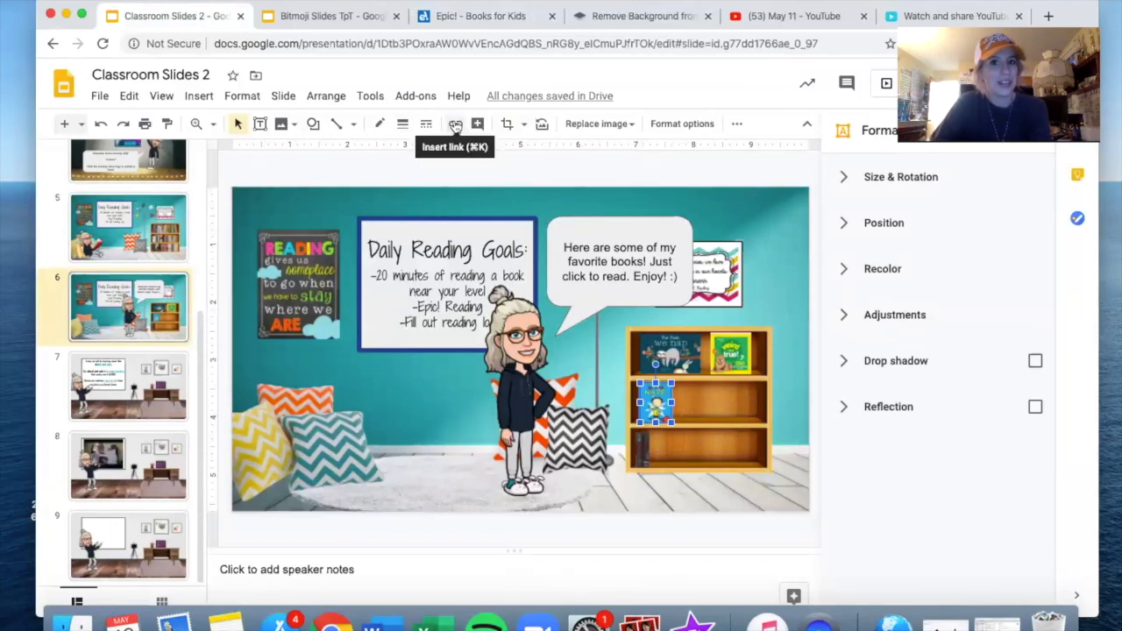
left_click(455, 123)
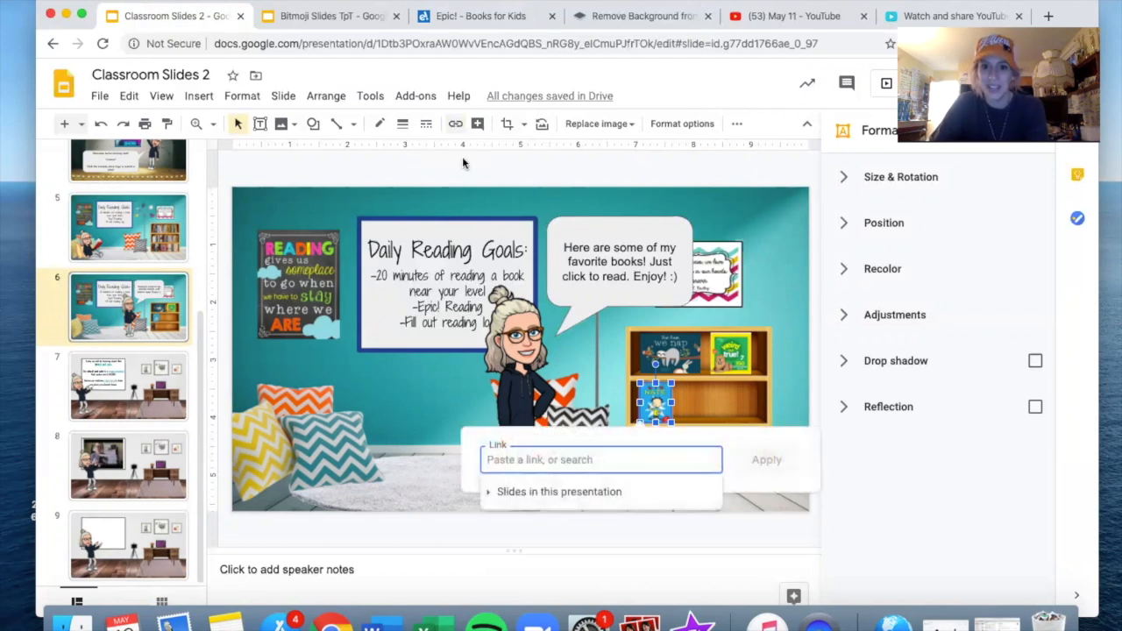
type("https://www.getepic.com/app/read/12369")
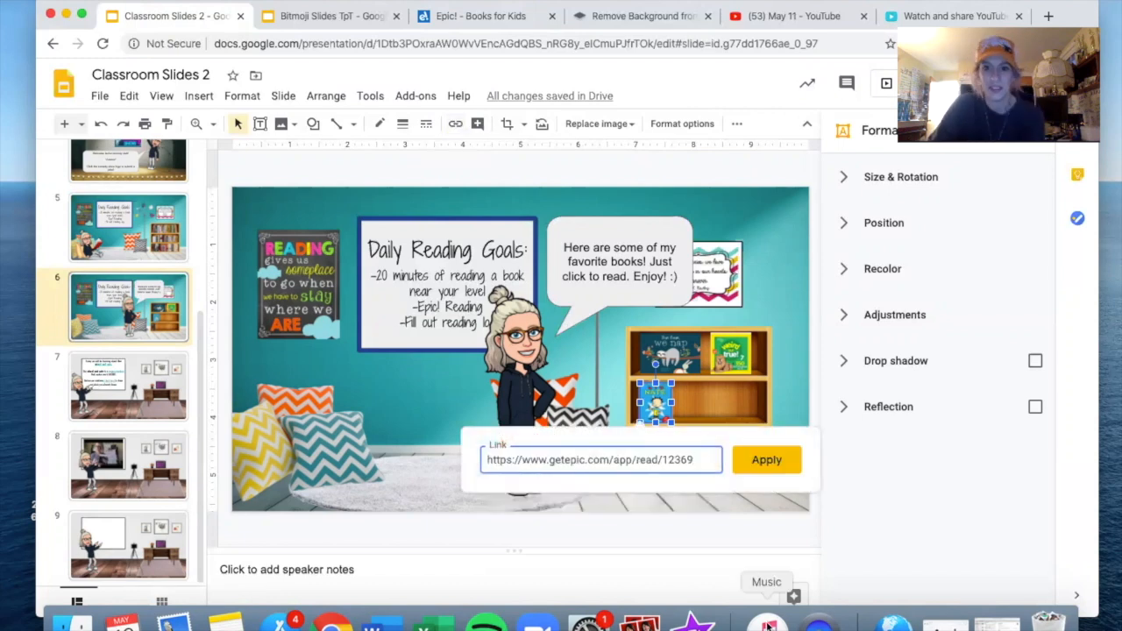
left_click(766, 460)
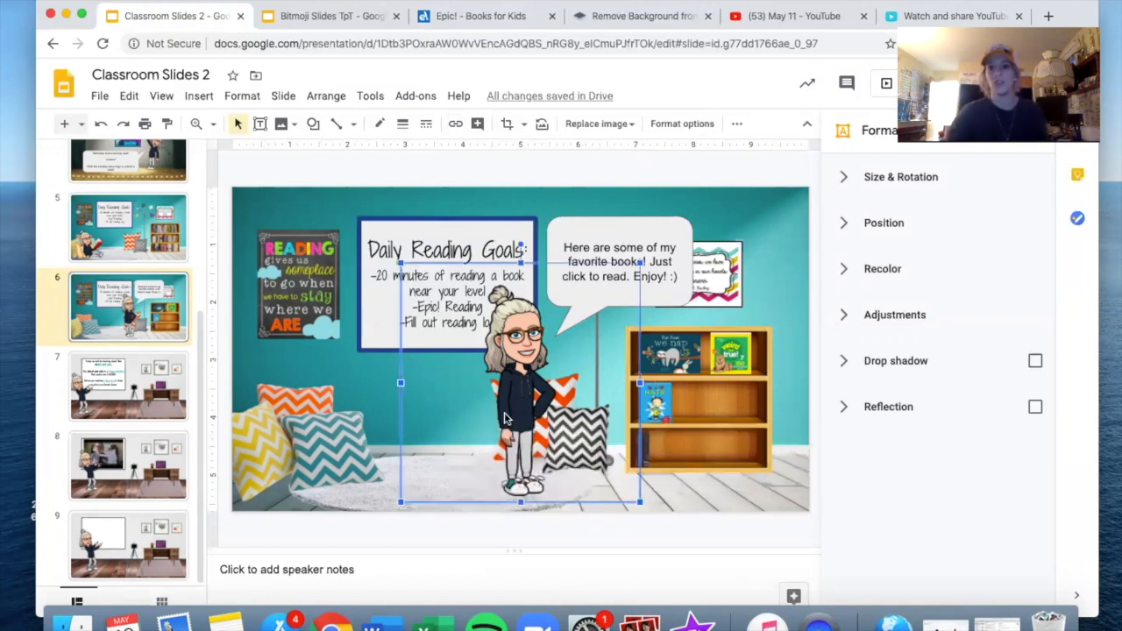
left_click(657, 399)
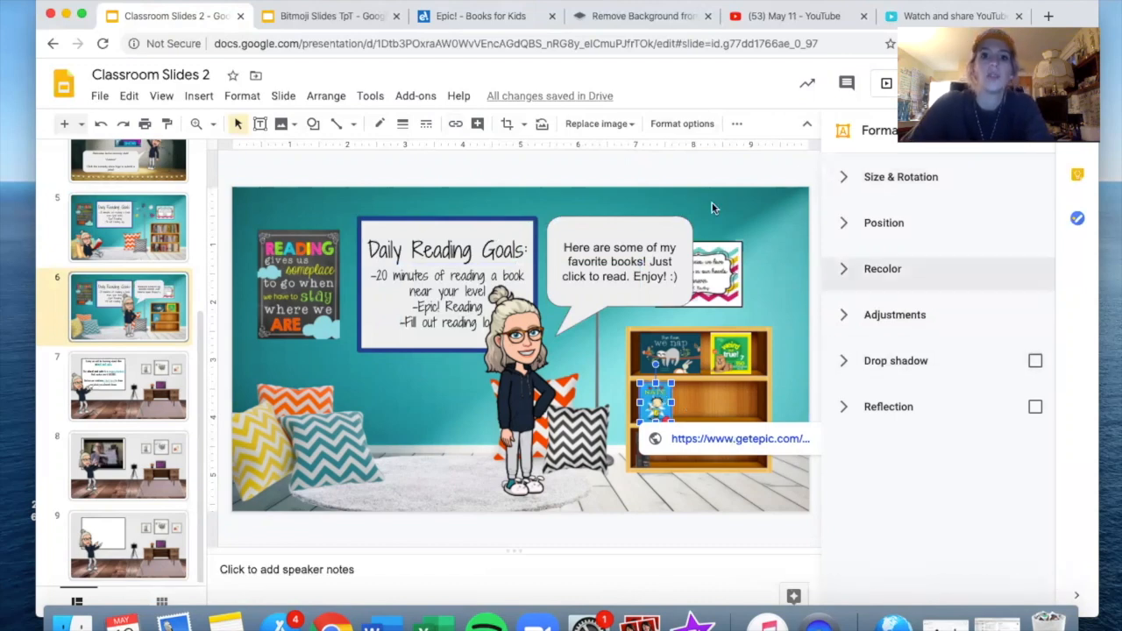
mouse_move(787, 286)
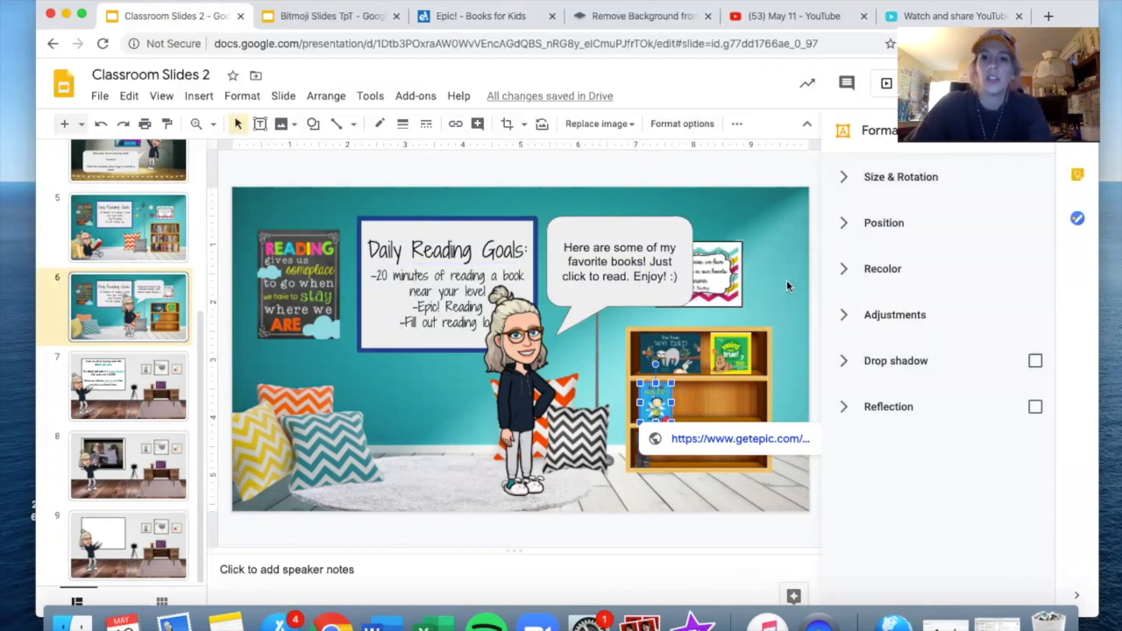
Select slide 6's speech bubble and Bitmoji, then return to slide 5's reading corner.
left_click(619, 262)
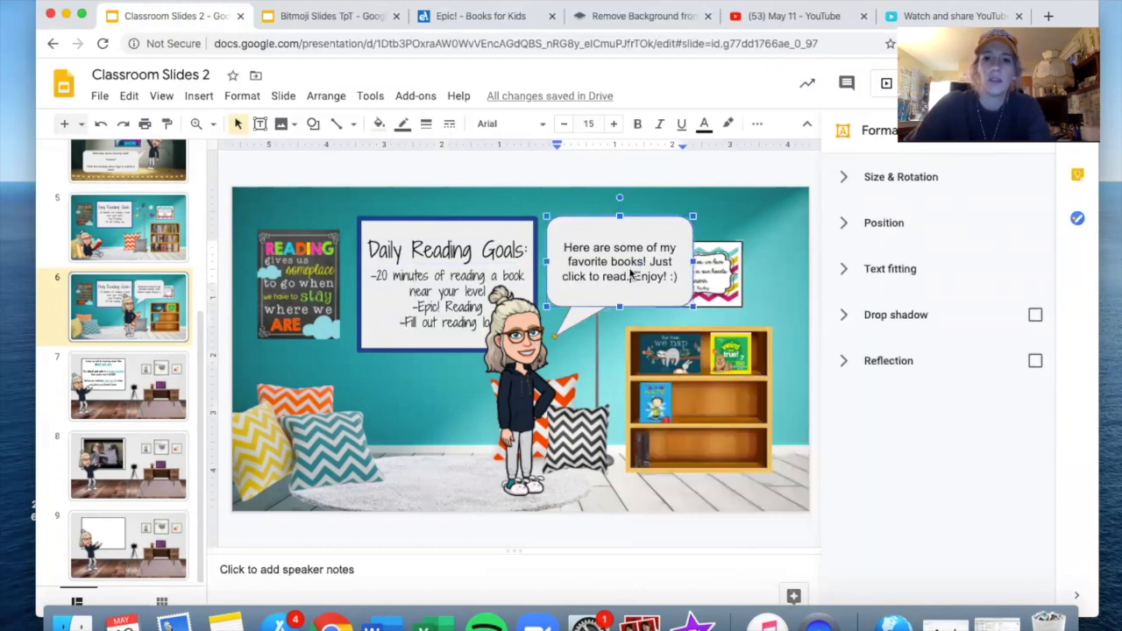
left_click(517, 412)
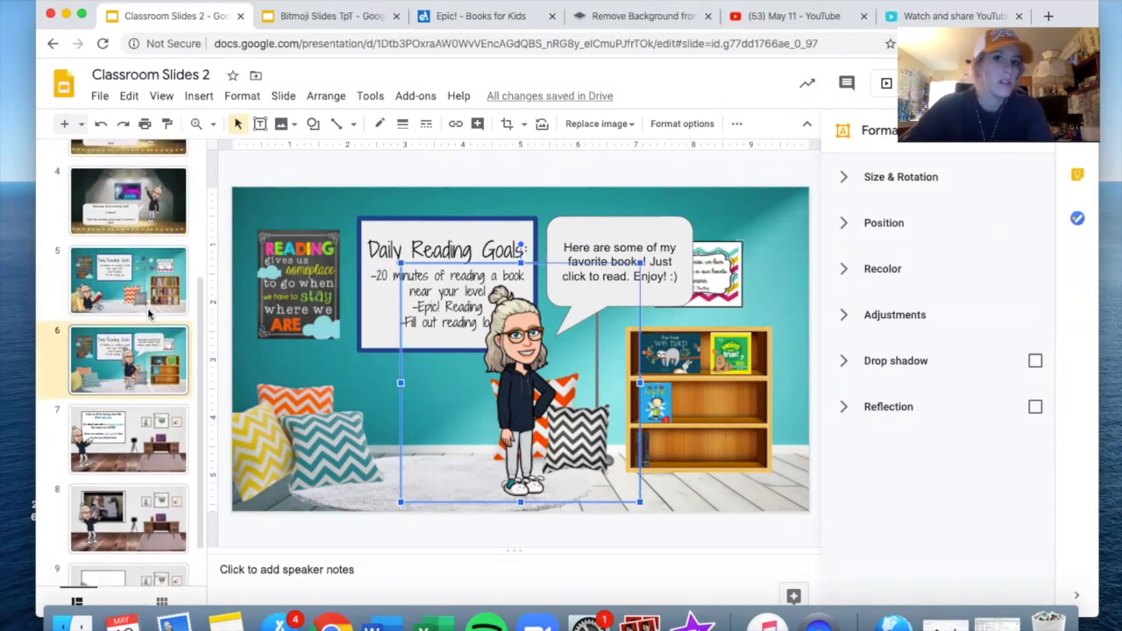
mouse_move(572, 427)
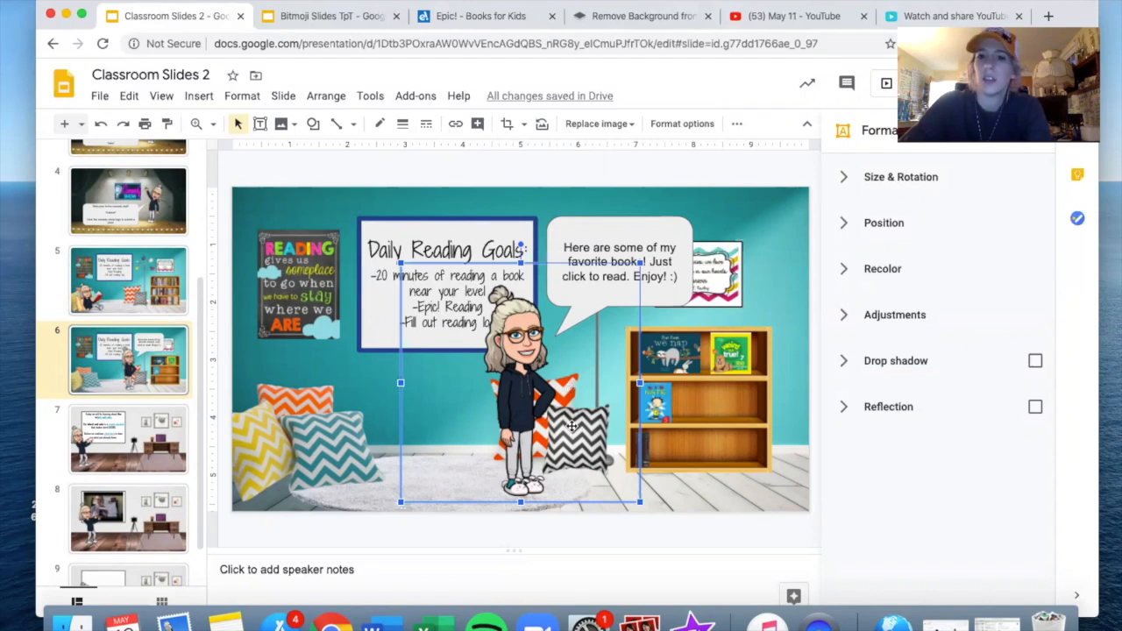
mouse_move(787, 464)
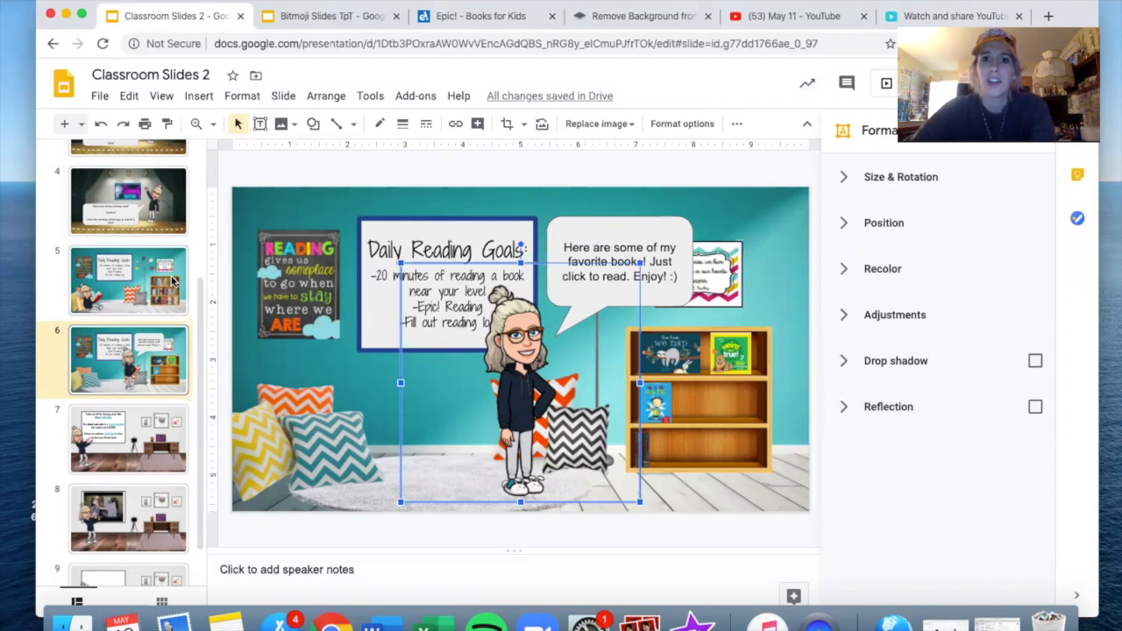
left_click(128, 281)
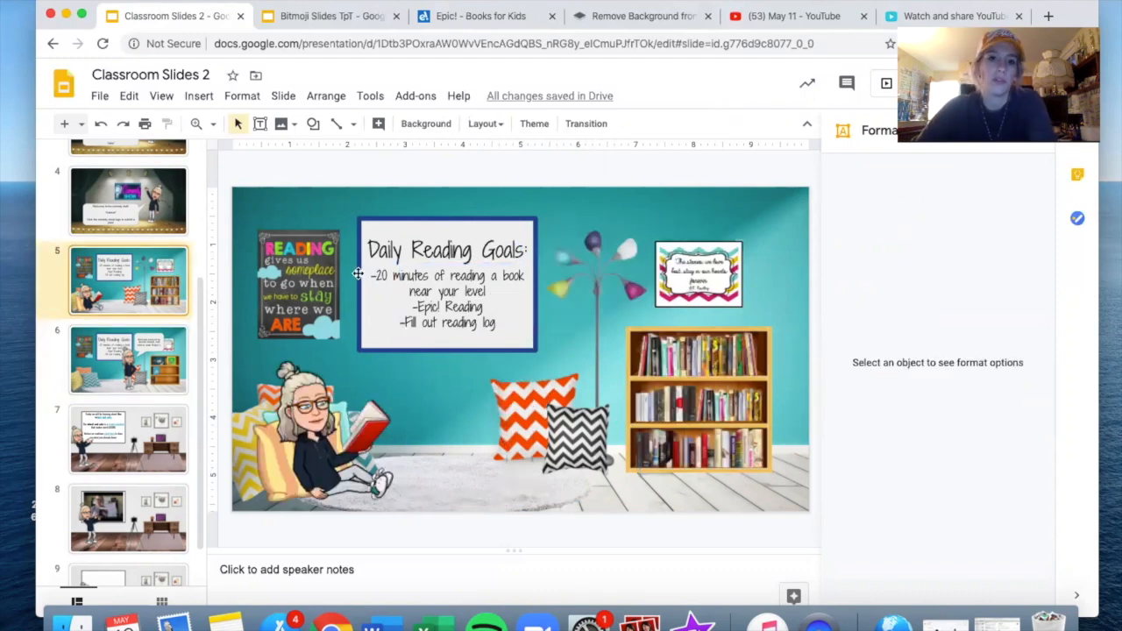
mouse_move(542, 331)
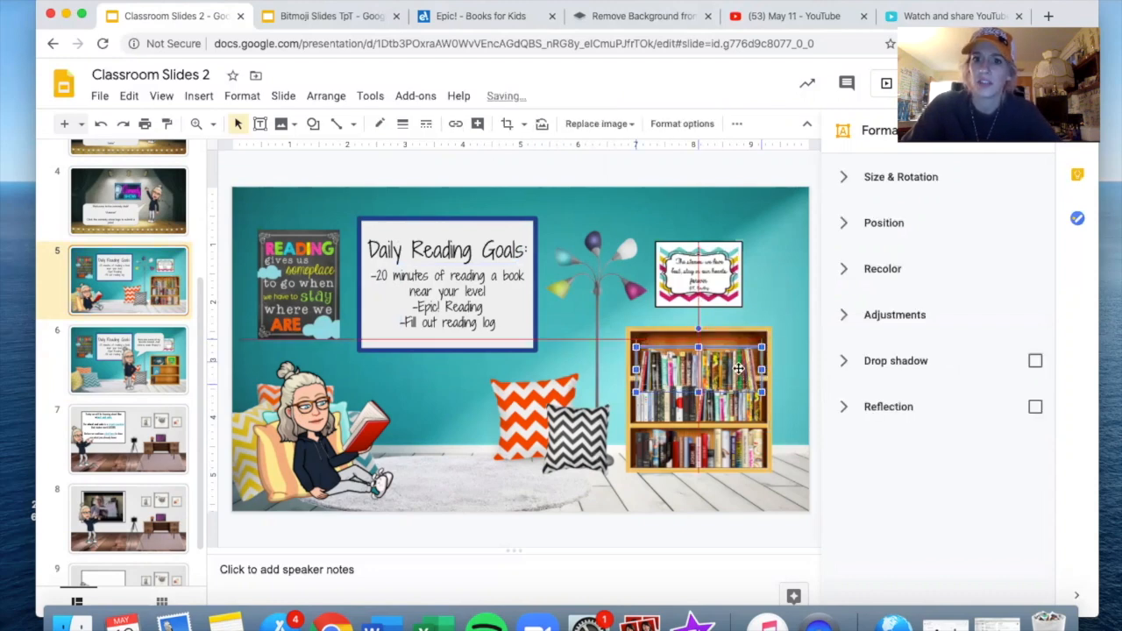
Select the full bookshelf image on slide 5's reading corner.
left_click(787, 419)
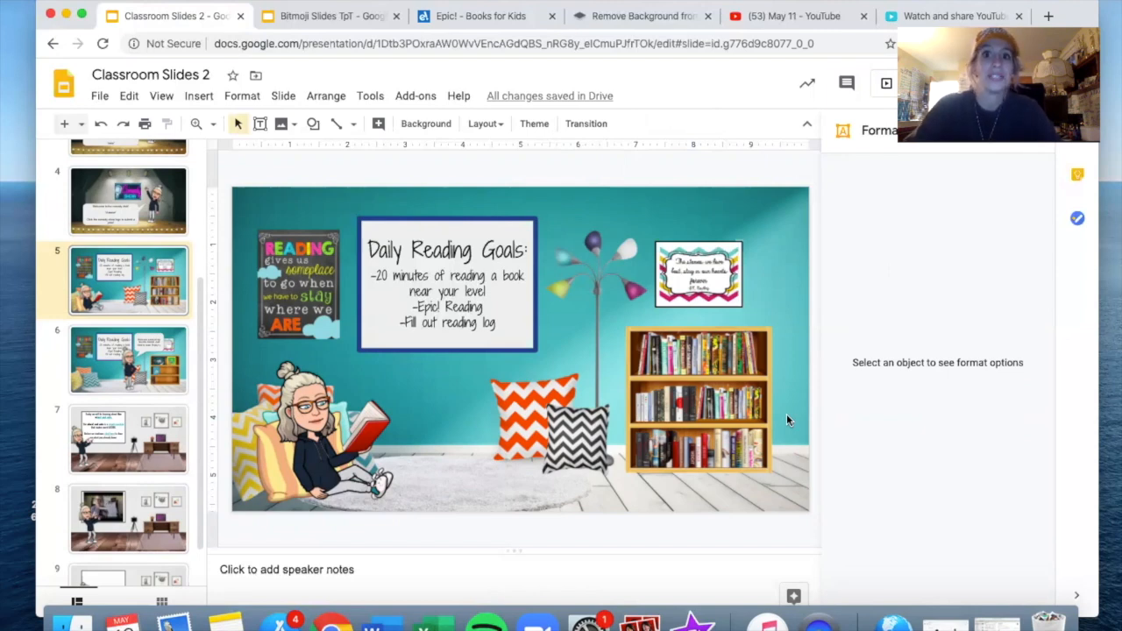
mouse_move(1066, 8)
type("transparent couch")
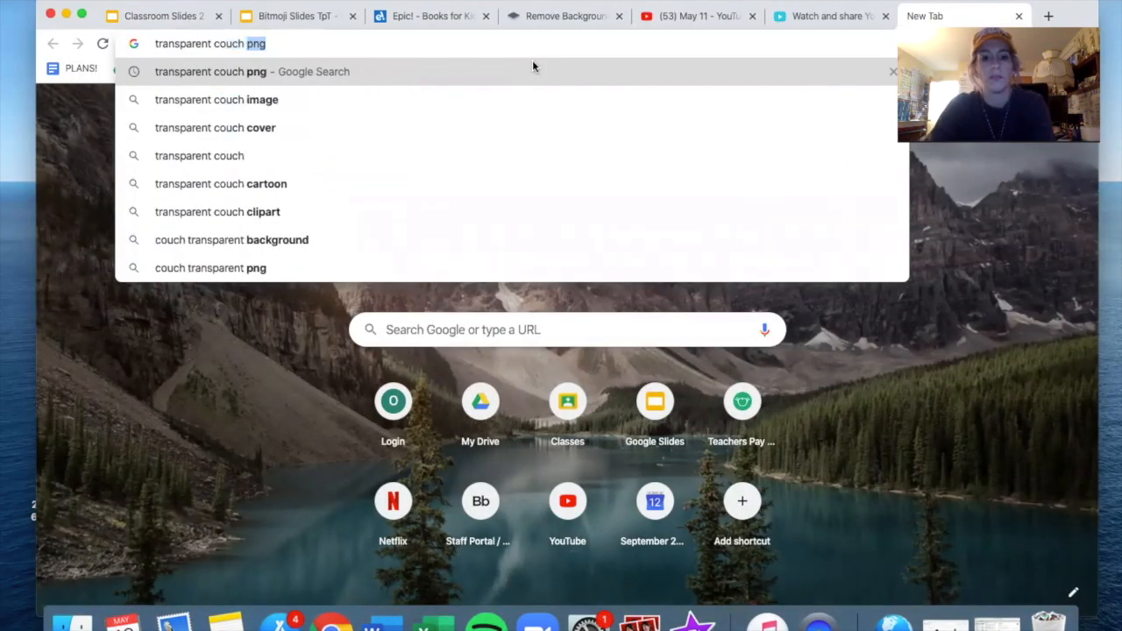
Search for a transparent couch image and preview the tufted white sofa result.
left_click(217, 99)
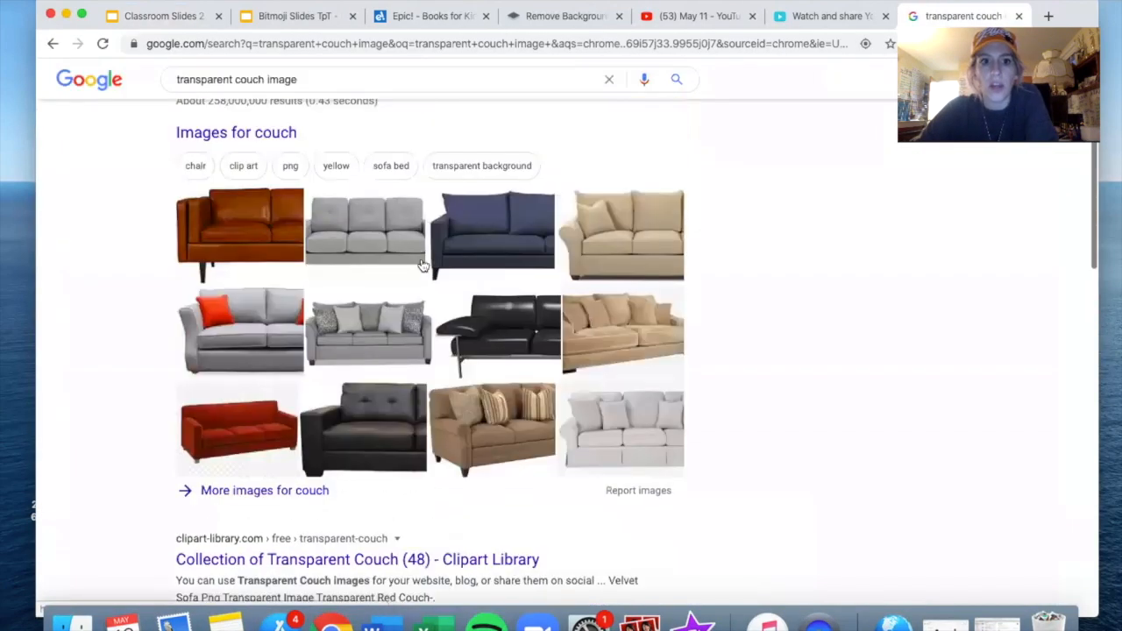
left_click(175, 489)
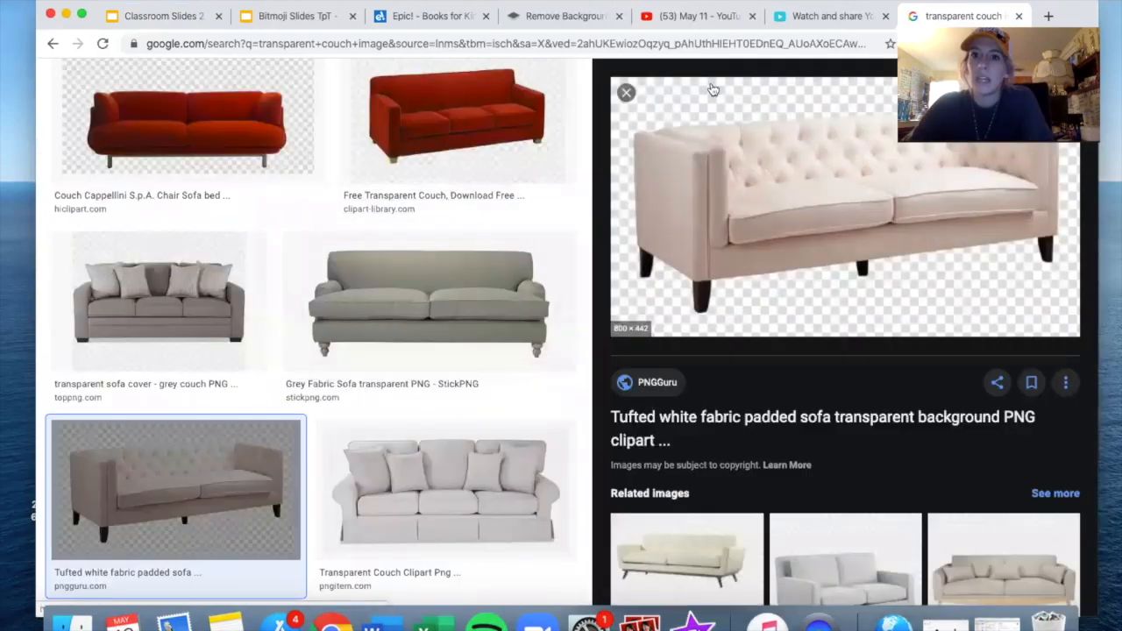
right_click(780, 219)
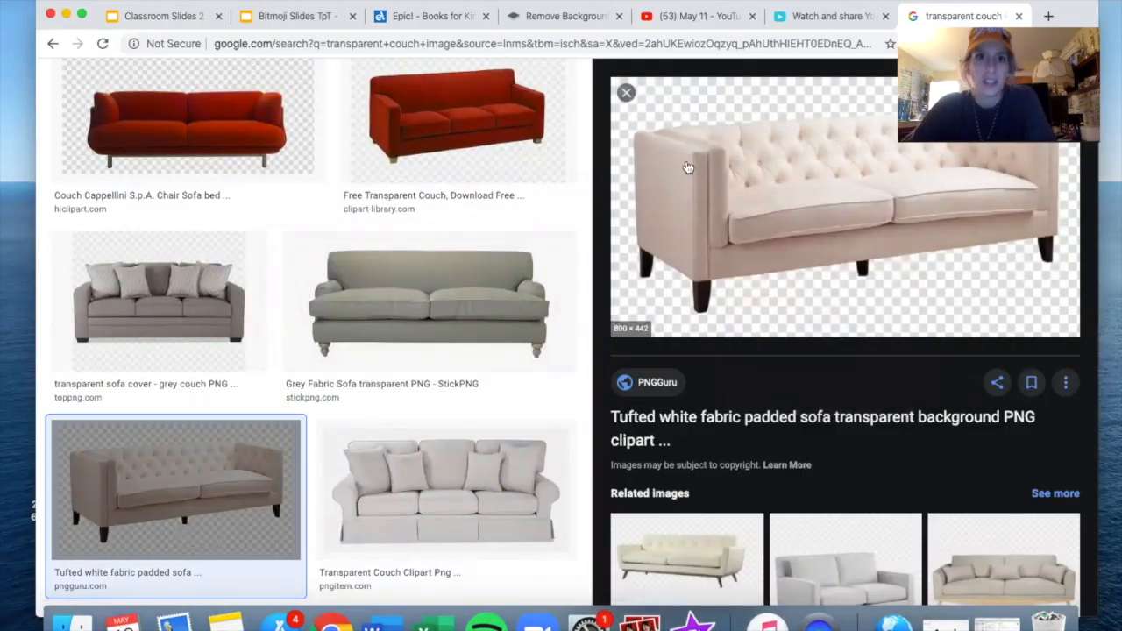
Go back to the slideshow tab and open a new browser tab in its own window.
left_click(158, 16)
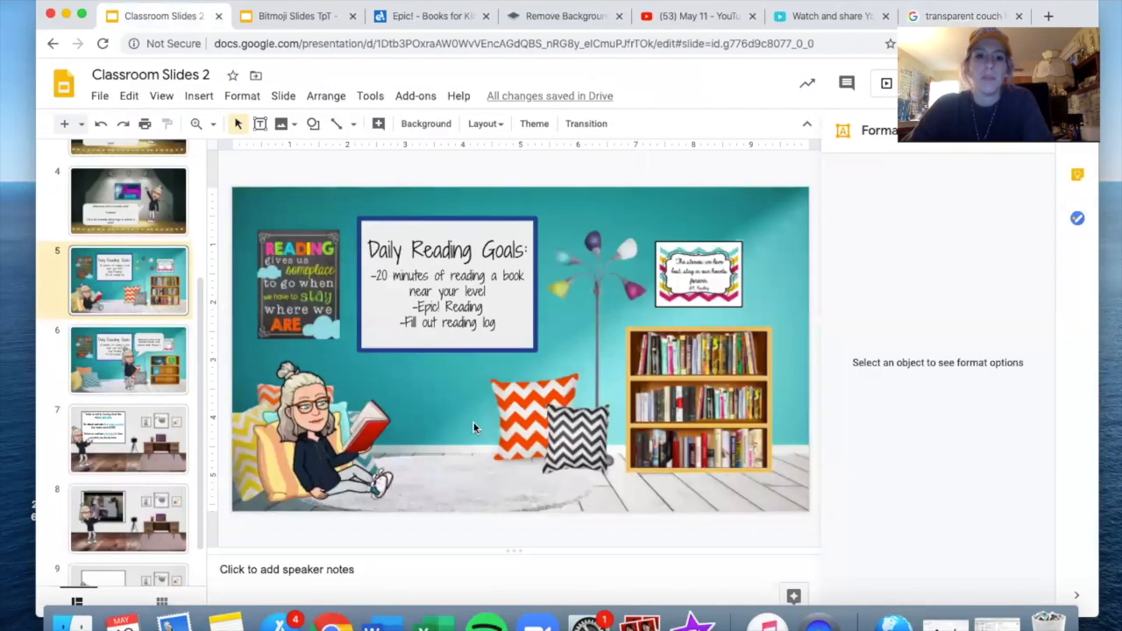
mouse_move(473, 425)
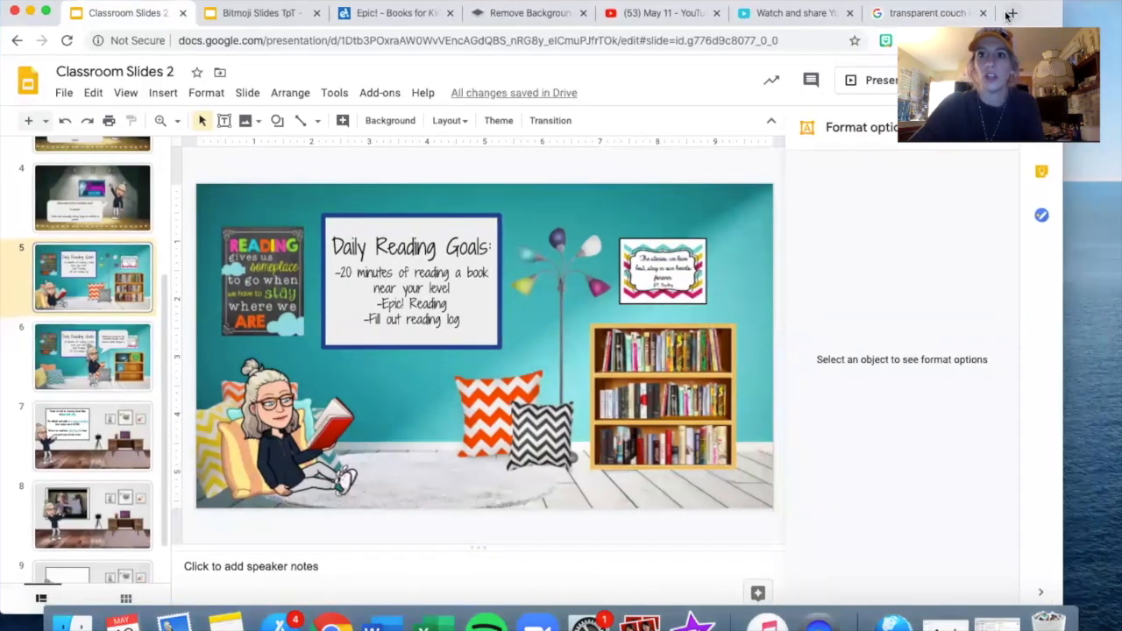
left_click(1010, 12)
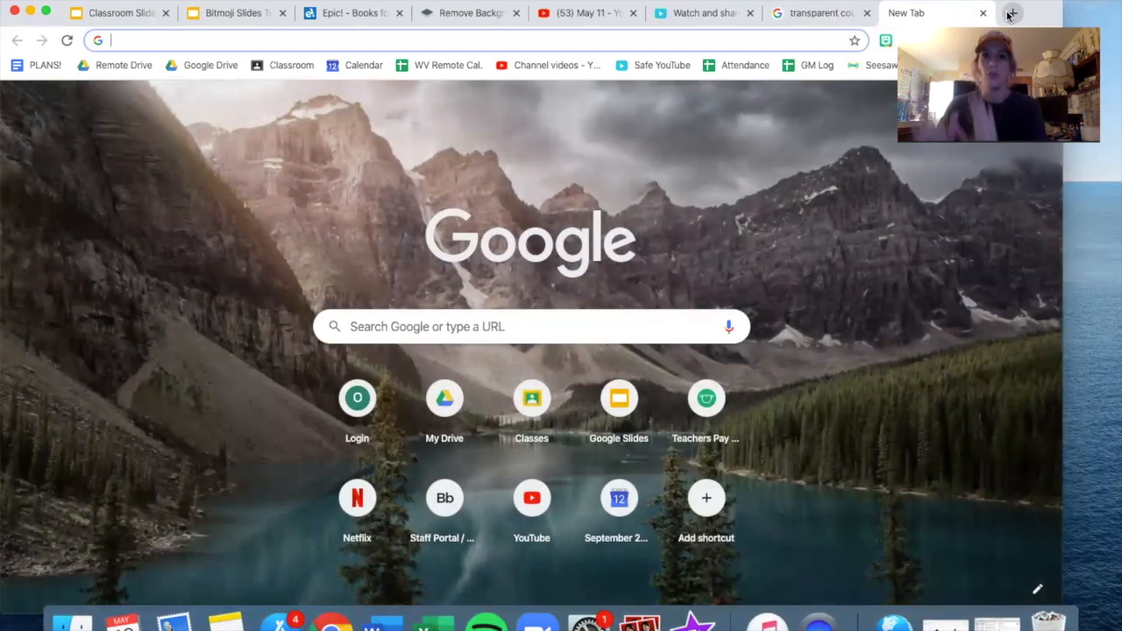
left_click(1012, 13)
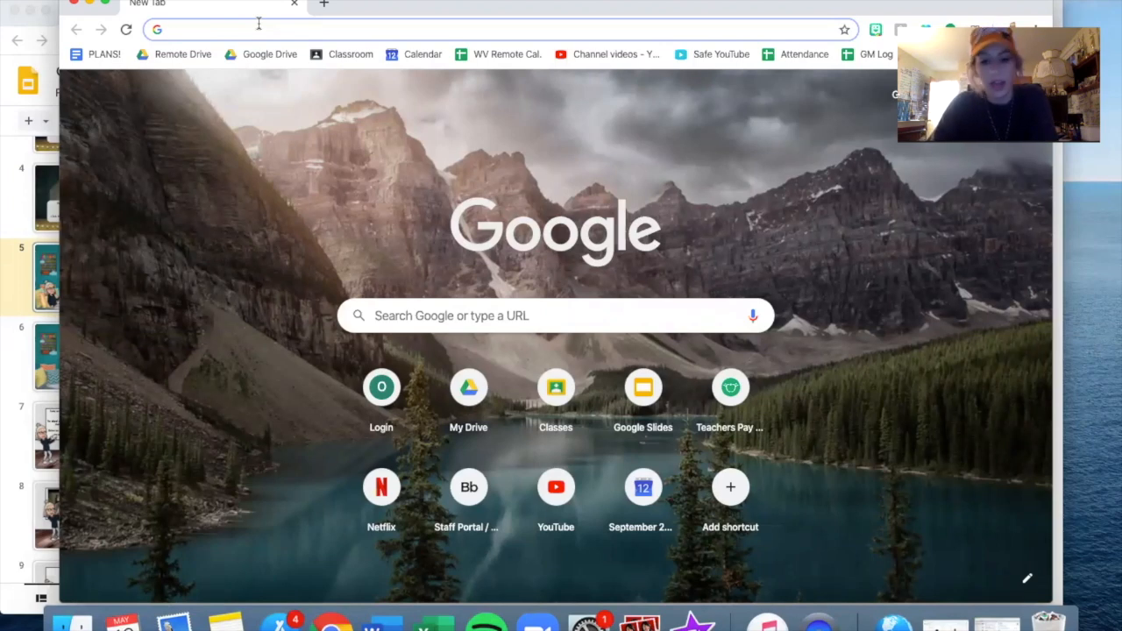
Open remove.bg in the separate window, then switch back to the couch image results.
type("remove.bg")
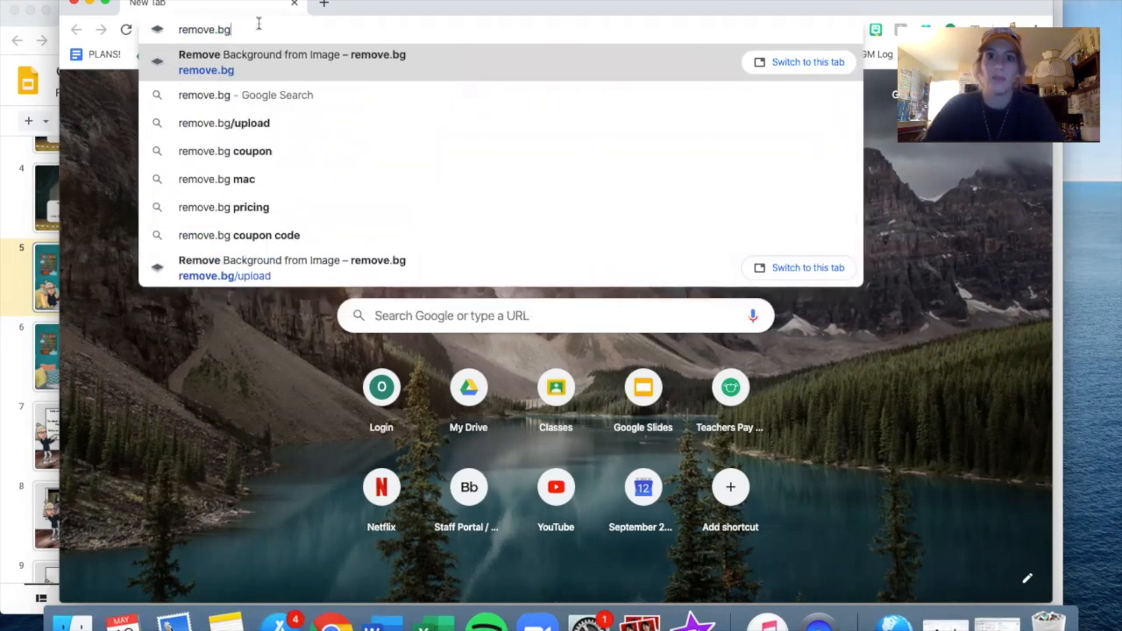
left_click(291, 62)
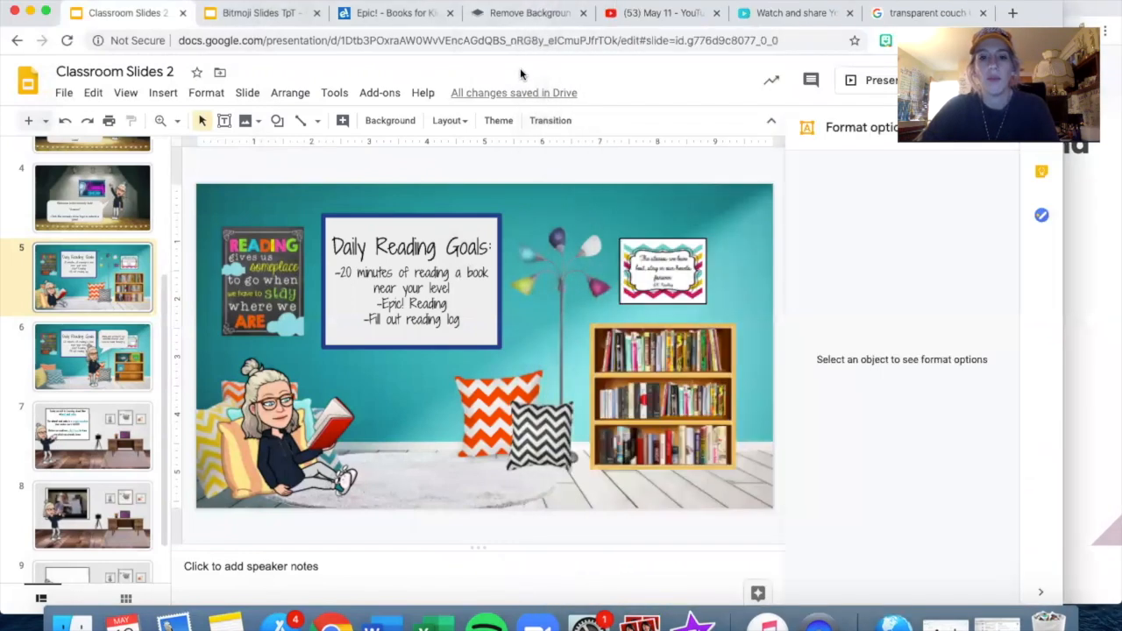
left_click(924, 13)
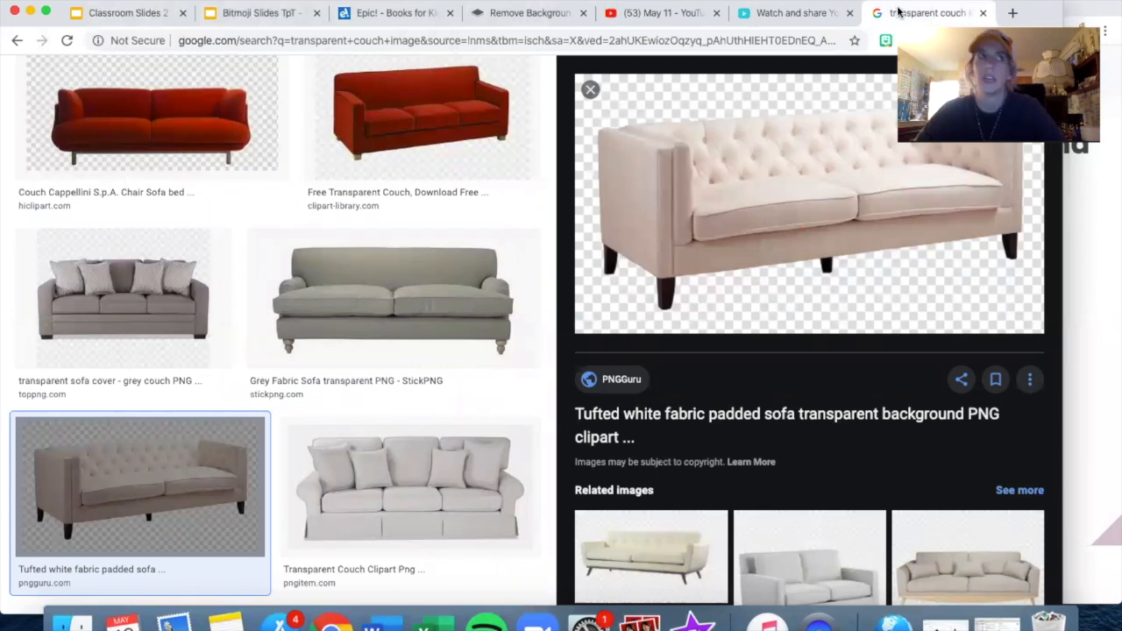
mouse_move(775, 159)
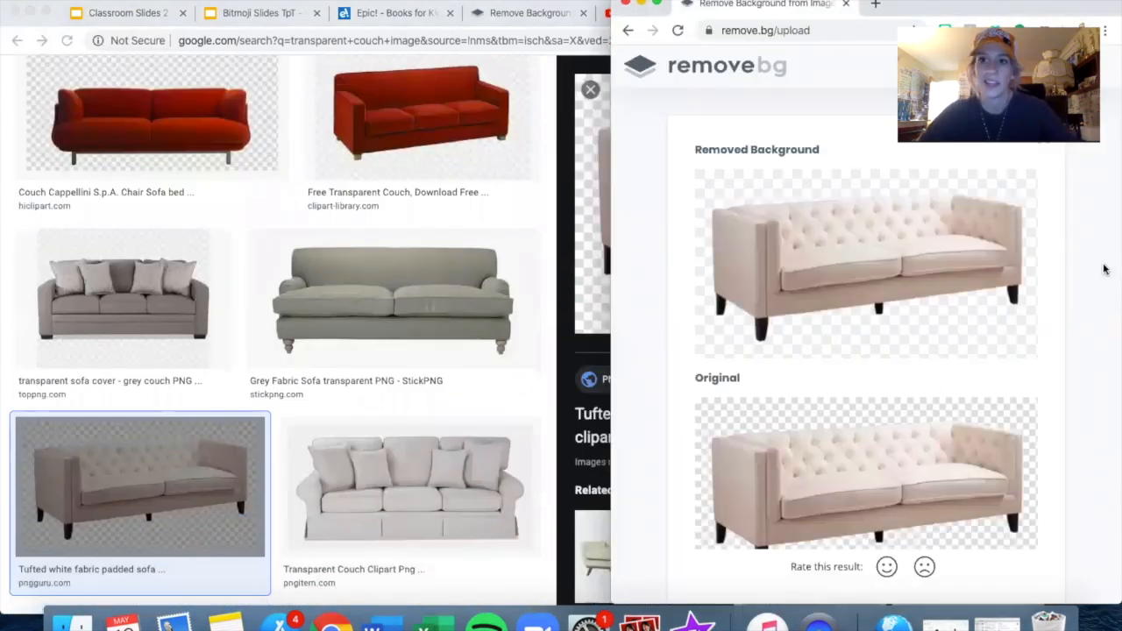
mouse_move(817, 135)
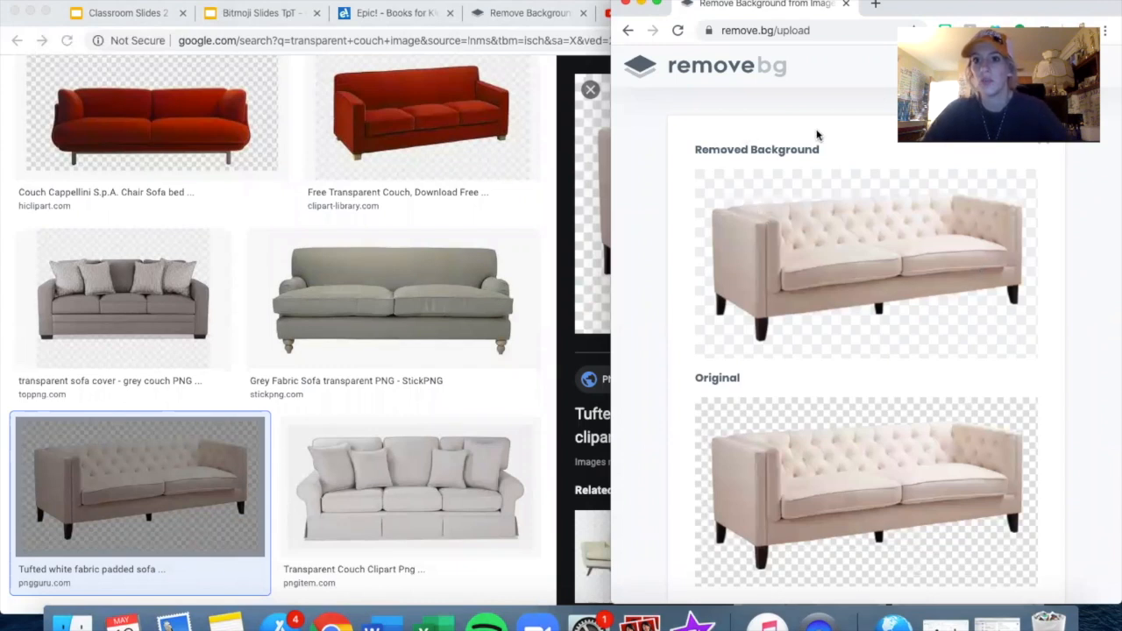
Copy the background-free tufted sofa from remove.bg and return to Classroom Slides 2.
right_click(863, 263)
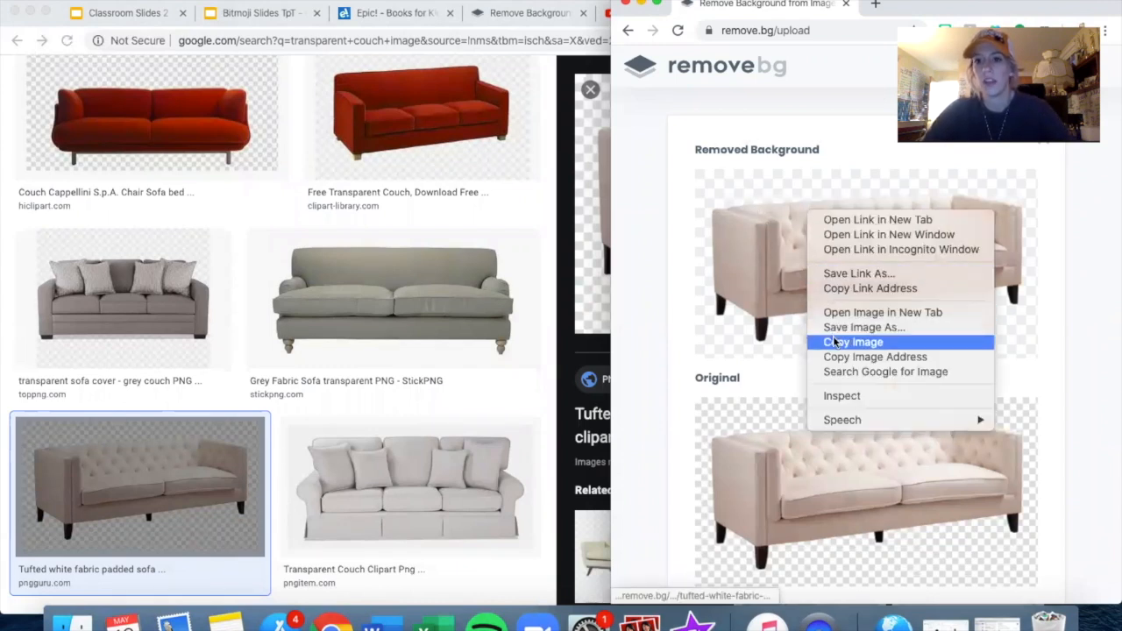
left_click(852, 342)
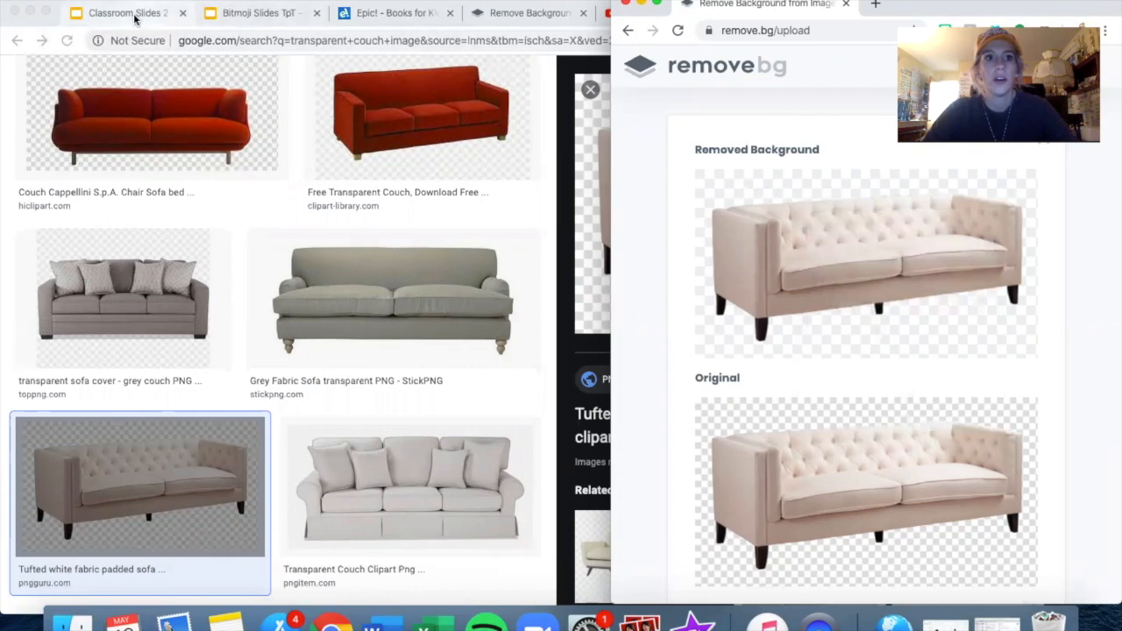
left_click(127, 12)
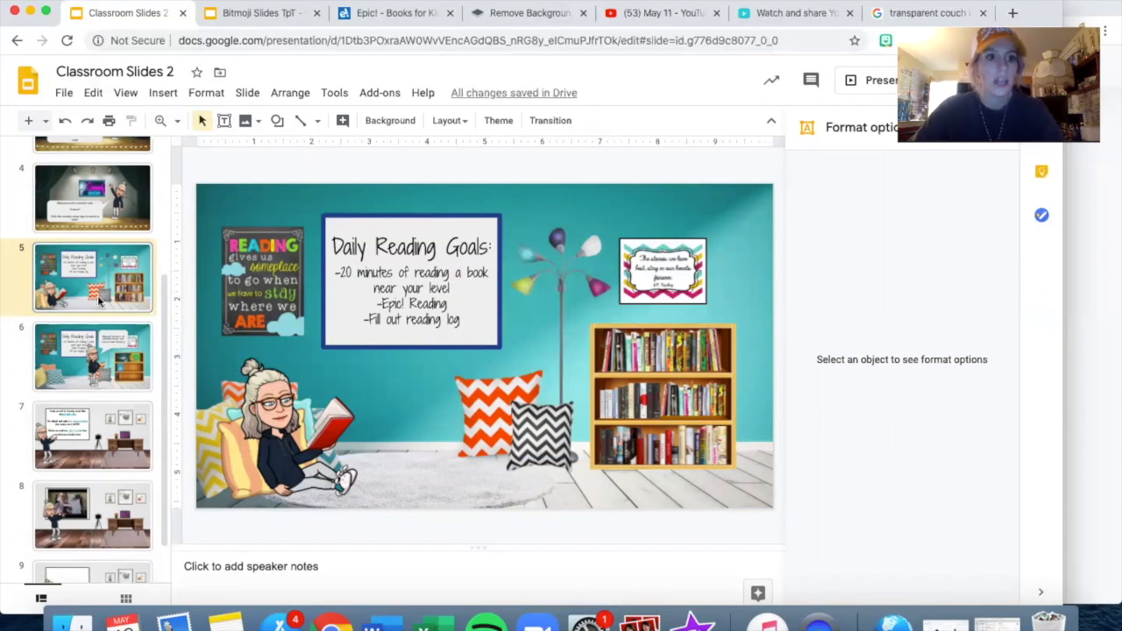
Scroll up the filmstrip, view slide 3's comedy club joke, then open slide 4.
scroll("up", 3)
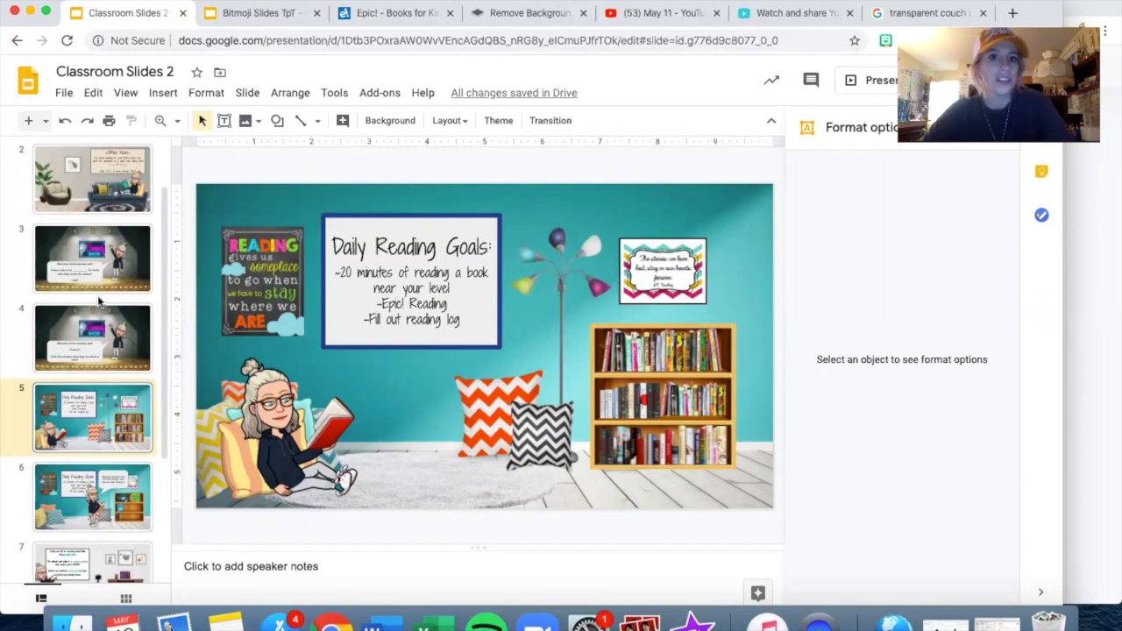
left_click(92, 287)
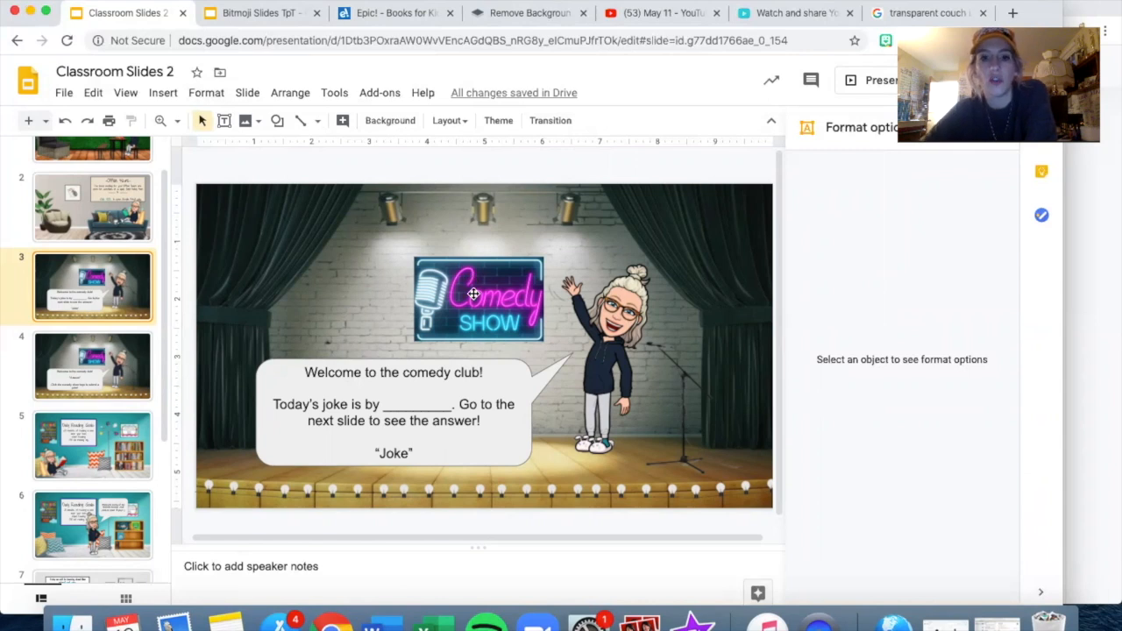
left_click(92, 366)
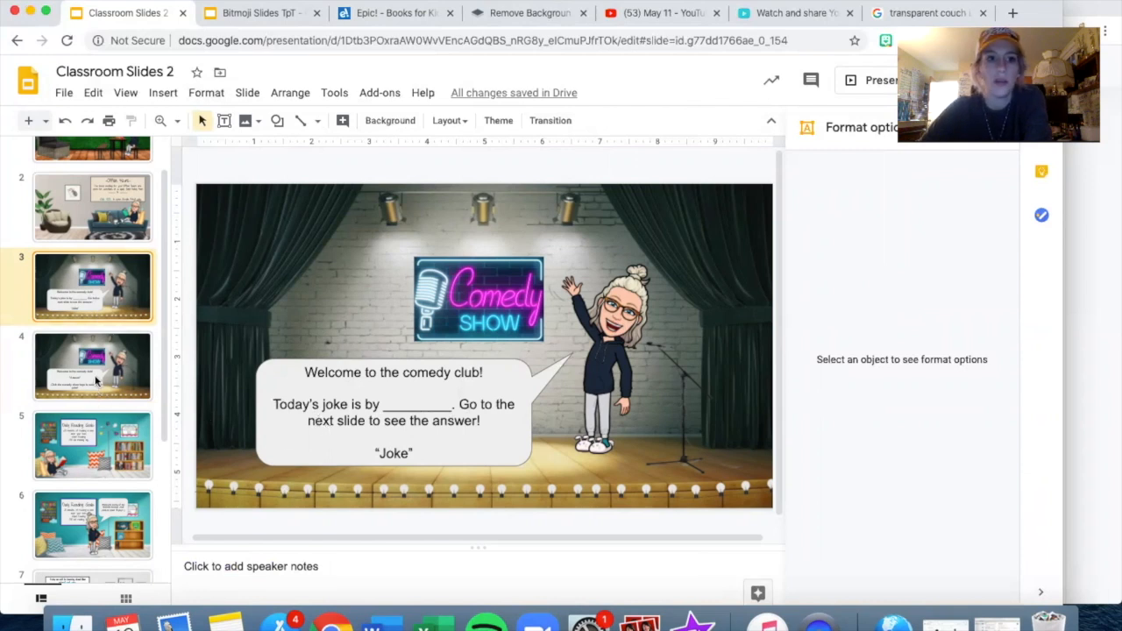
left_click(92, 366)
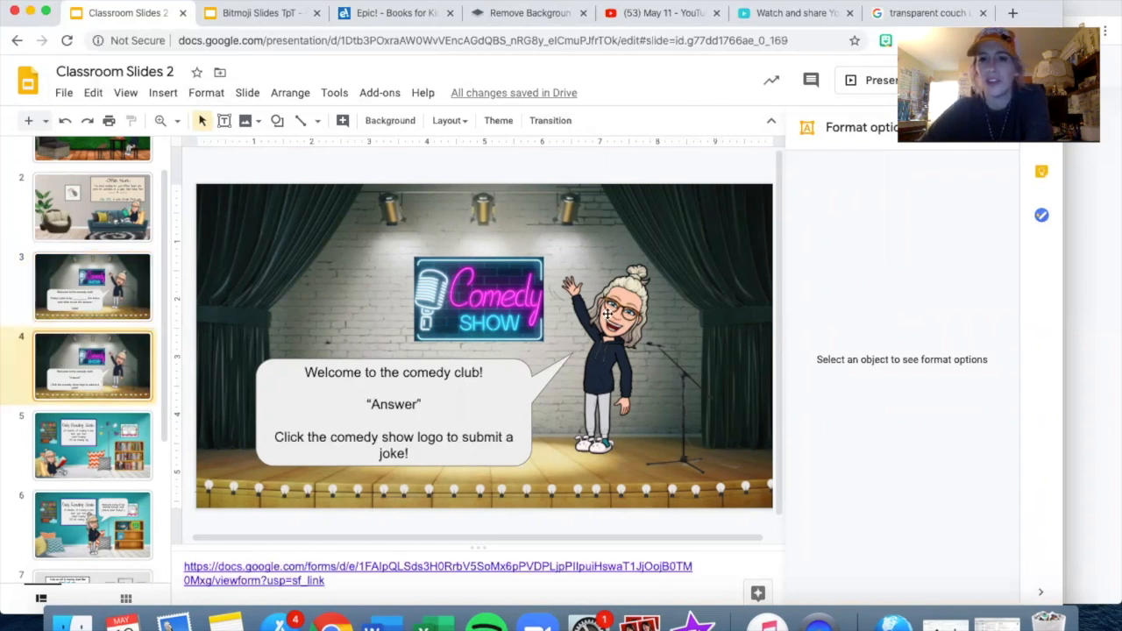
Attach the speaker-notes form link to the Comedy Show logo and open the joke form.
left_click(601, 306)
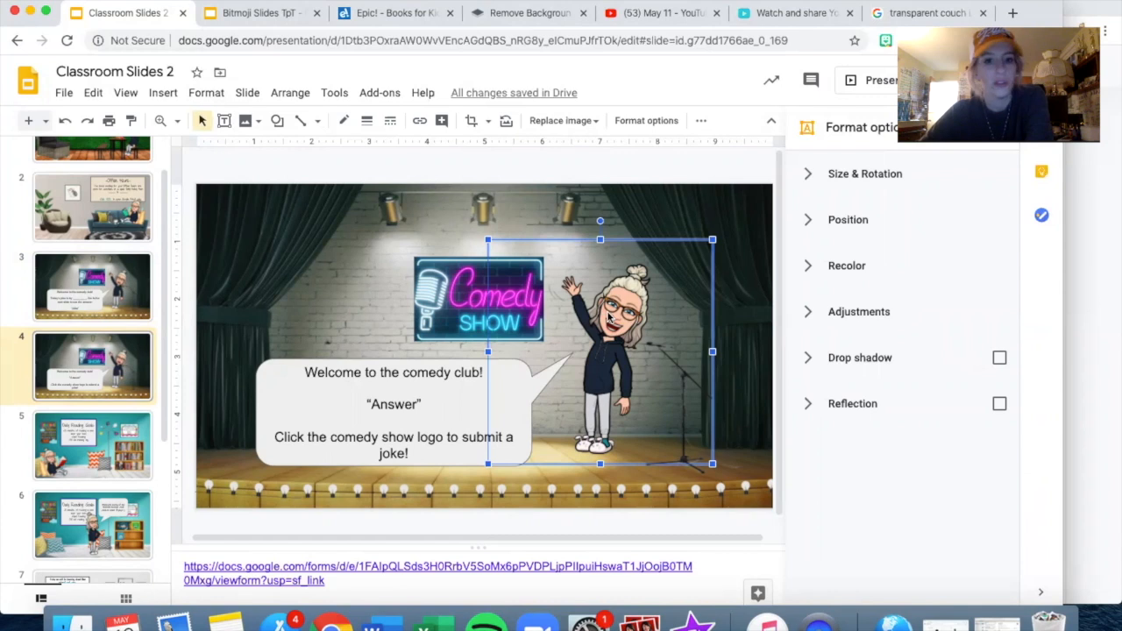
left_click(394, 412)
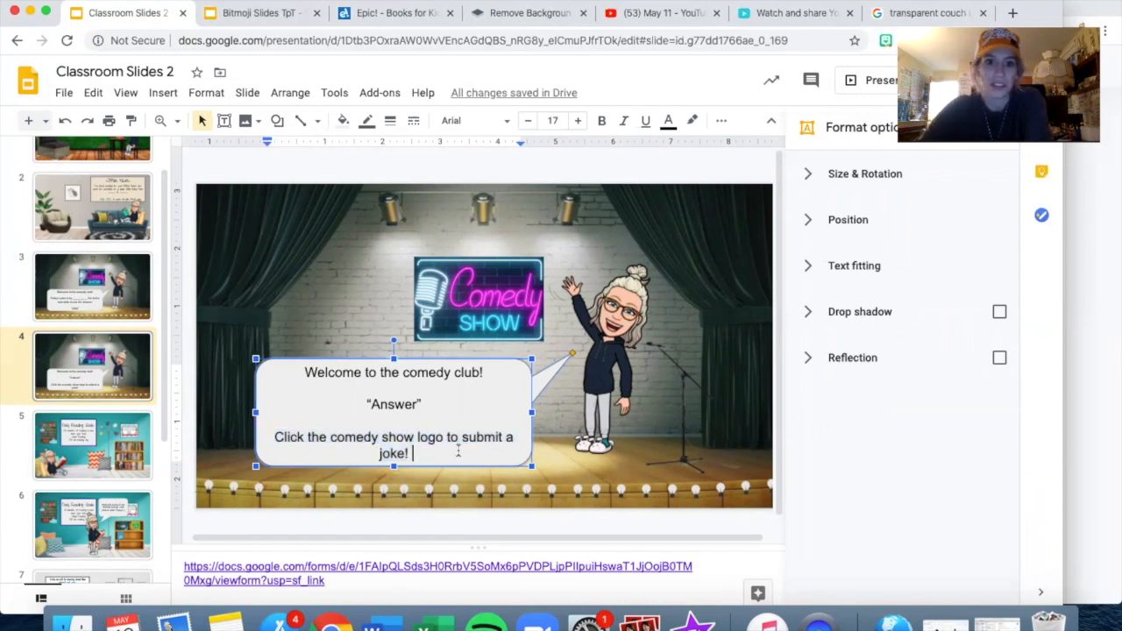
mouse_move(525, 273)
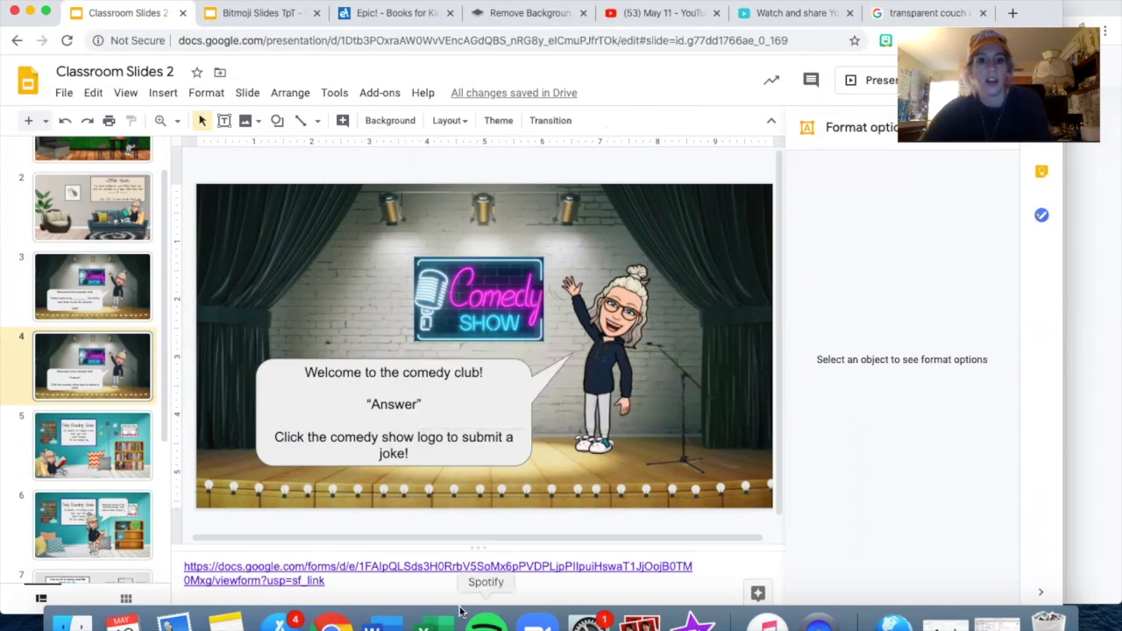
left_click(436, 573)
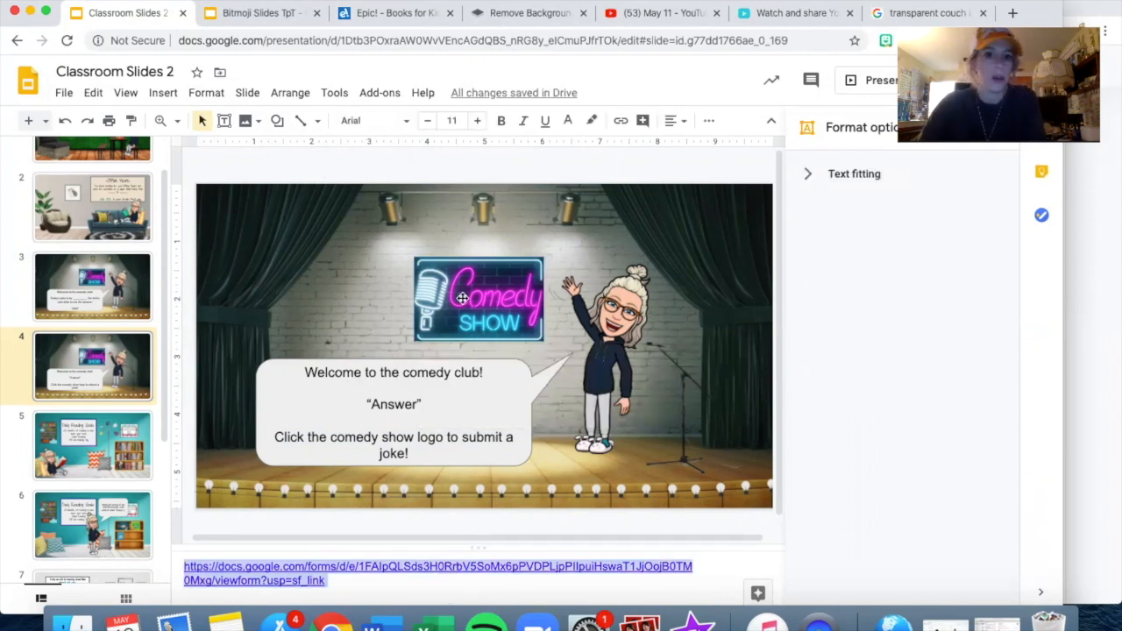
left_click(478, 298)
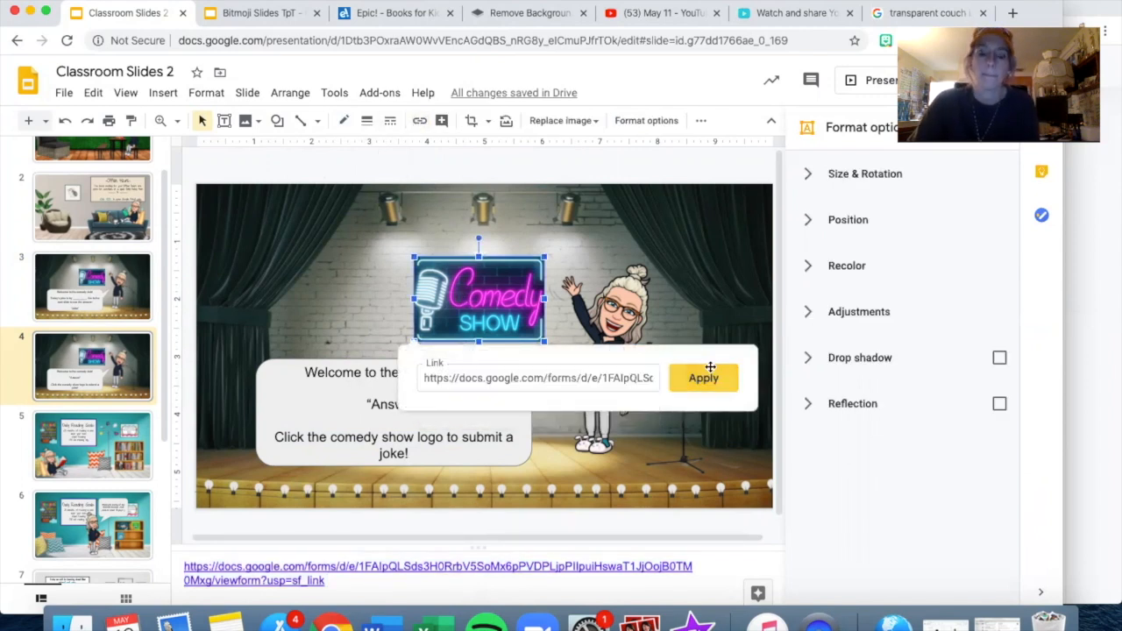
left_click(703, 377)
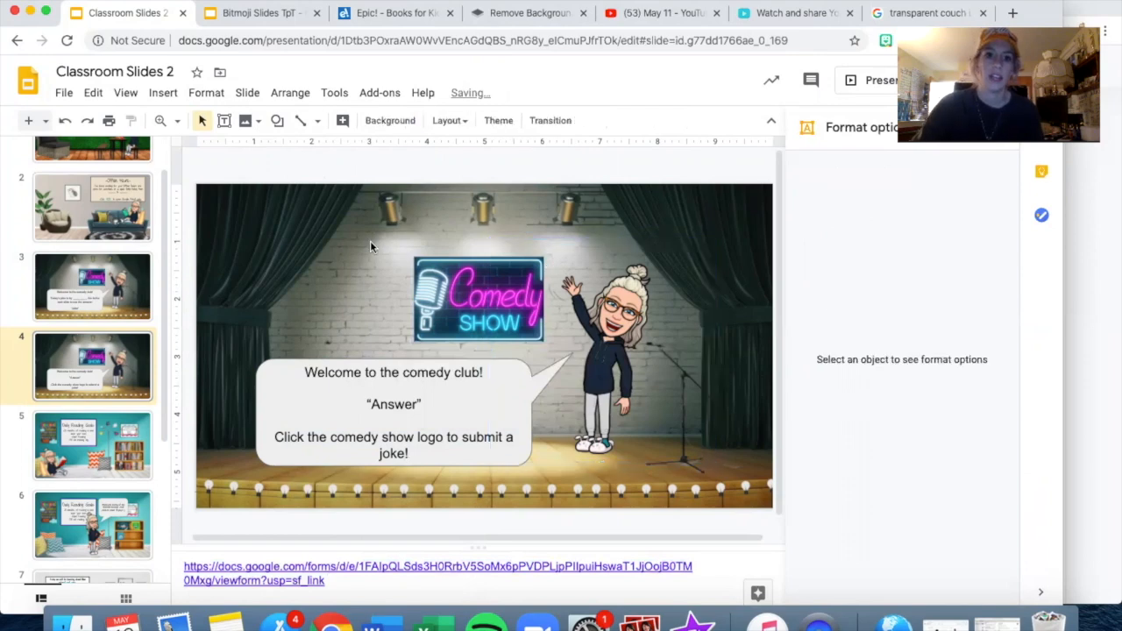
left_click(478, 298)
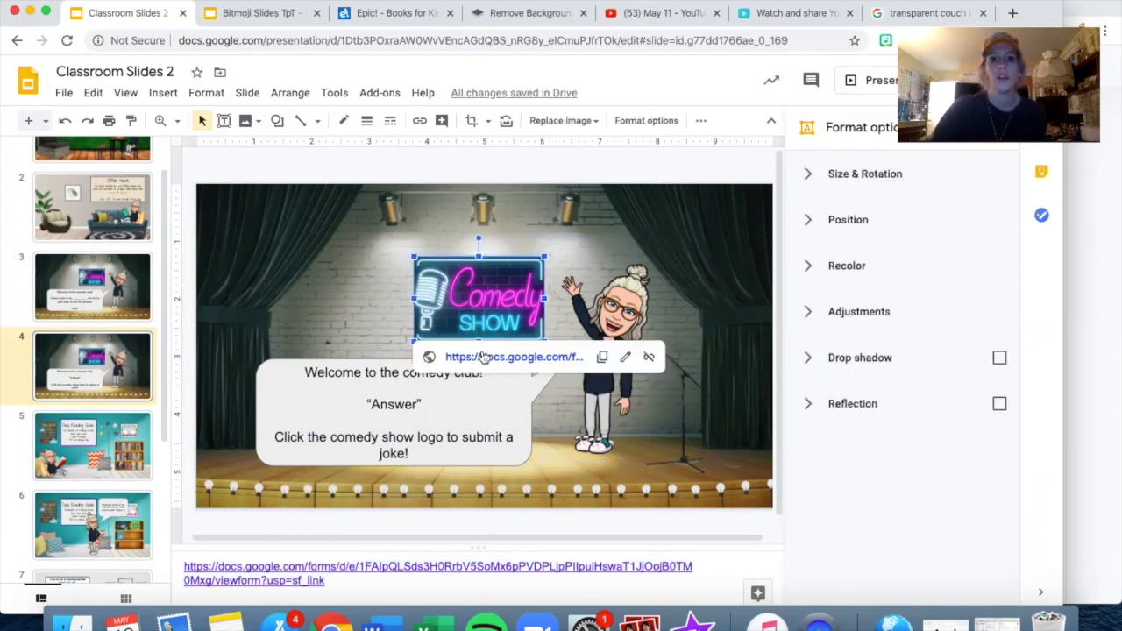
left_click(514, 356)
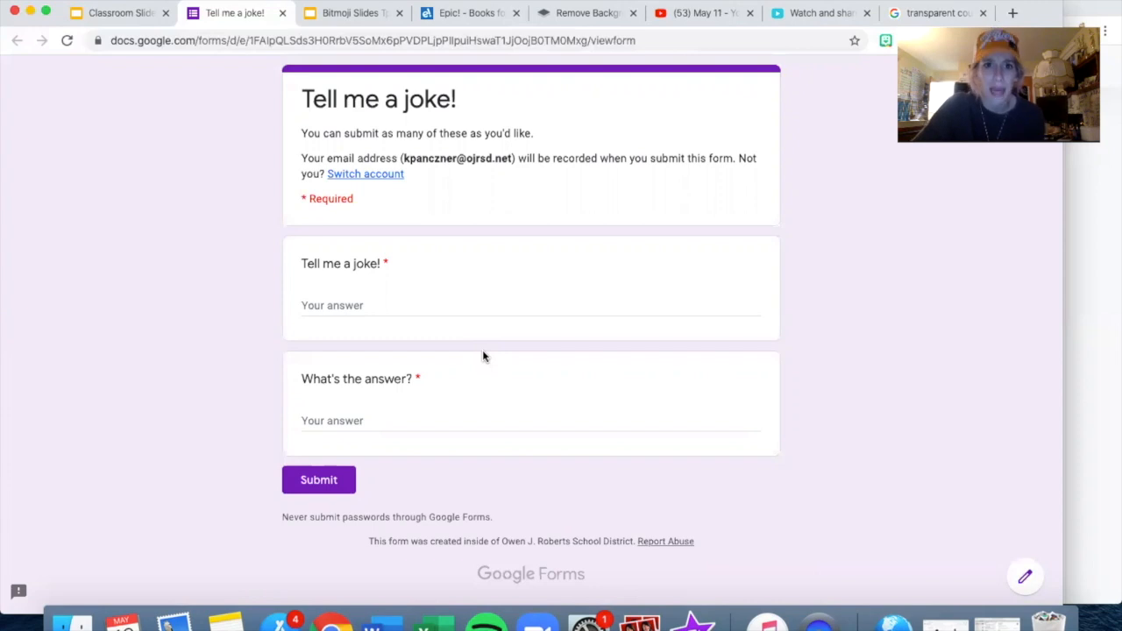
mouse_move(326, 394)
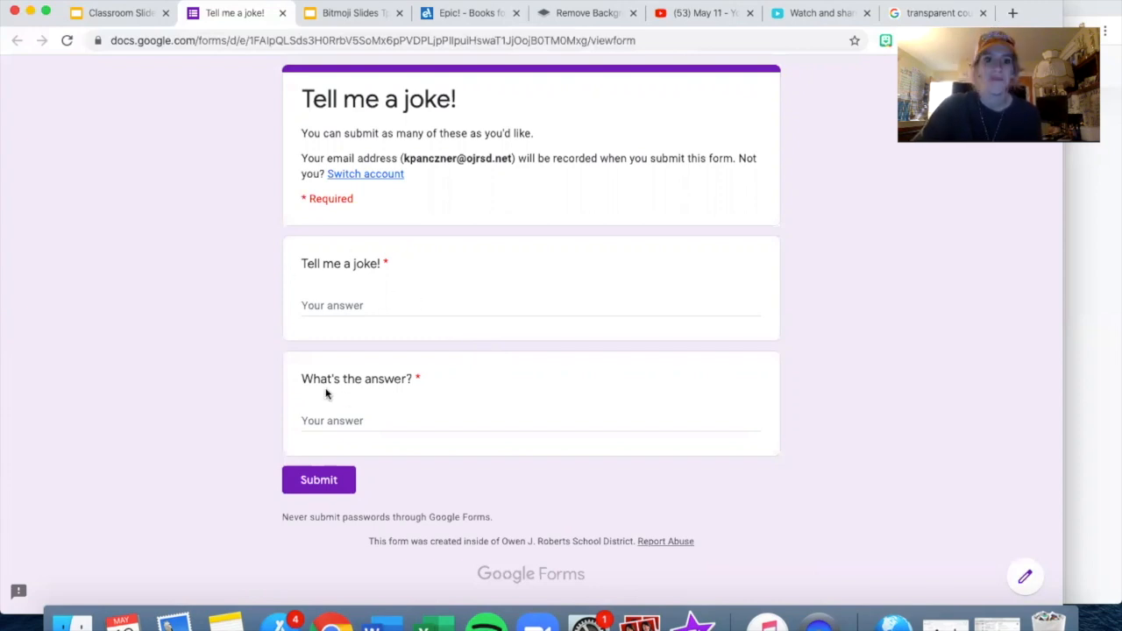
Return from the joke form to the Classroom Slides 2 tab.
left_click(118, 13)
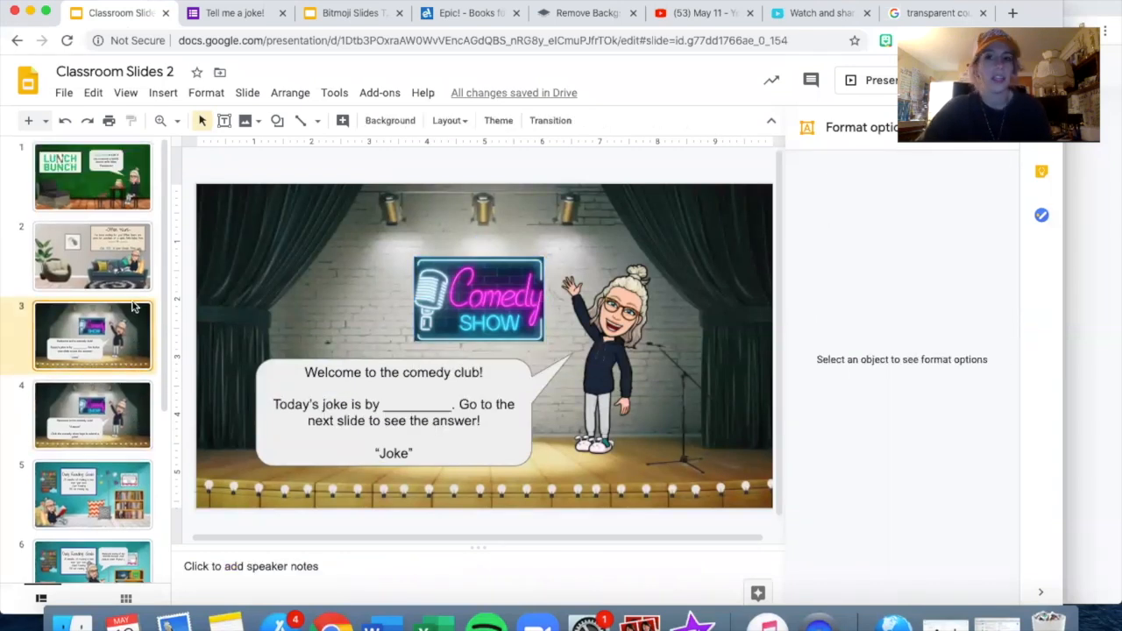
Open slide 2, the Office Hours scene with a Google Meet link in its notes.
left_click(92, 255)
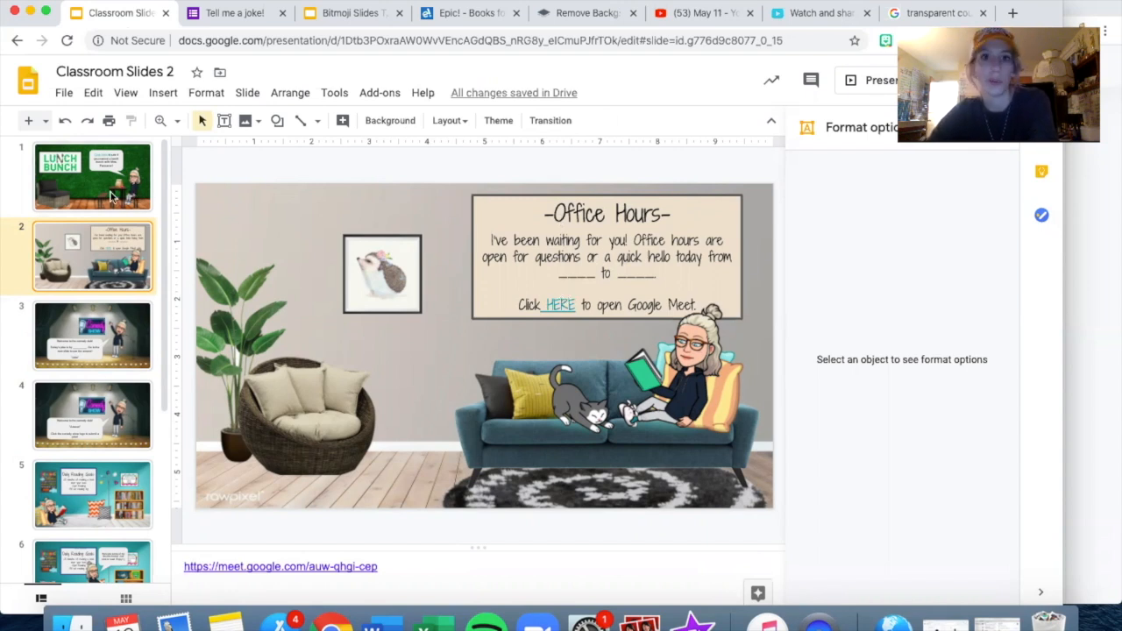
mouse_move(96, 192)
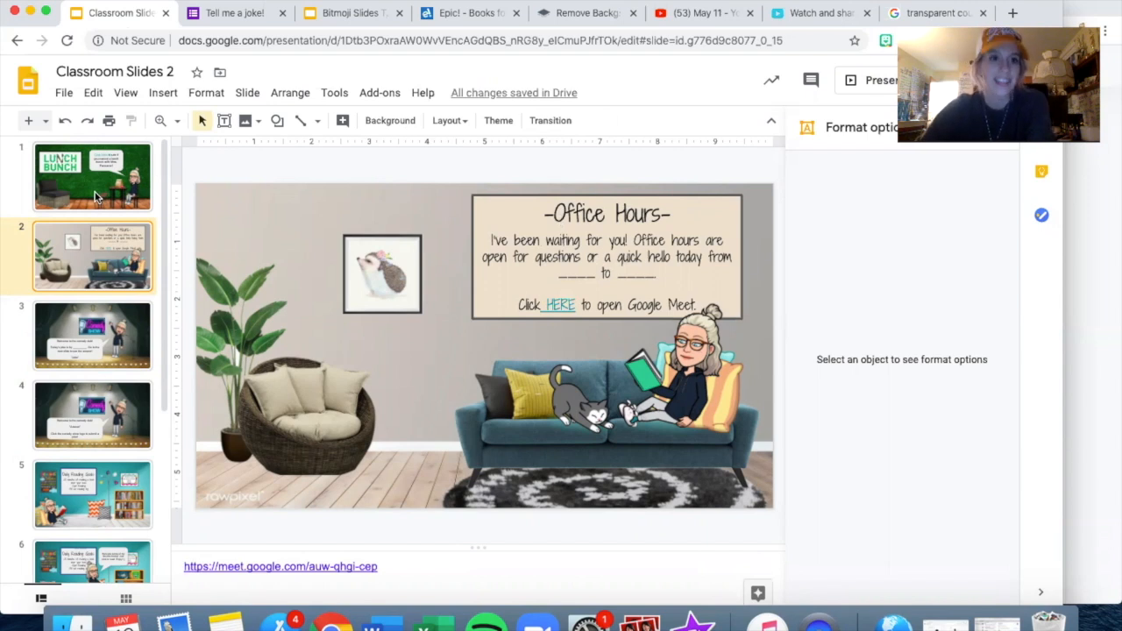
Open slide 1's Lunch Bunch scene, select an element on it, and scroll down.
left_click(92, 175)
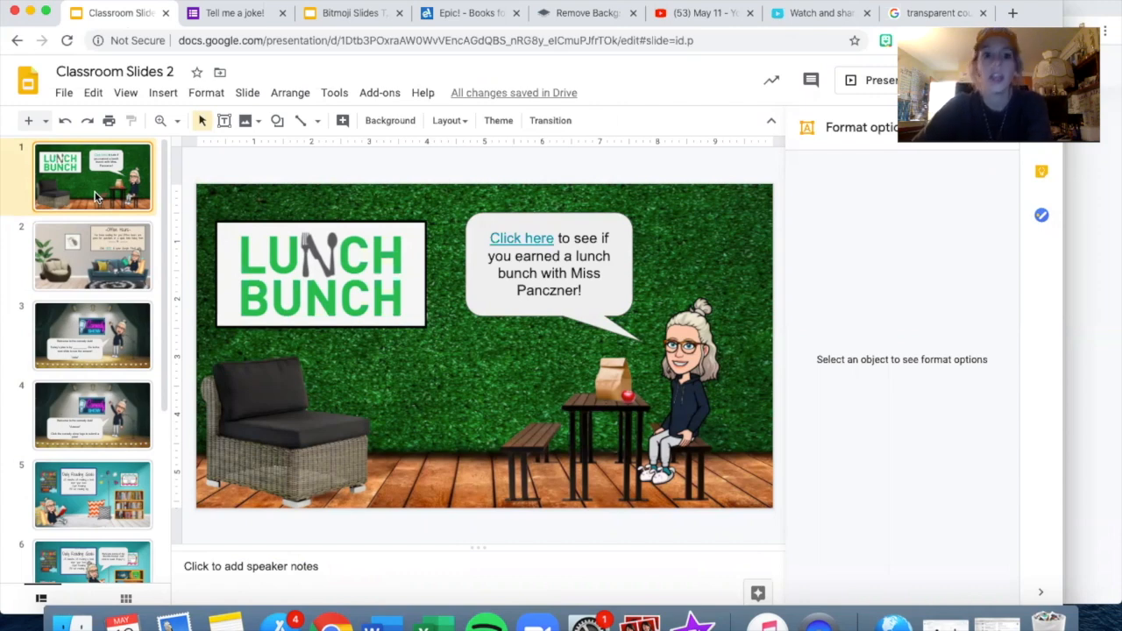
mouse_move(389, 248)
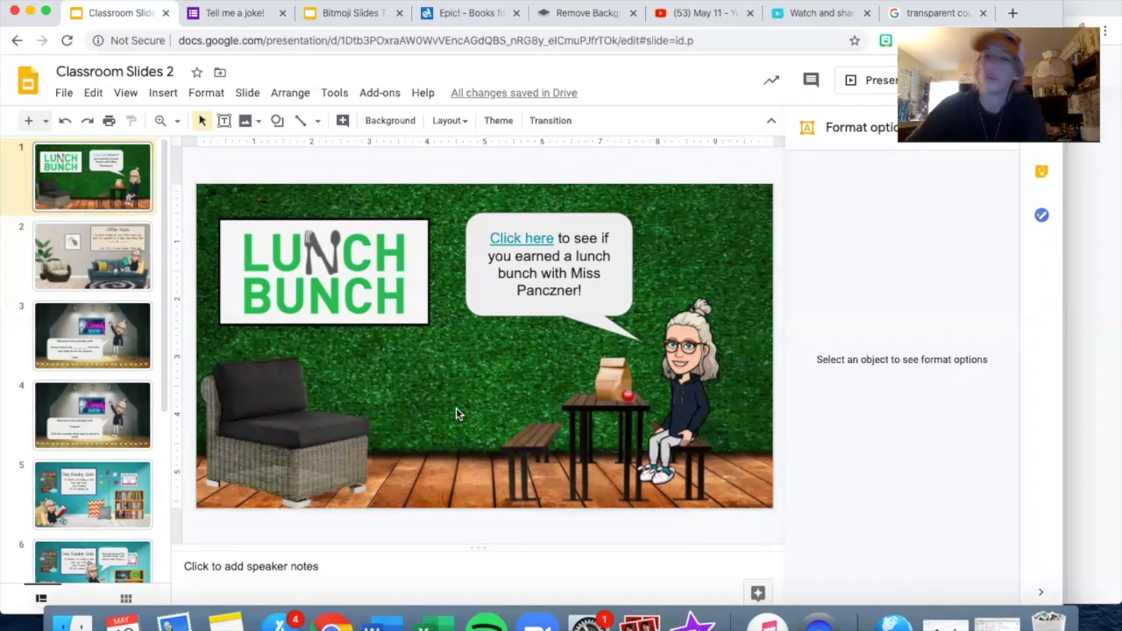
mouse_move(674, 261)
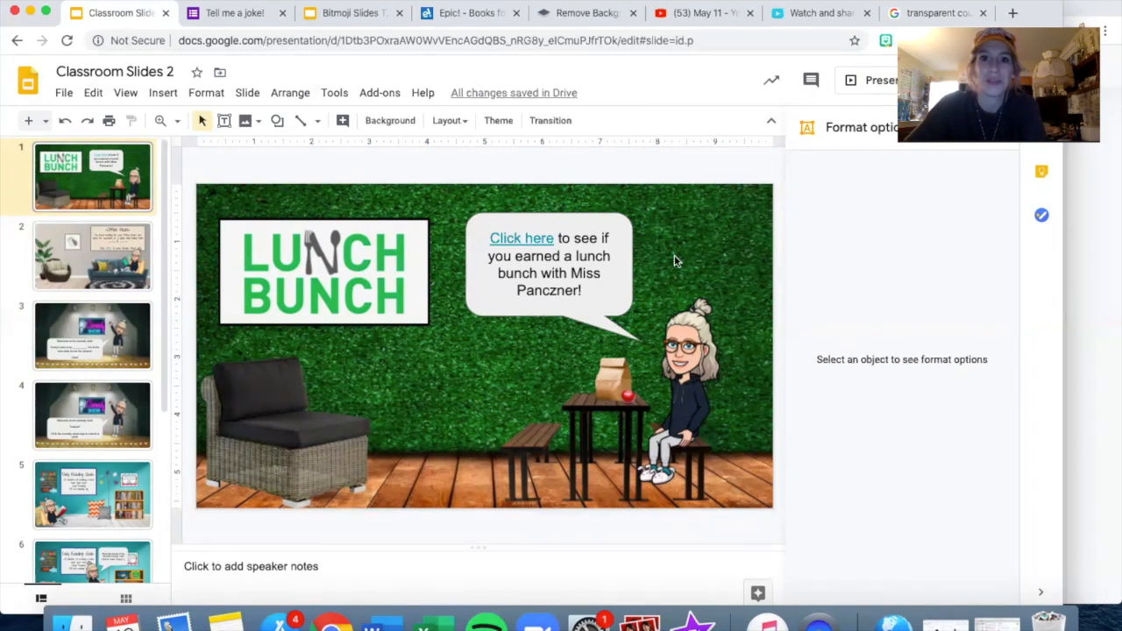
mouse_move(298, 304)
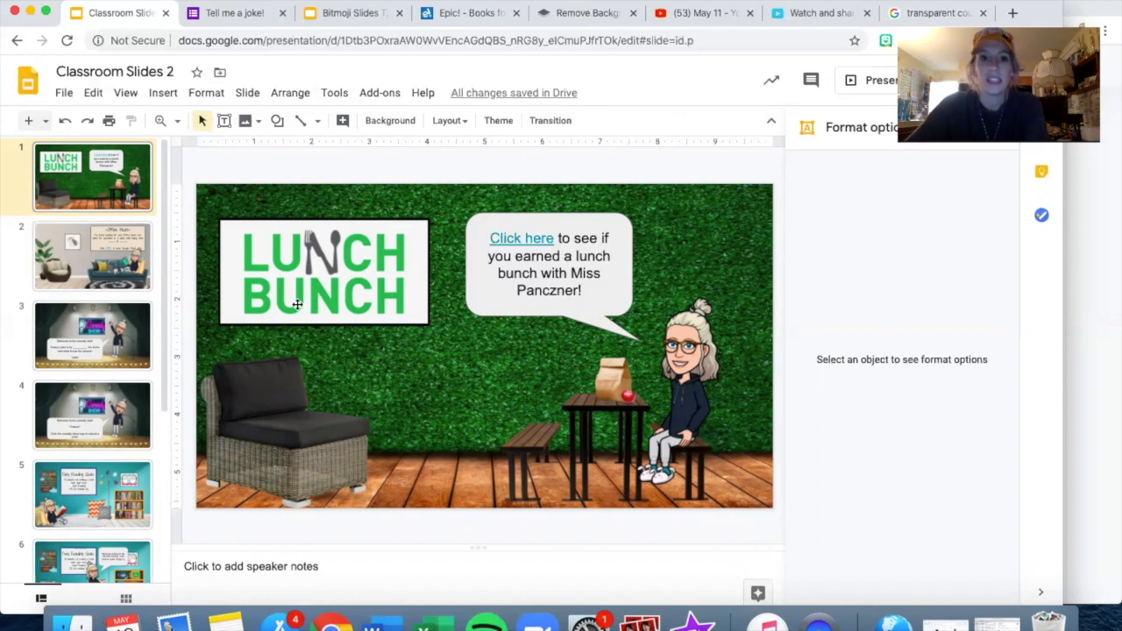
left_click(521, 237)
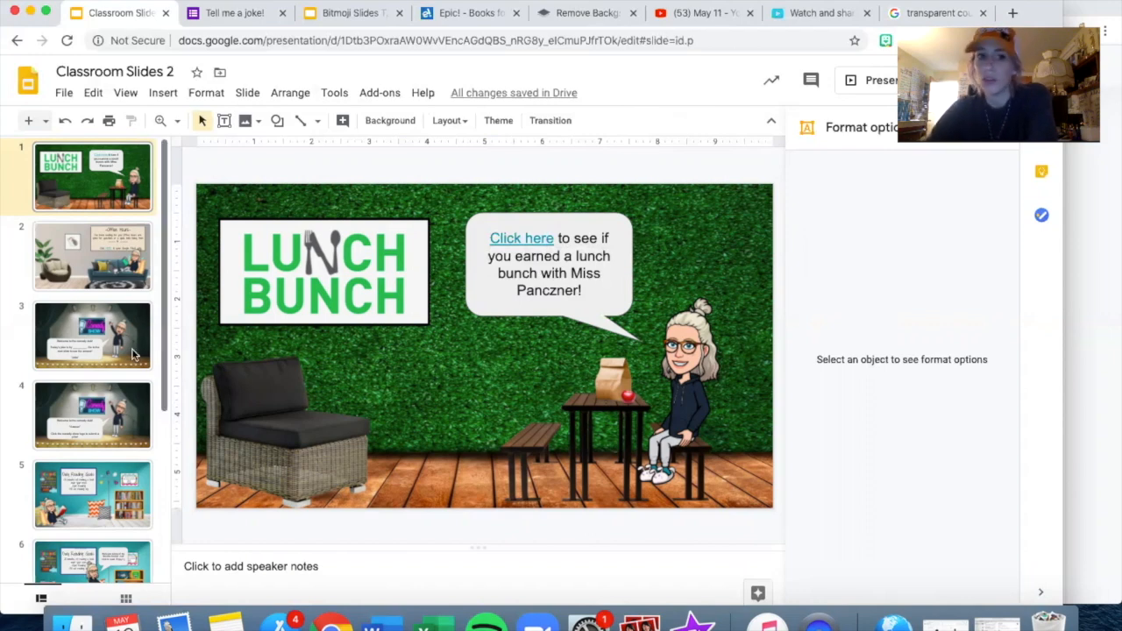
scroll("down", 3)
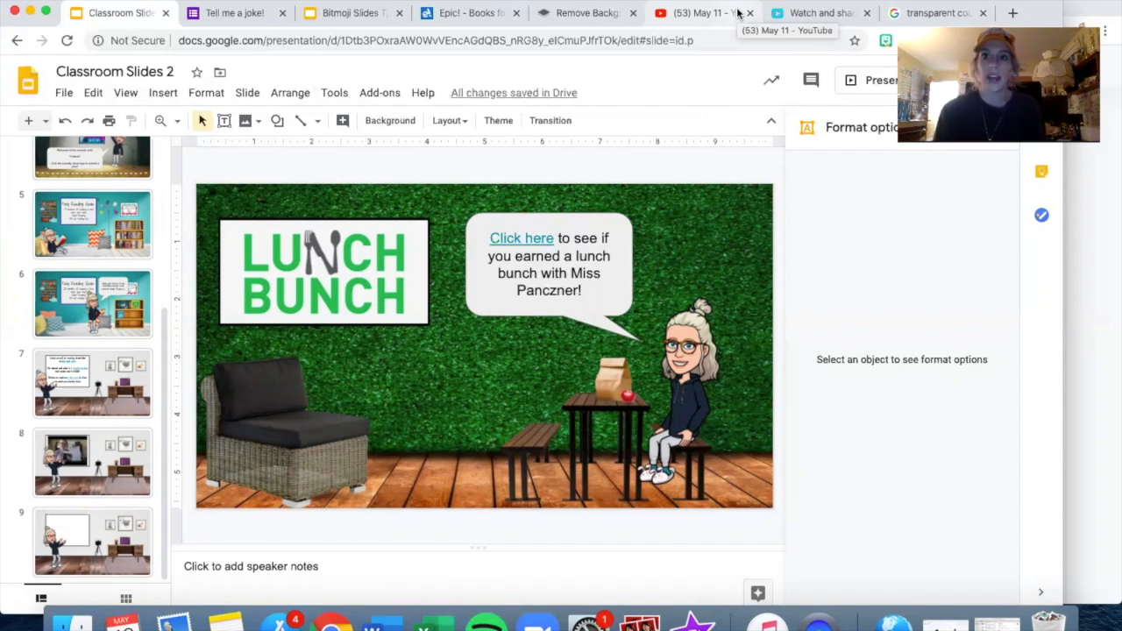
mouse_move(820, 13)
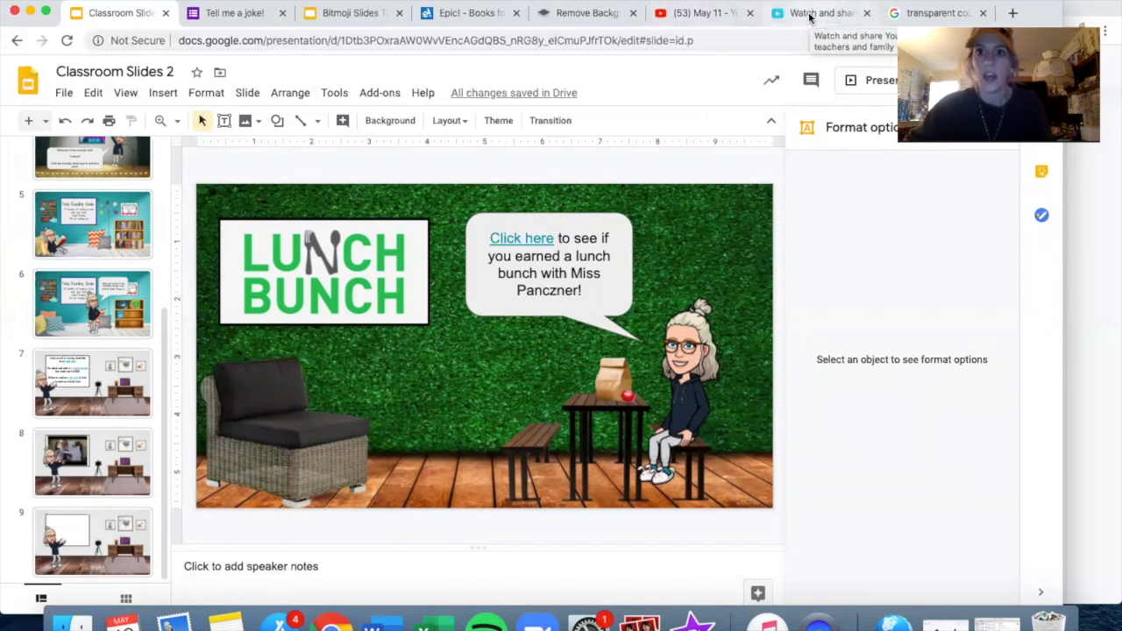
left_click(820, 12)
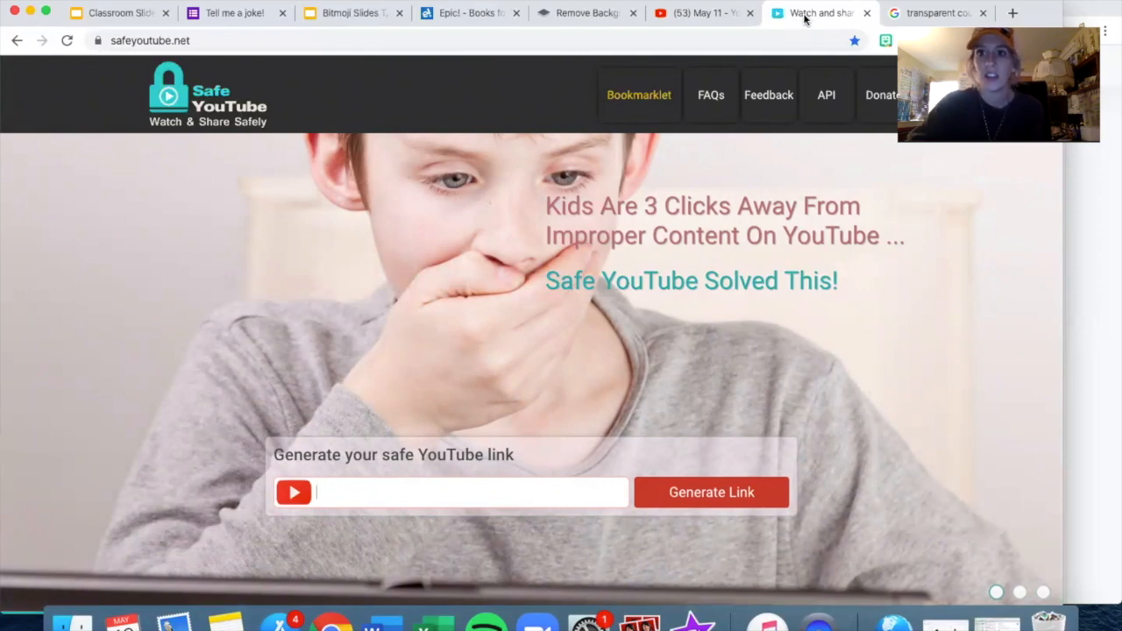
mouse_move(819, 12)
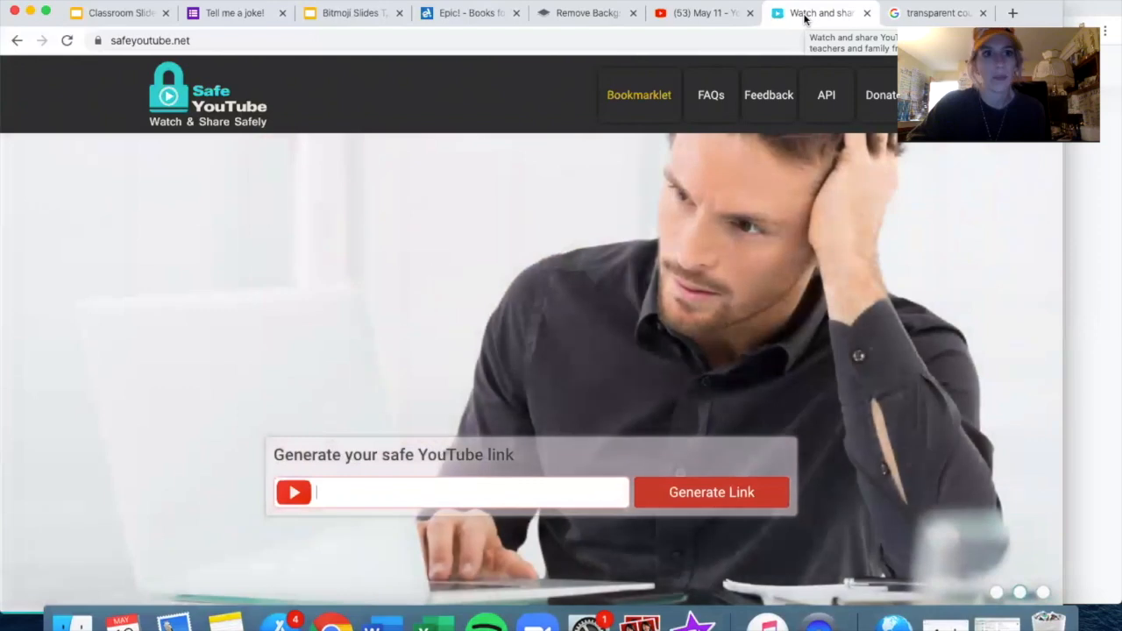
left_click(119, 13)
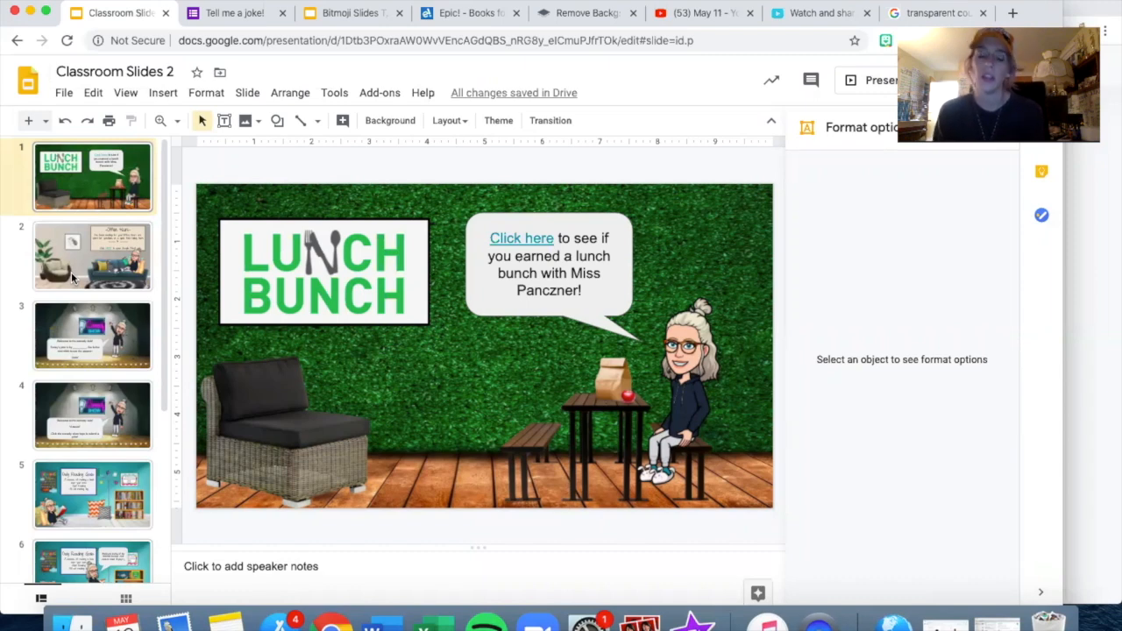
scroll("down", 3)
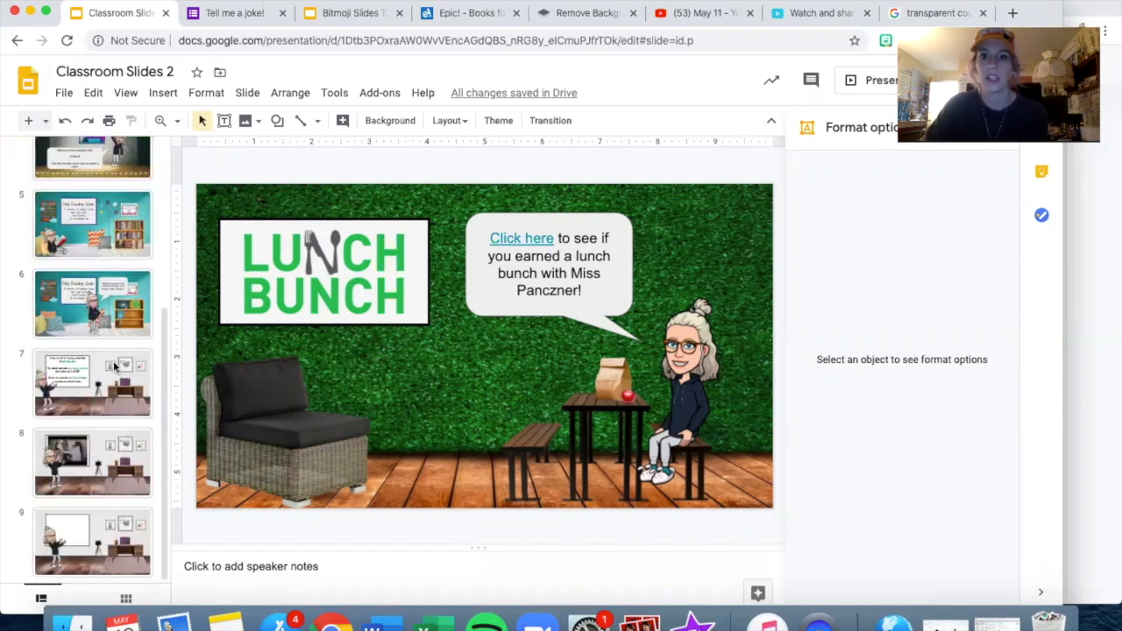